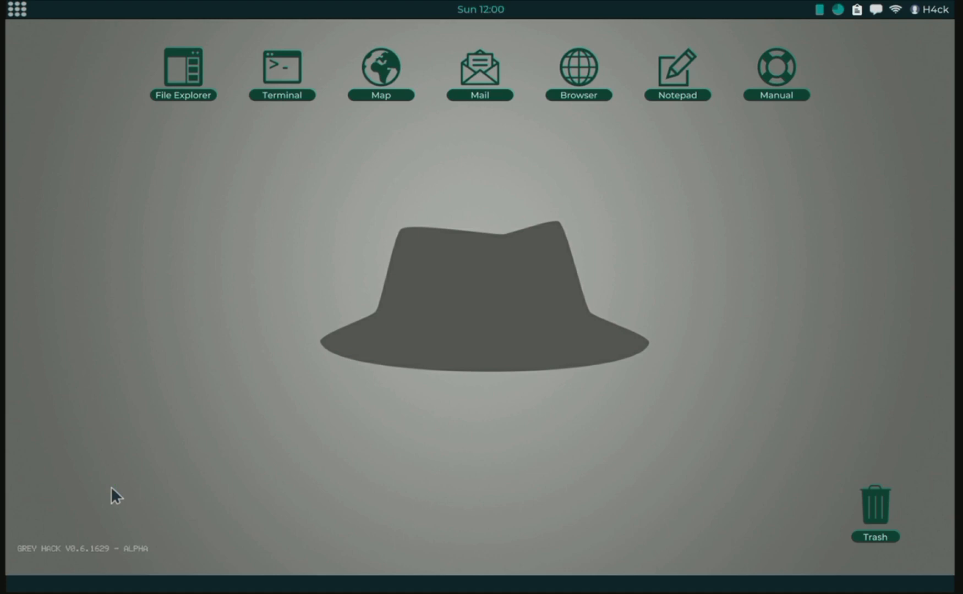
pyautogui.moveTo(133, 481)
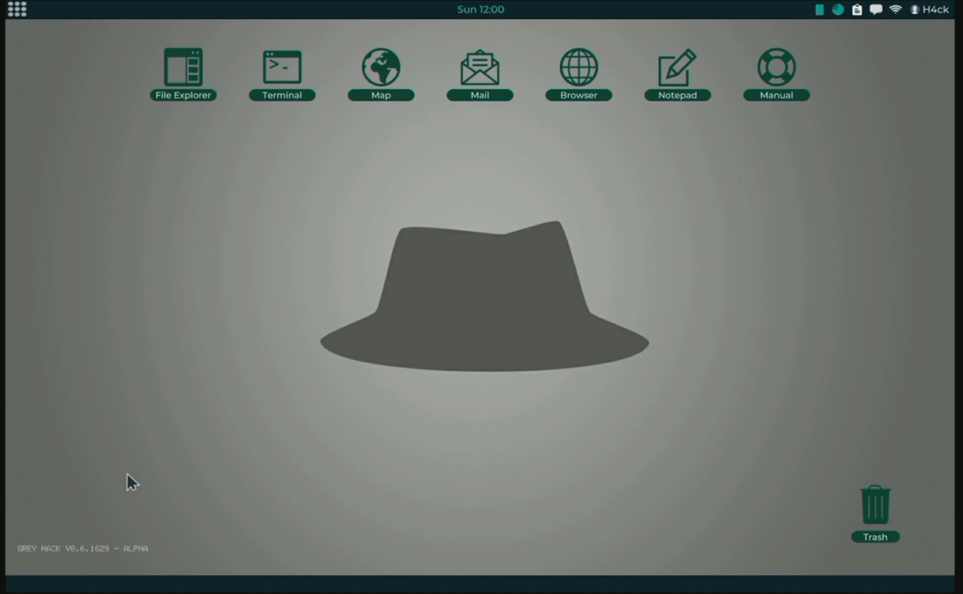
pyautogui.moveTo(203, 413)
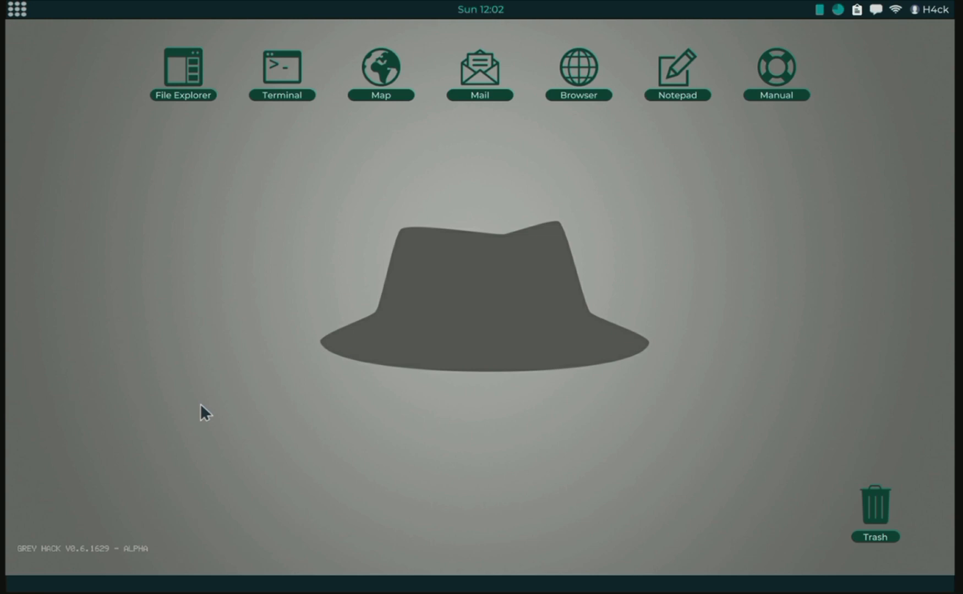
pyautogui.moveTo(161, 190)
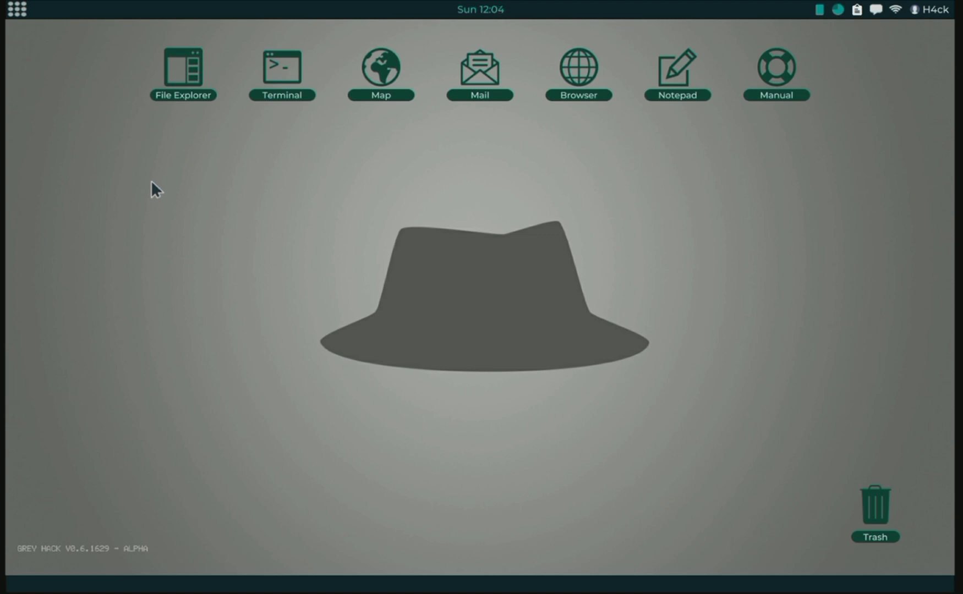
pyautogui.moveTo(38, 35)
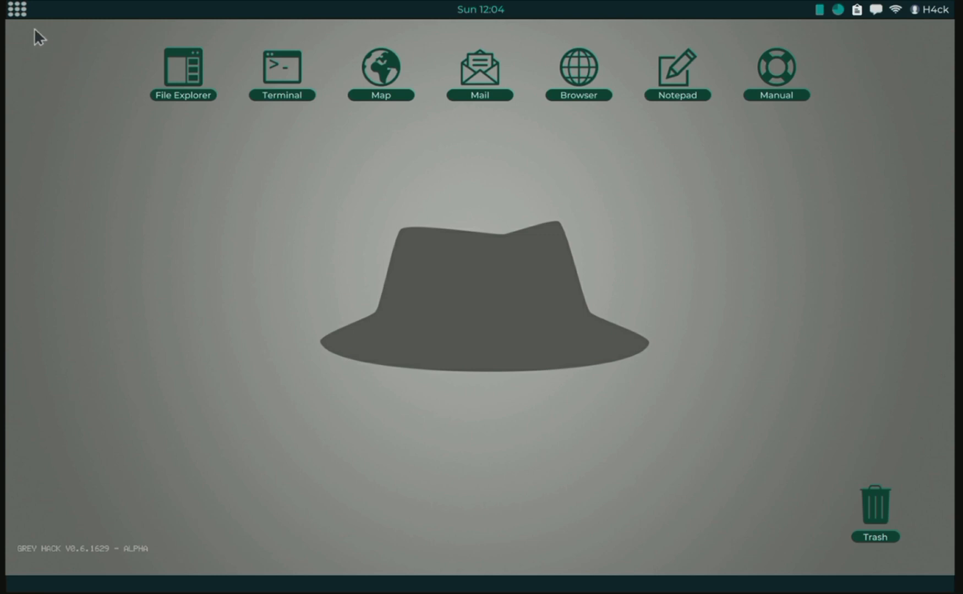
# Reach the Appearance settings via Preferences and bring up the theme file picker
pyautogui.click(16, 10)
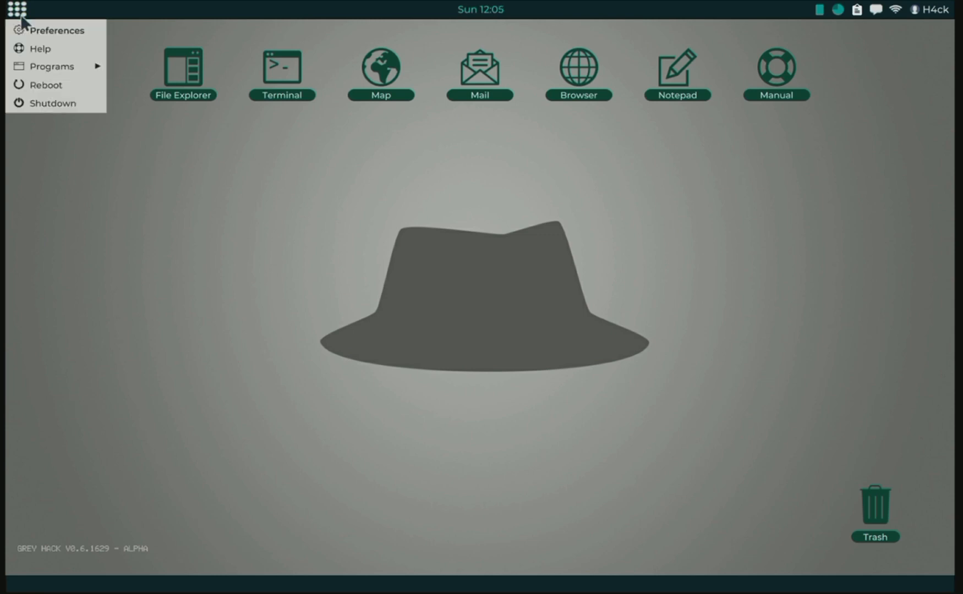
pyautogui.click(59, 29)
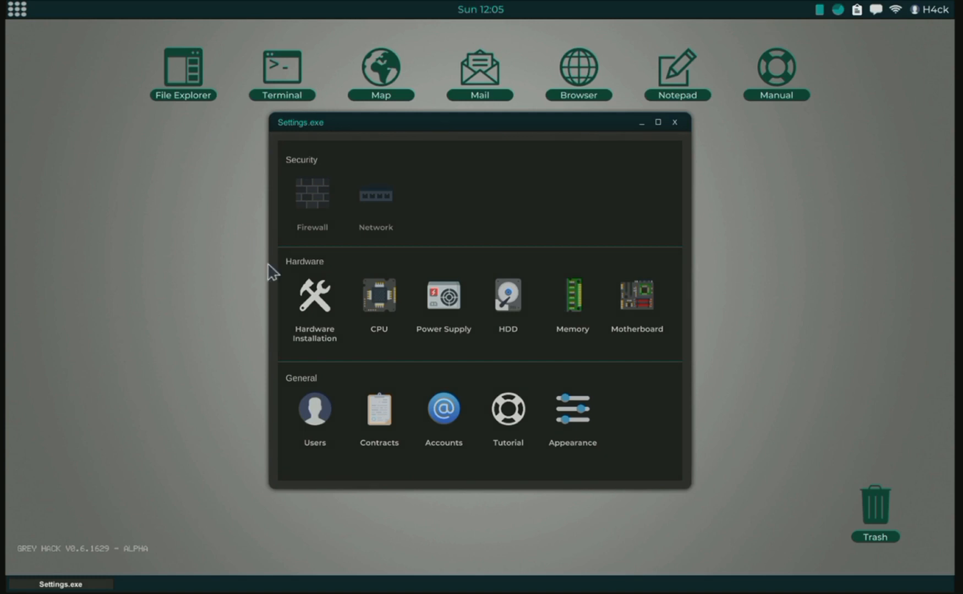
pyautogui.moveTo(572, 415)
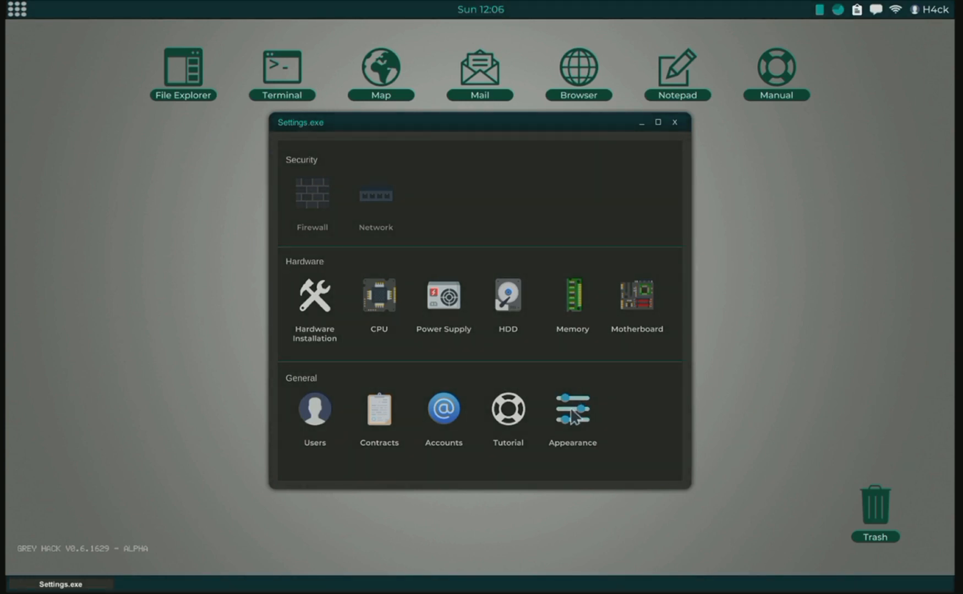
pyautogui.click(571, 410)
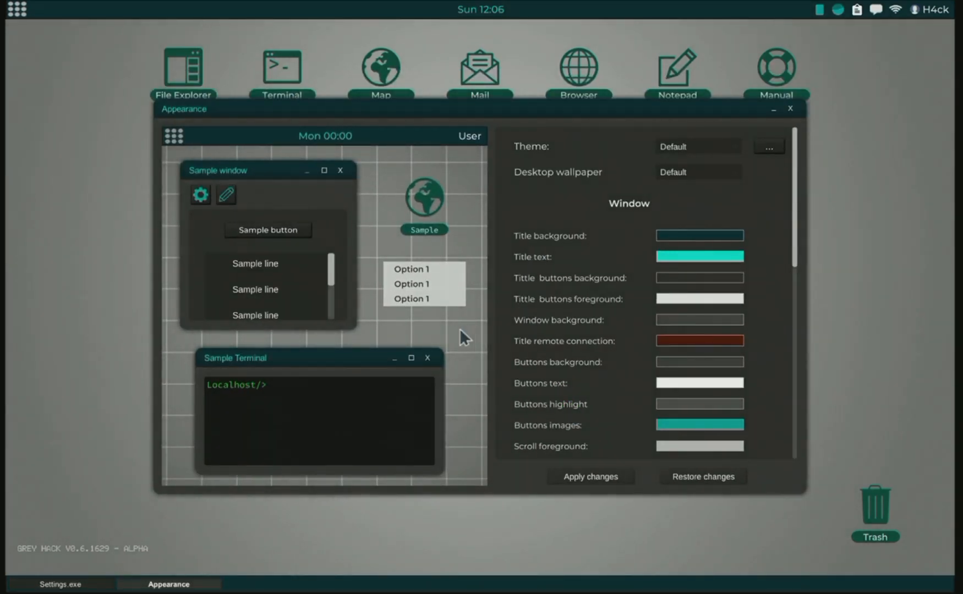
pyautogui.moveTo(545, 115)
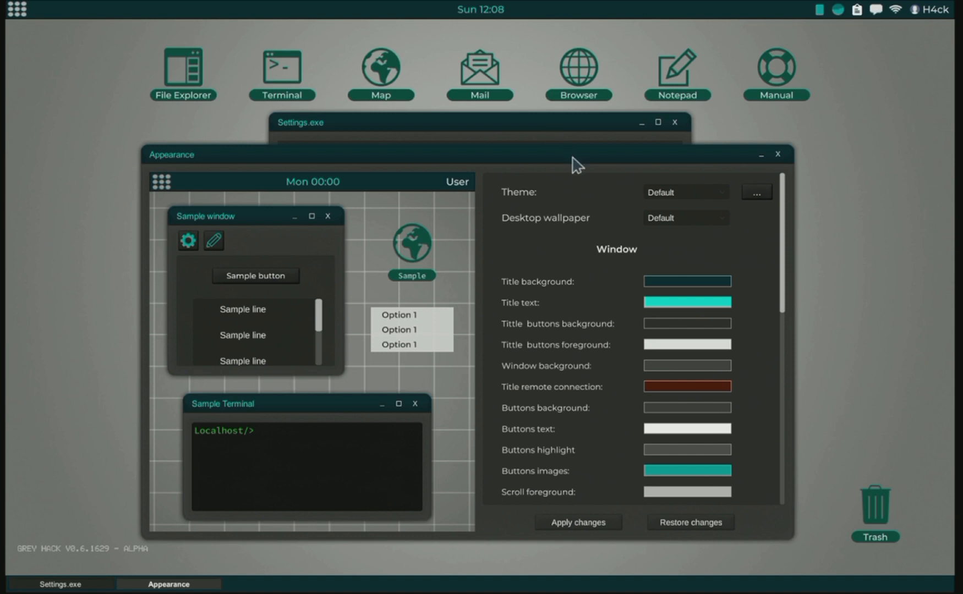
pyautogui.moveTo(693, 199)
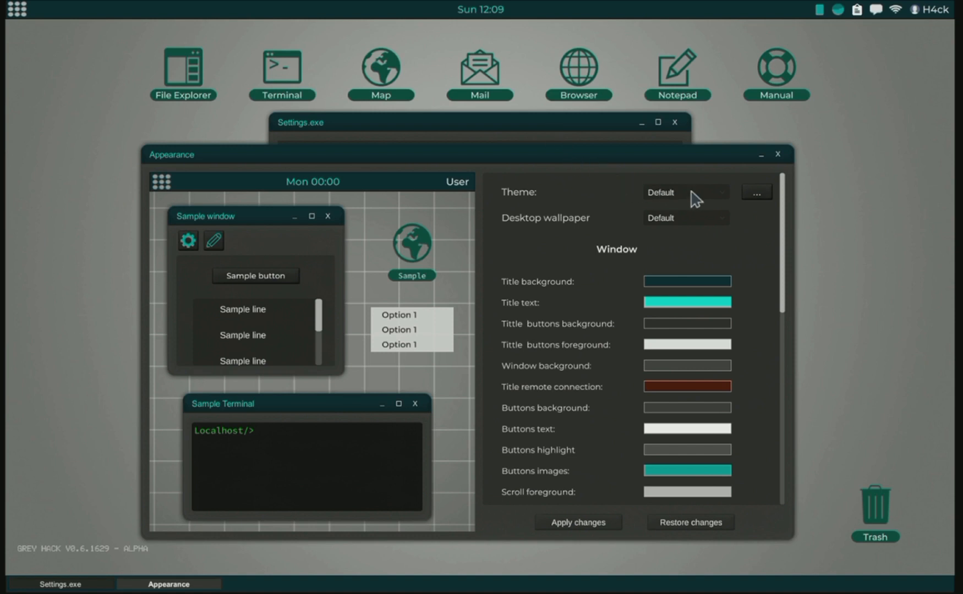
pyautogui.click(756, 191)
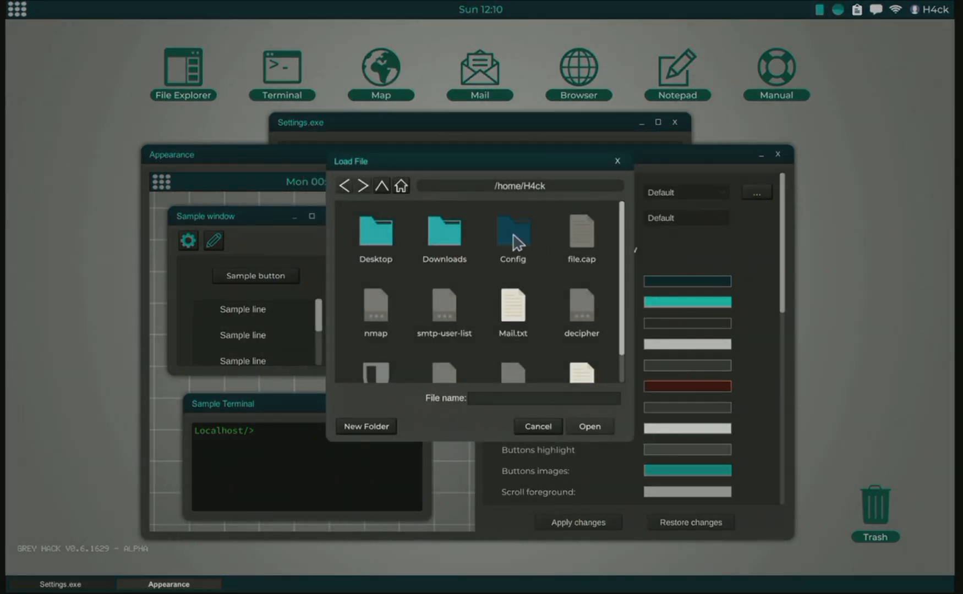
# Browse File Explorer into the Config folder and read through Theme.conf's XML color definitions
pyautogui.doubleClick(512, 233)
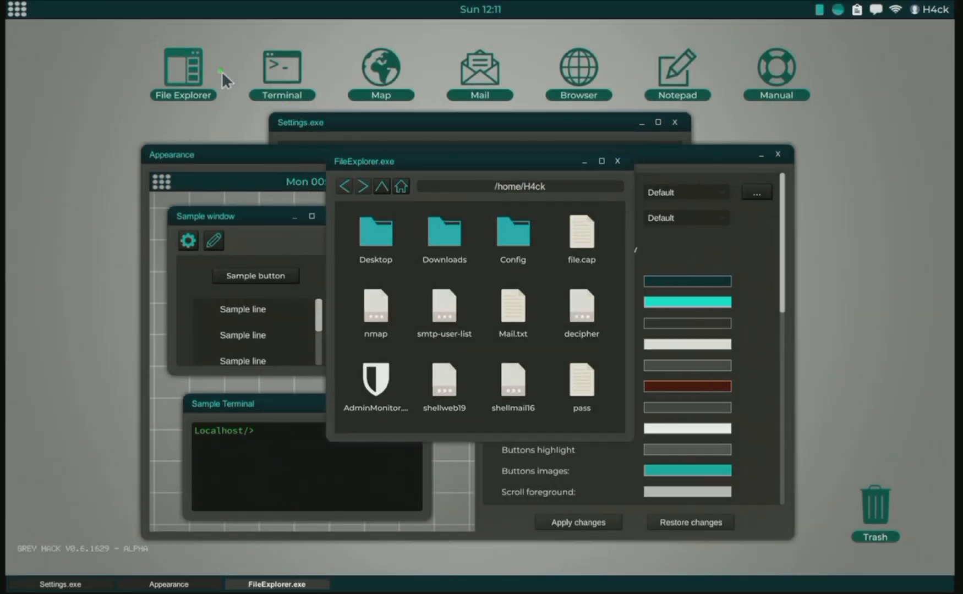
pyautogui.doubleClick(513, 234)
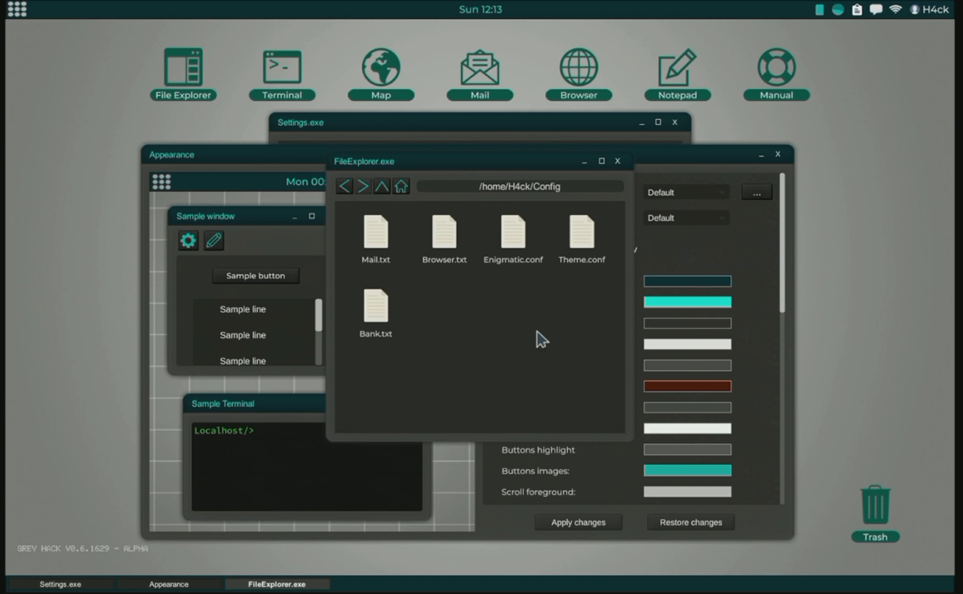
pyautogui.click(512, 235)
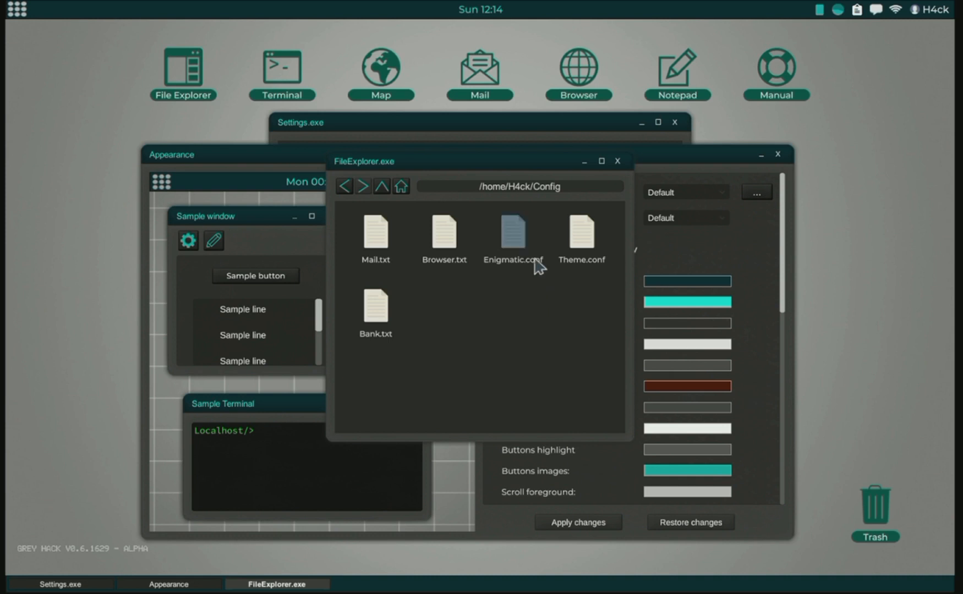
pyautogui.doubleClick(580, 233)
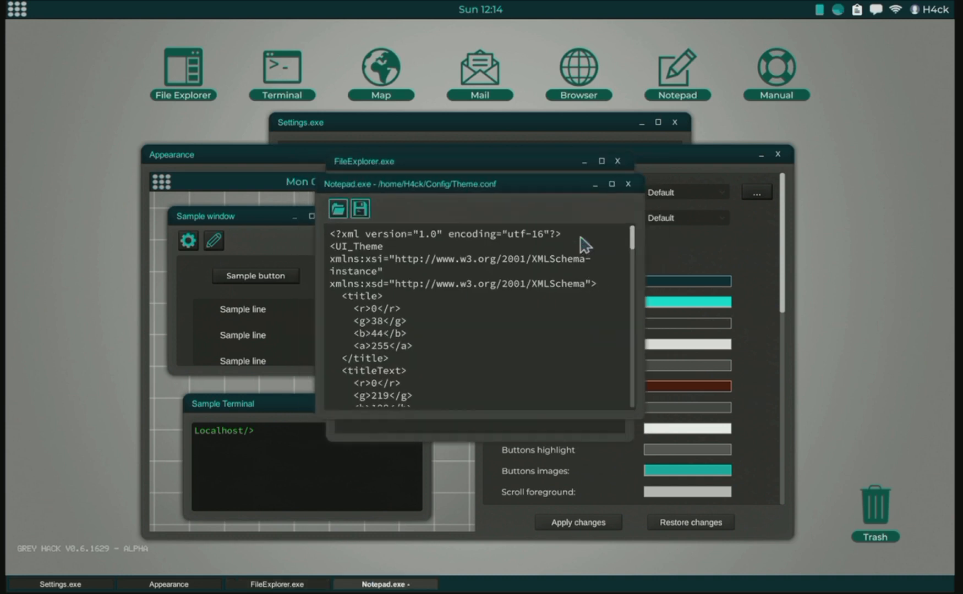
pyautogui.scroll(-3)
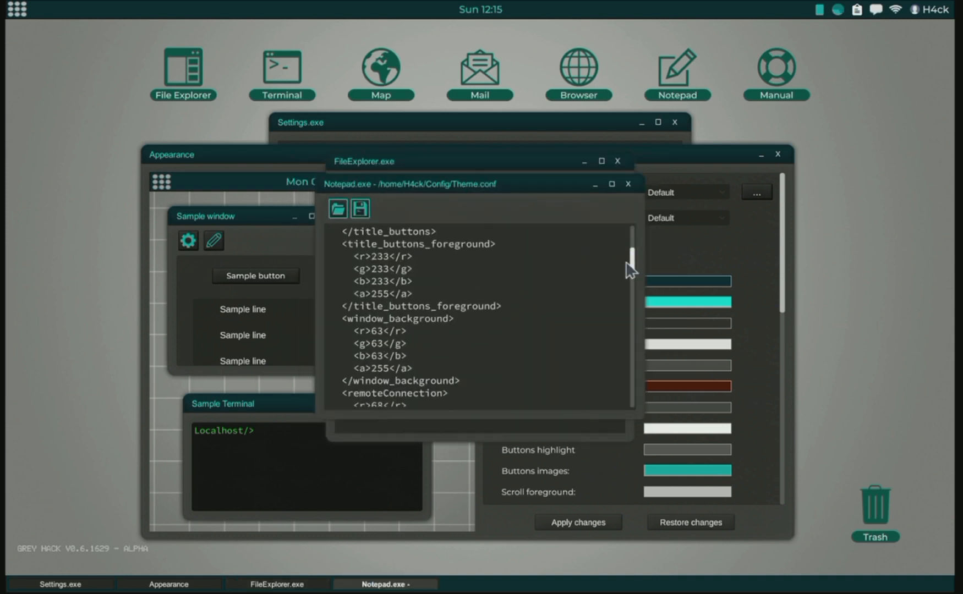
pyautogui.scroll(-3)
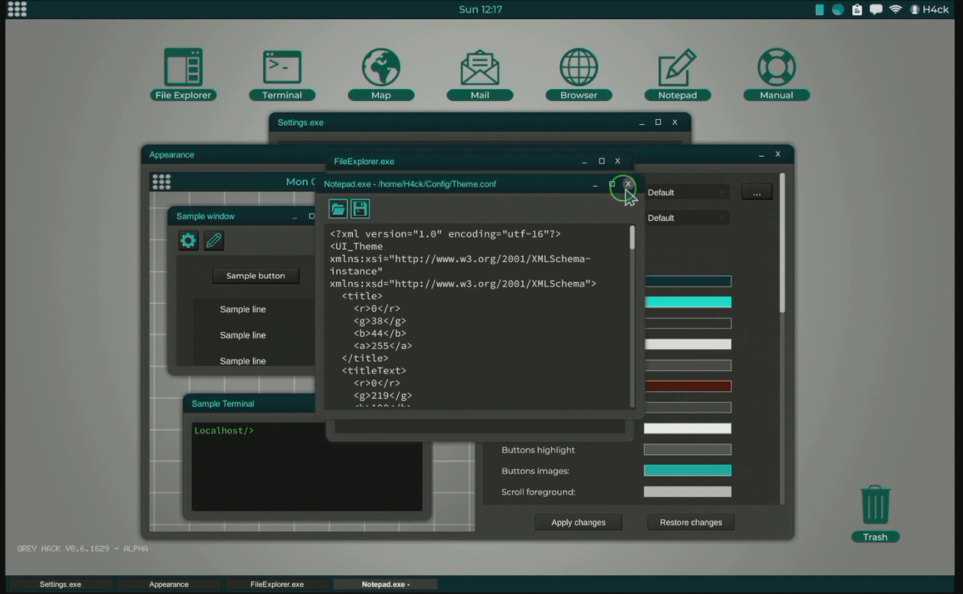
# Close Theme.conf and then Enigmatic.conf, leaving Appearance settings open
pyautogui.click(337, 208)
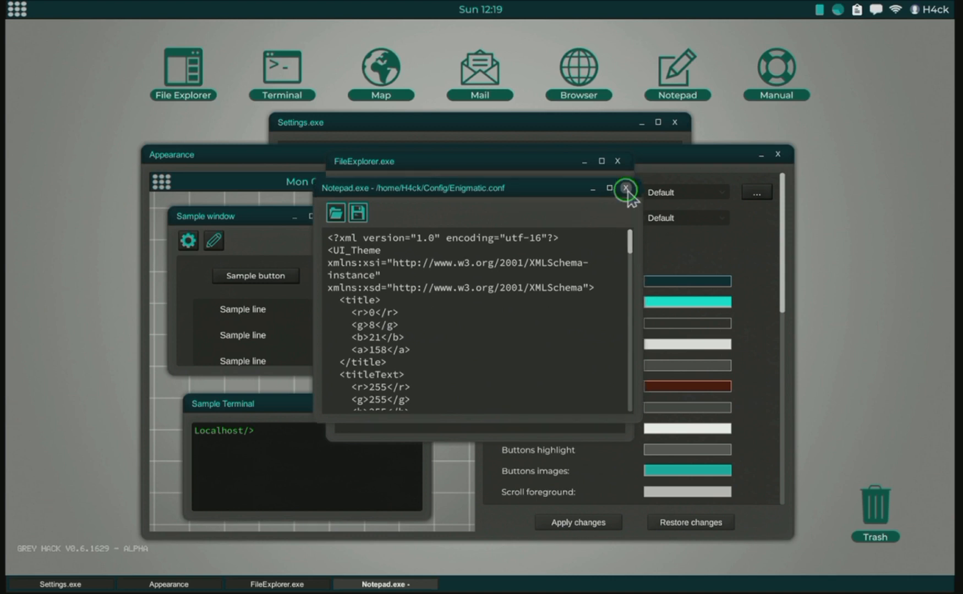
pyautogui.click(625, 188)
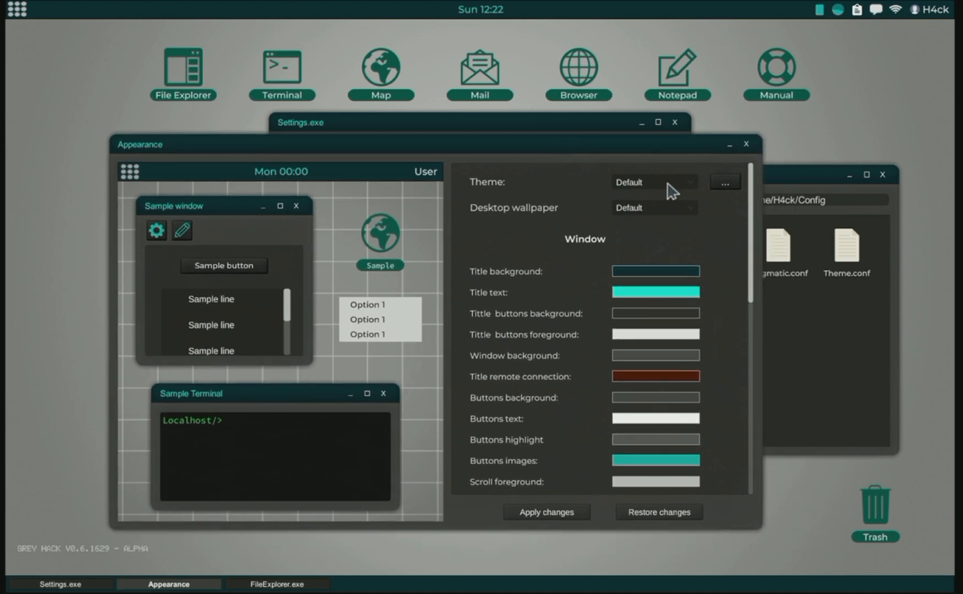
# Load Enigmatic.conf from the Config folder as the custom theme and review its preview
pyautogui.click(654, 182)
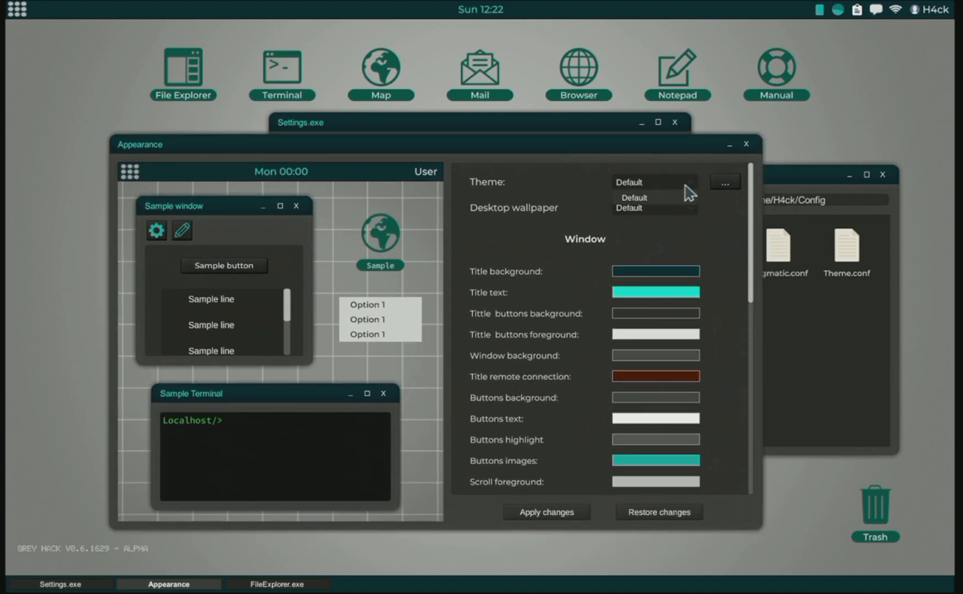
pyautogui.click(724, 182)
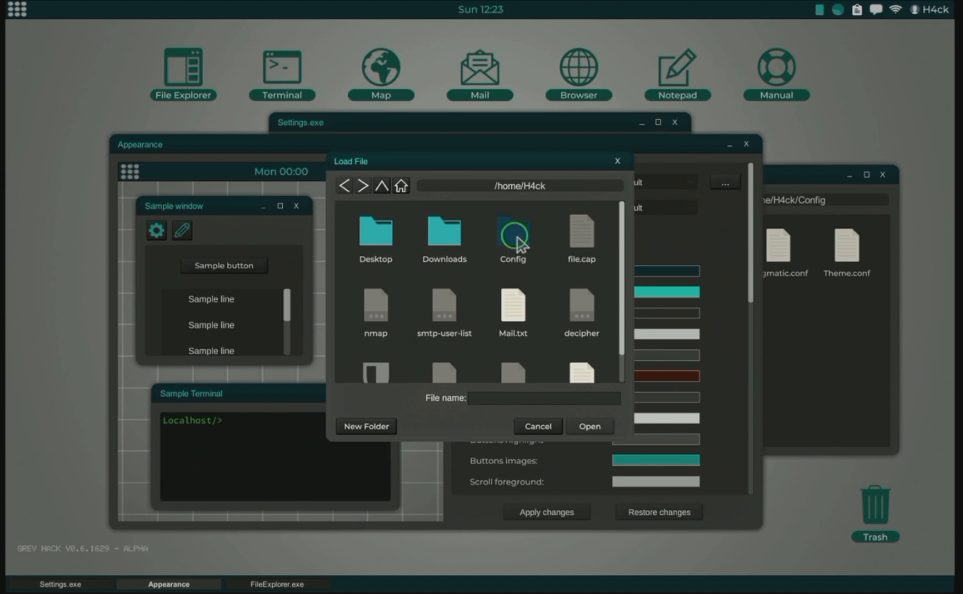
pyautogui.doubleClick(512, 233)
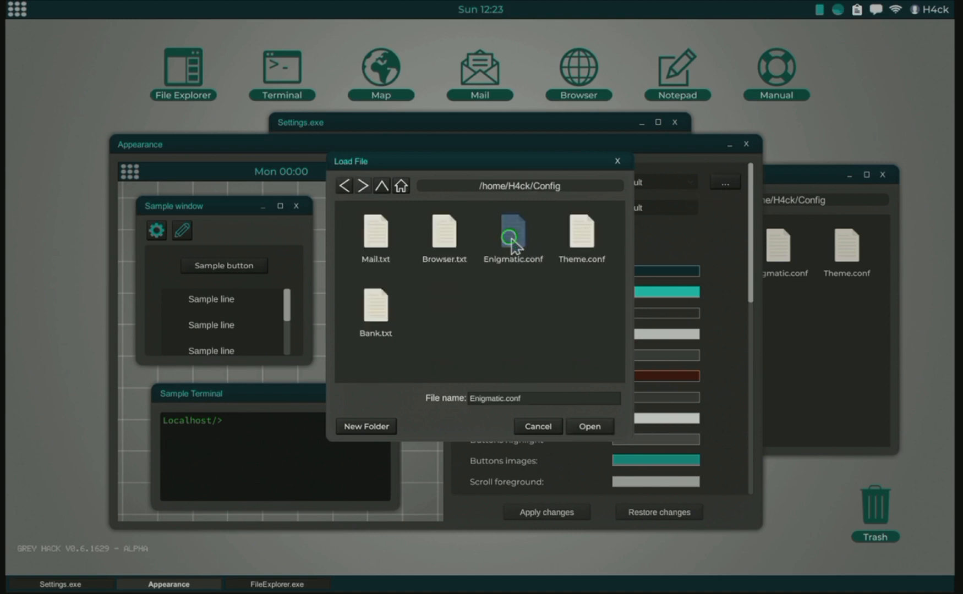
pyautogui.click(587, 426)
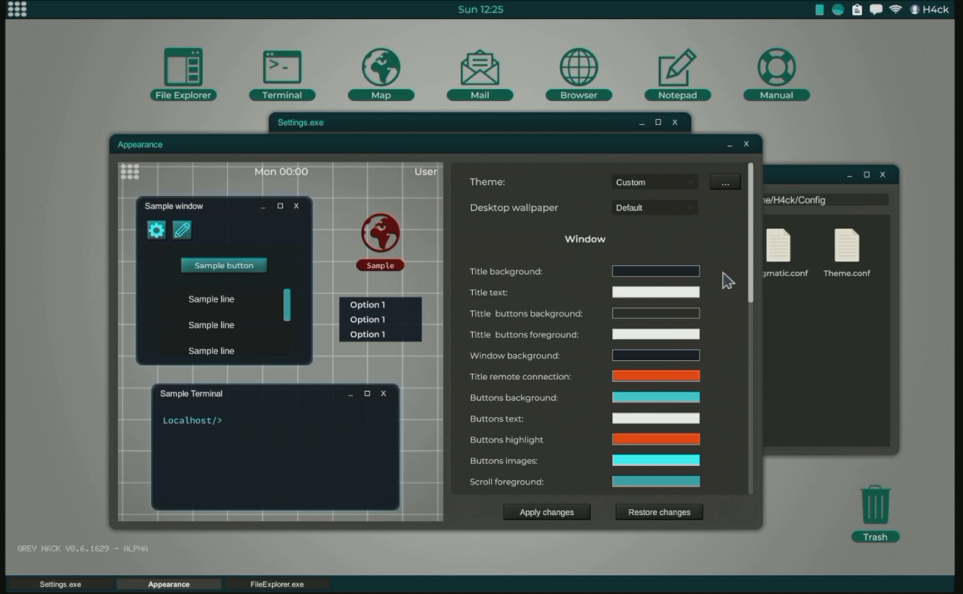
pyautogui.scroll(-3)
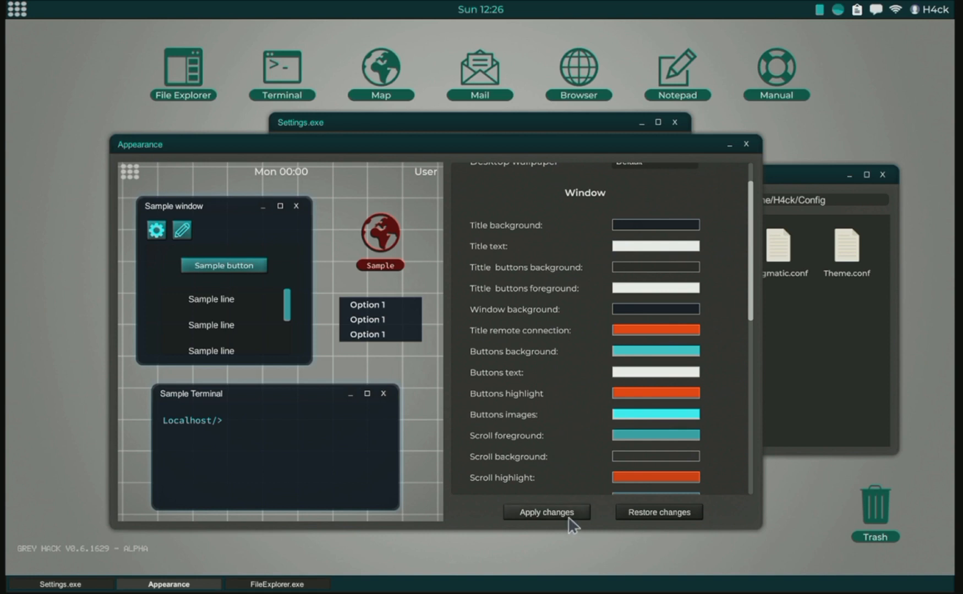
# Apply the Enigmatic theme to the whole desktop and close the file explorer
pyautogui.click(546, 511)
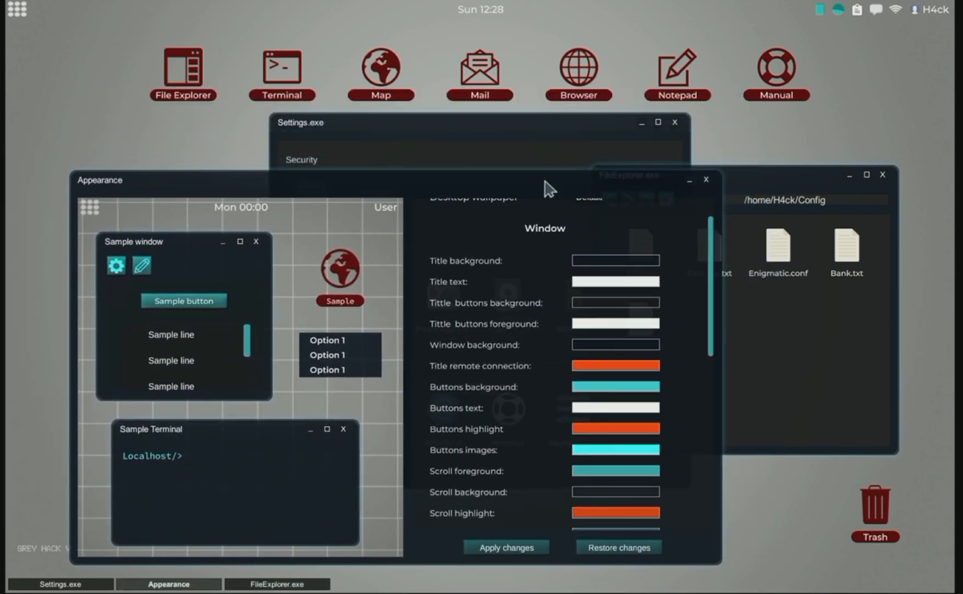
pyautogui.moveTo(727, 300)
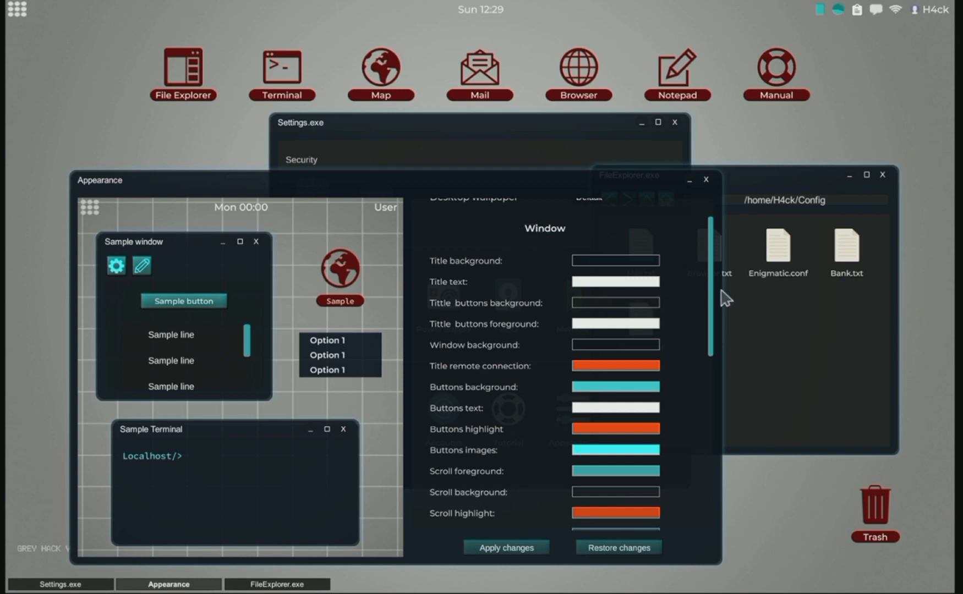
pyautogui.scroll(-3)
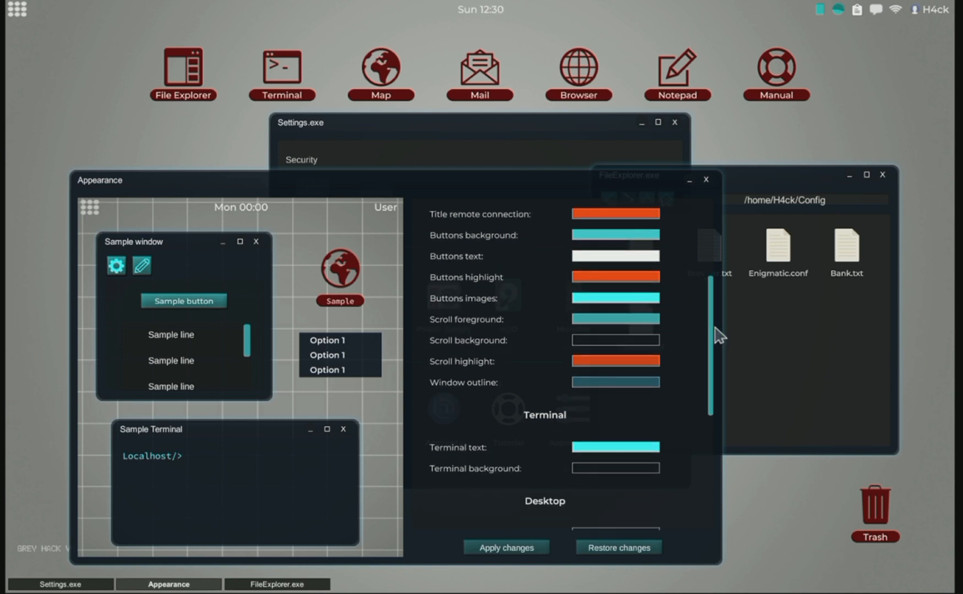
pyautogui.scroll(-3)
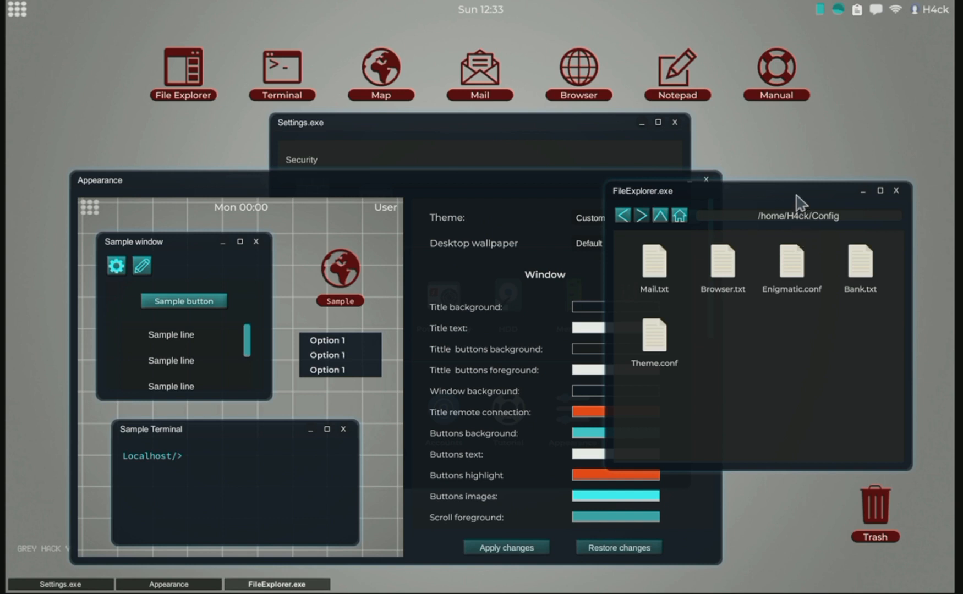
pyautogui.moveTo(895, 199)
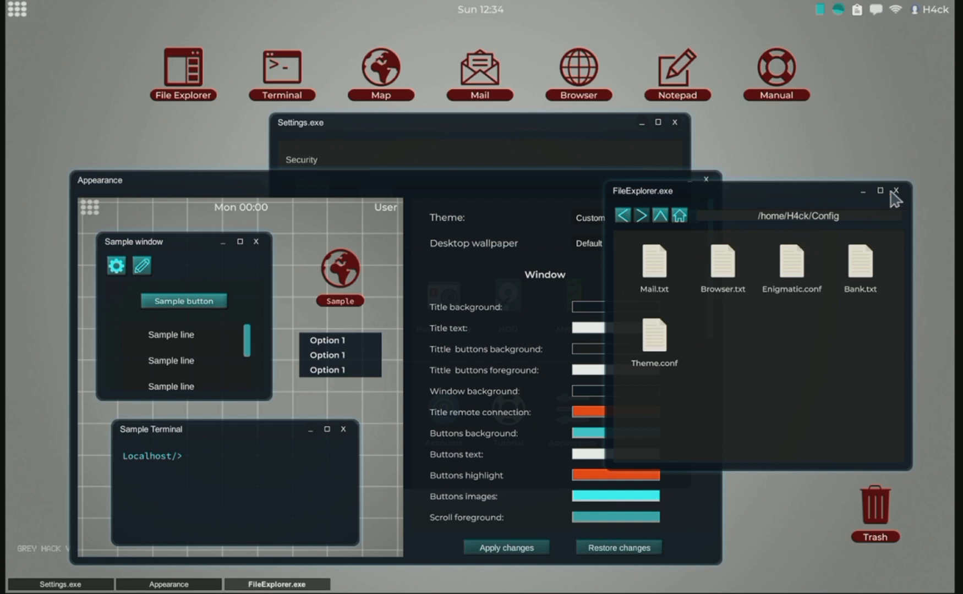
pyautogui.click(895, 190)
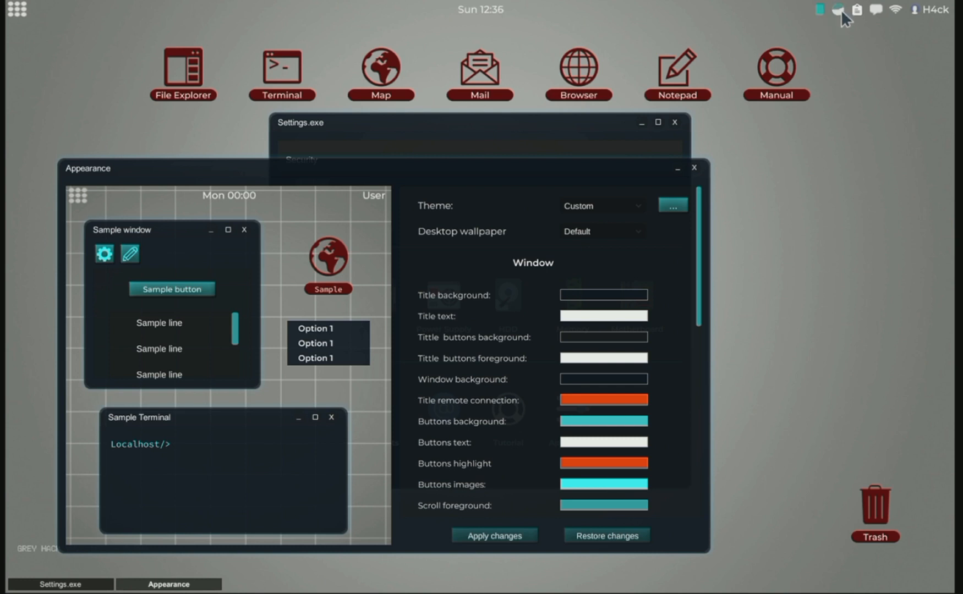
# View the memory usage readout, then the CPU usage readout at 0% with top processes
pyautogui.click(840, 10)
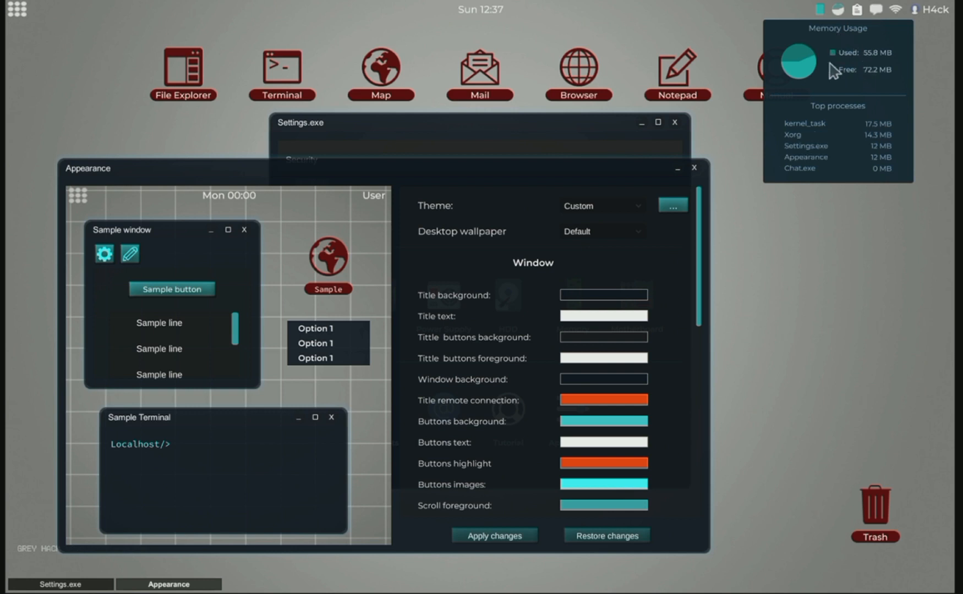
pyautogui.moveTo(859, 63)
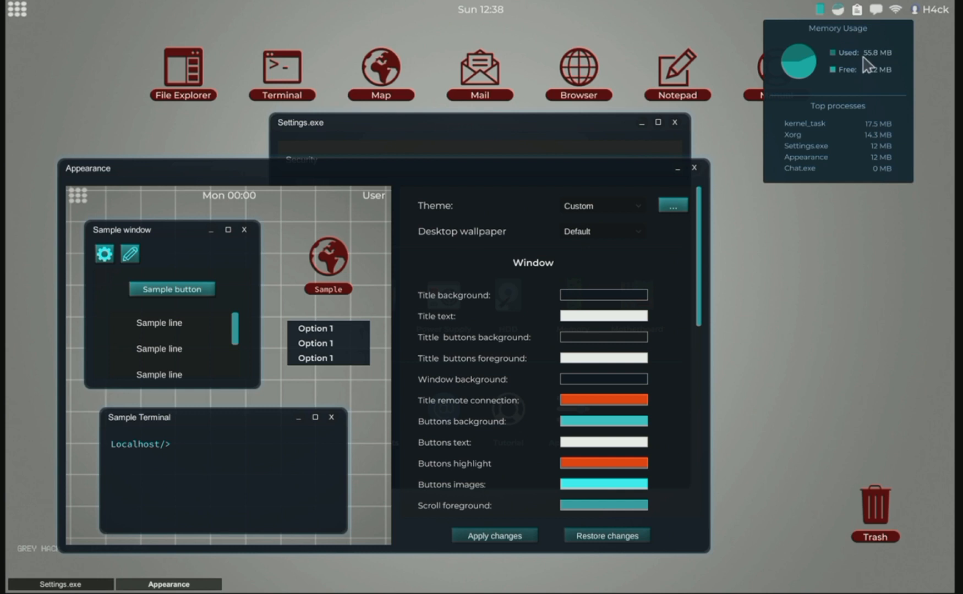
pyautogui.click(839, 9)
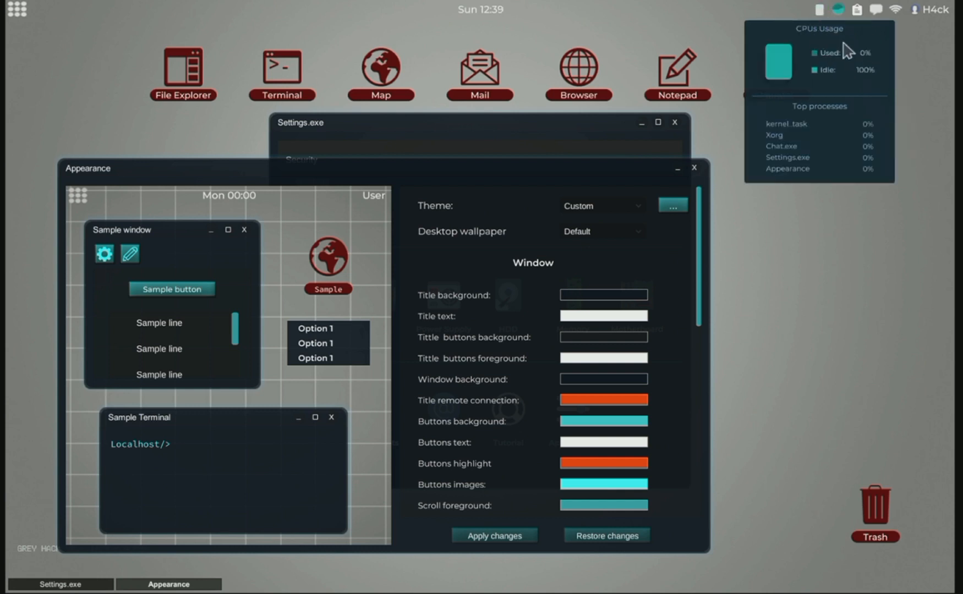
pyautogui.moveTo(811, 72)
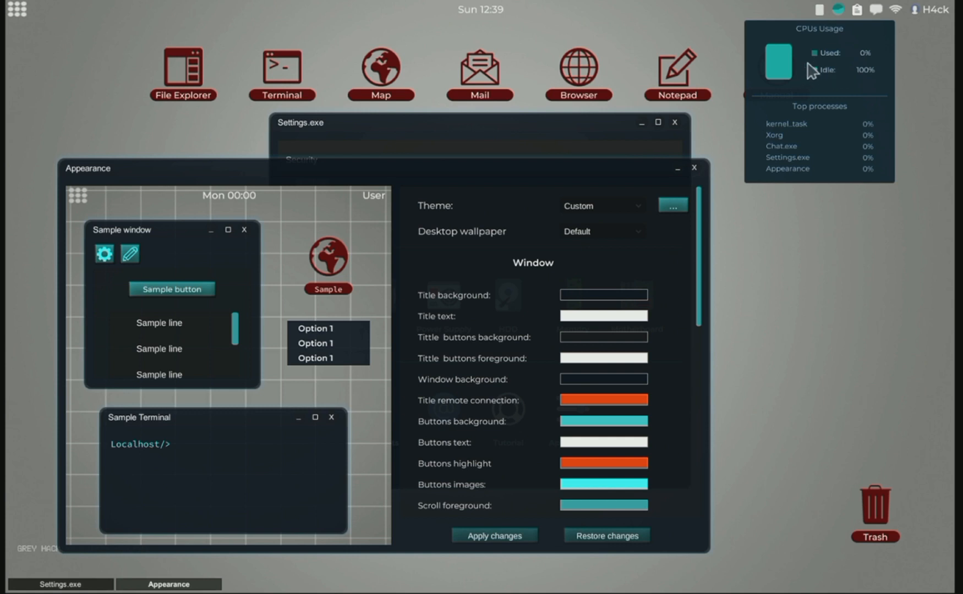
pyautogui.moveTo(826, 92)
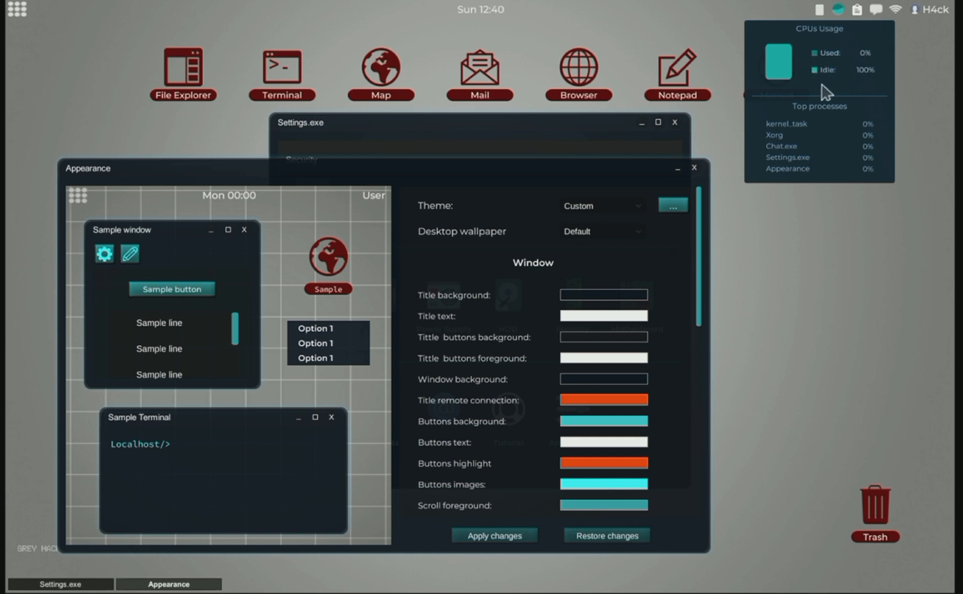
pyautogui.moveTo(823, 85)
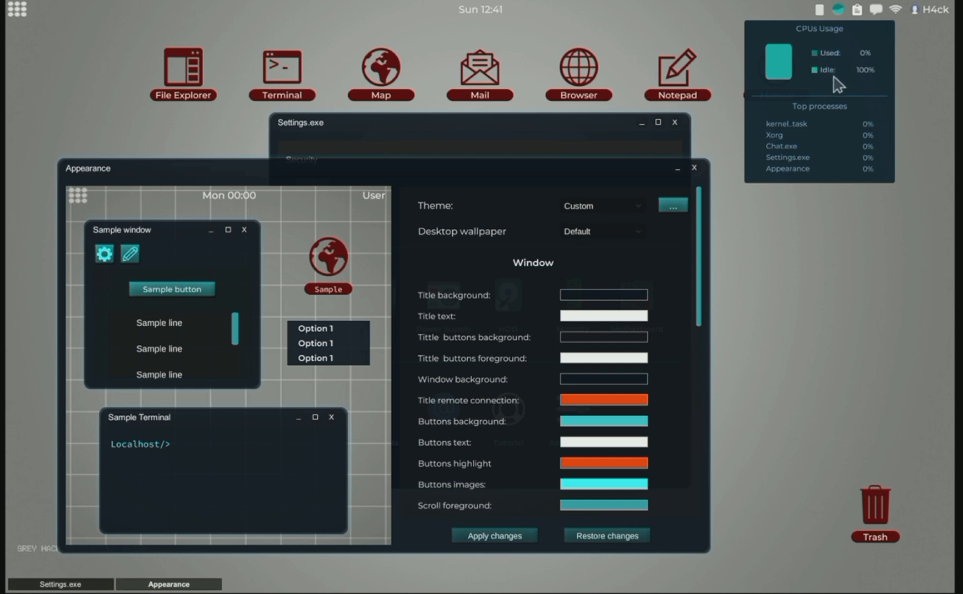
pyautogui.moveTo(837, 83)
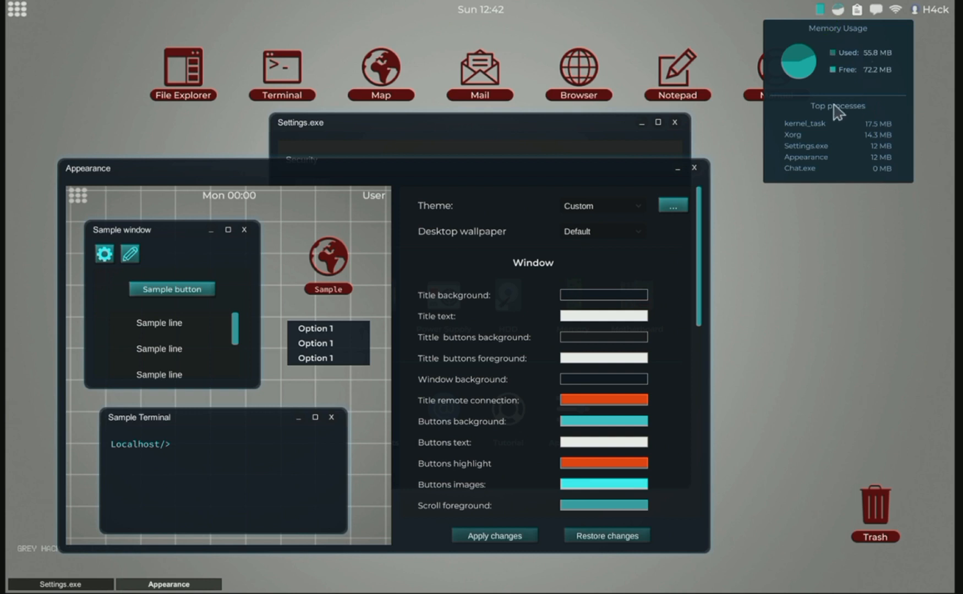
pyautogui.moveTo(520, 163)
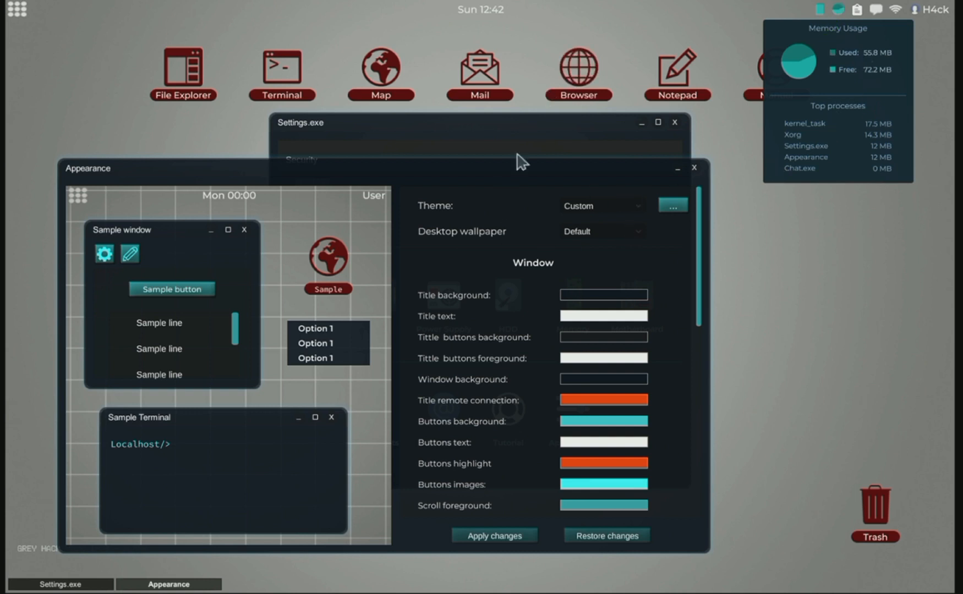
pyautogui.moveTo(712, 163)
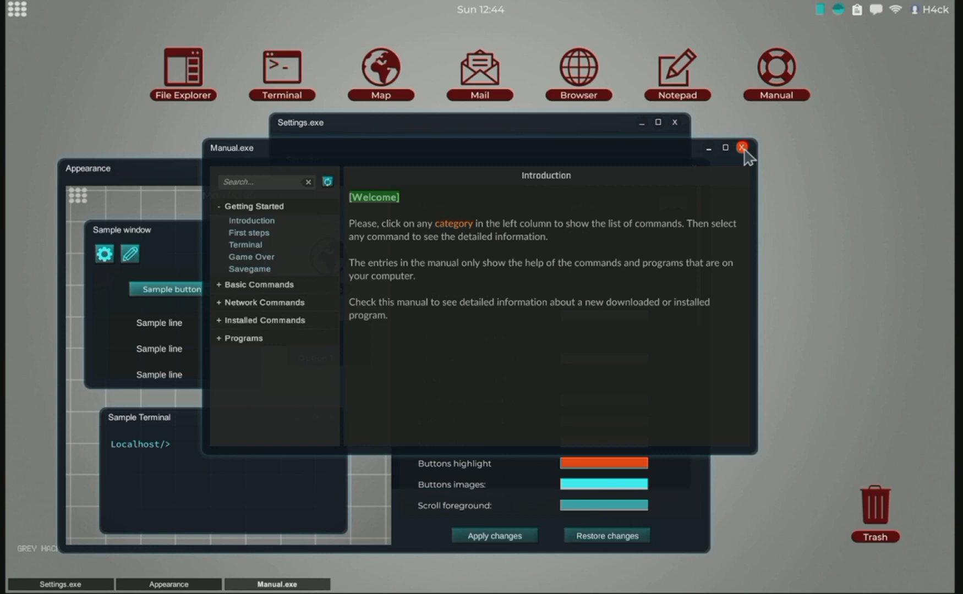
# Close the Manual.exe window, leaving Appearance settings in front
pyautogui.click(741, 147)
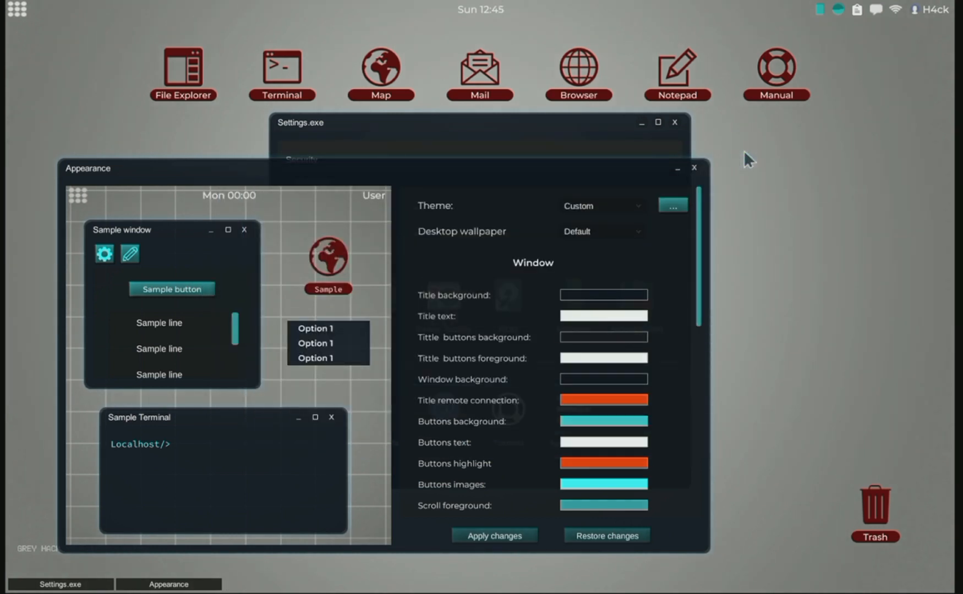
pyautogui.moveTo(640, 186)
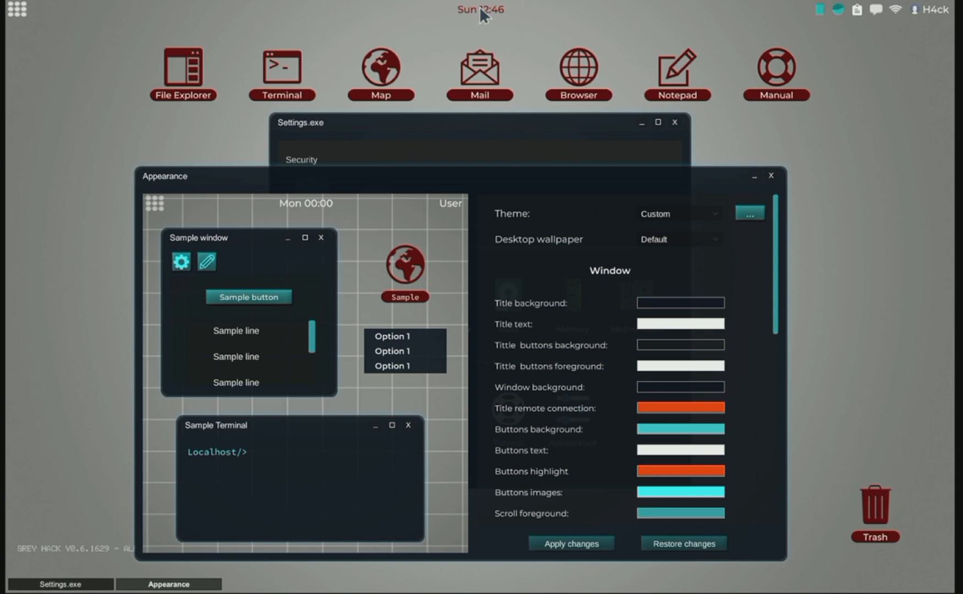
pyautogui.moveTo(422, 74)
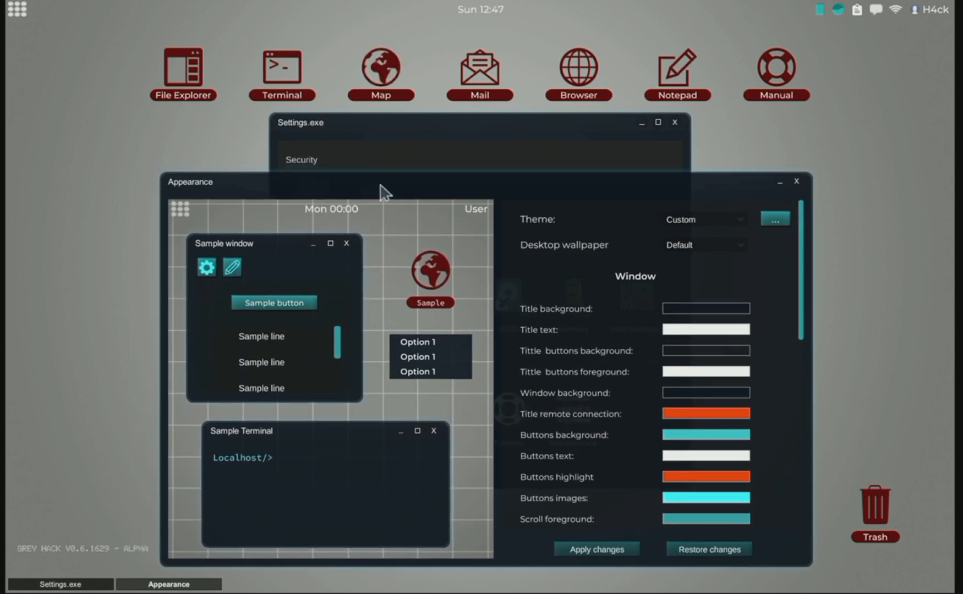
# Bring Settings forward and check the Generic SXB614 100W power supply details, then close them
pyautogui.click(17, 9)
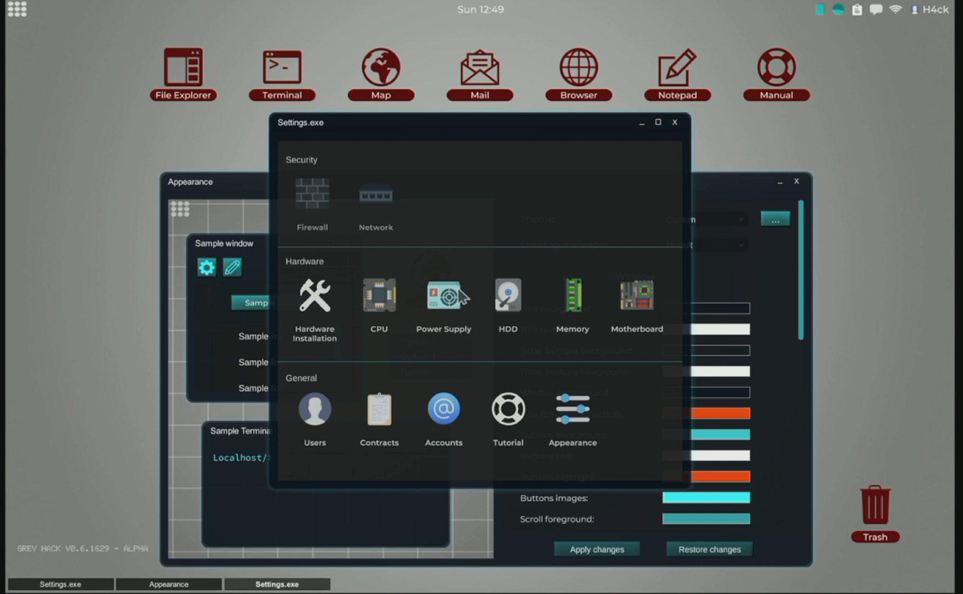
pyautogui.moveTo(641, 302)
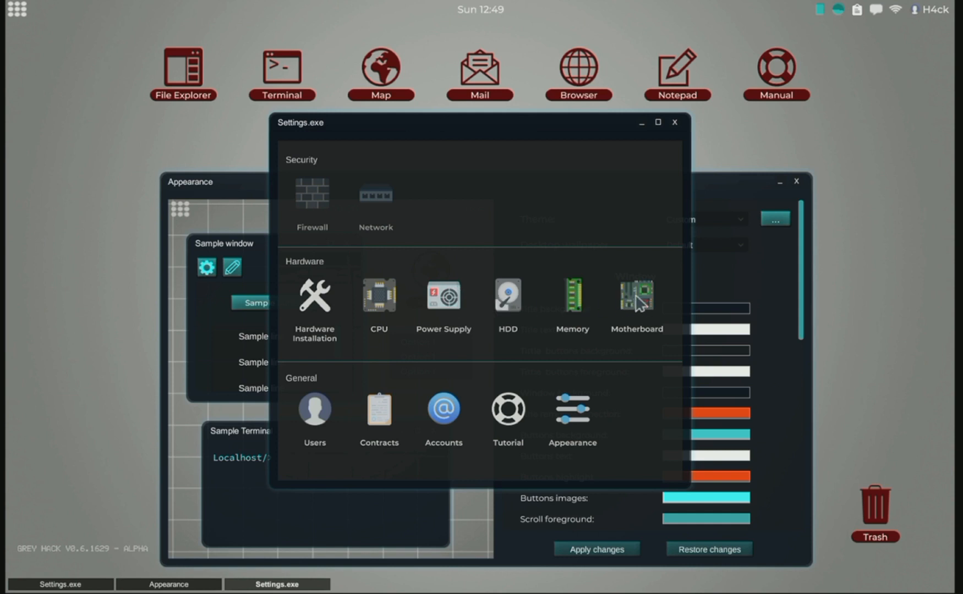
pyautogui.click(636, 297)
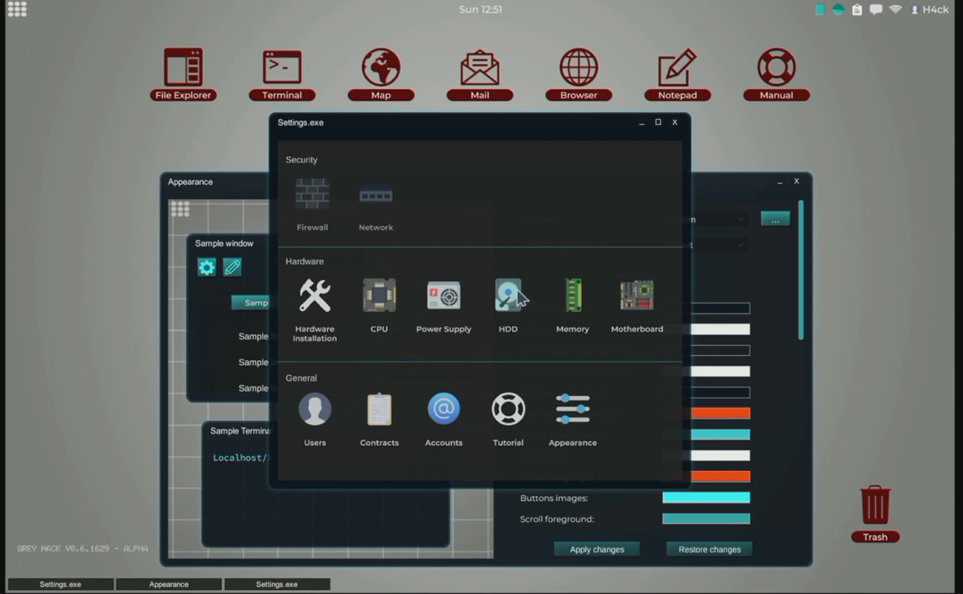
pyautogui.moveTo(441, 307)
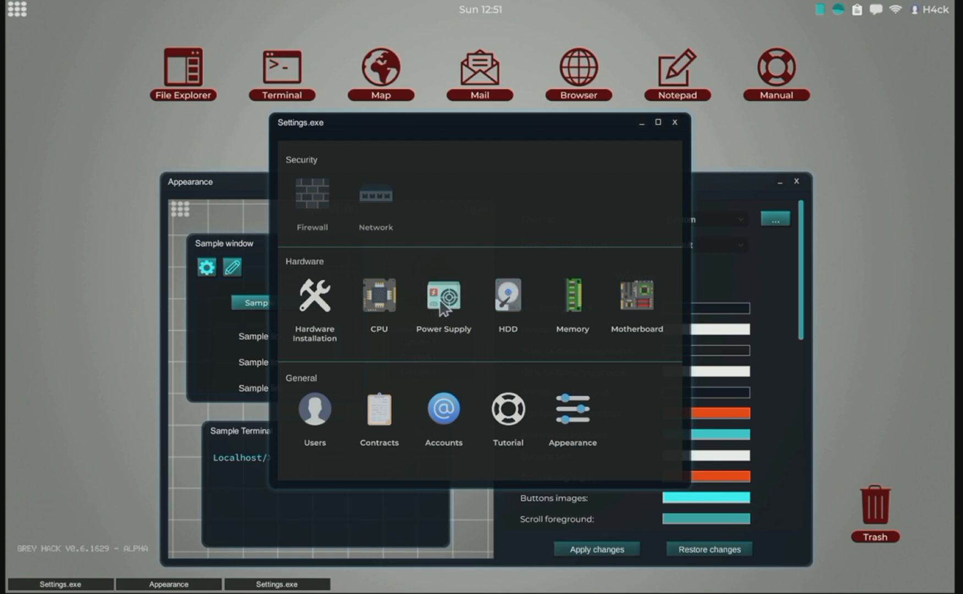
pyautogui.click(443, 296)
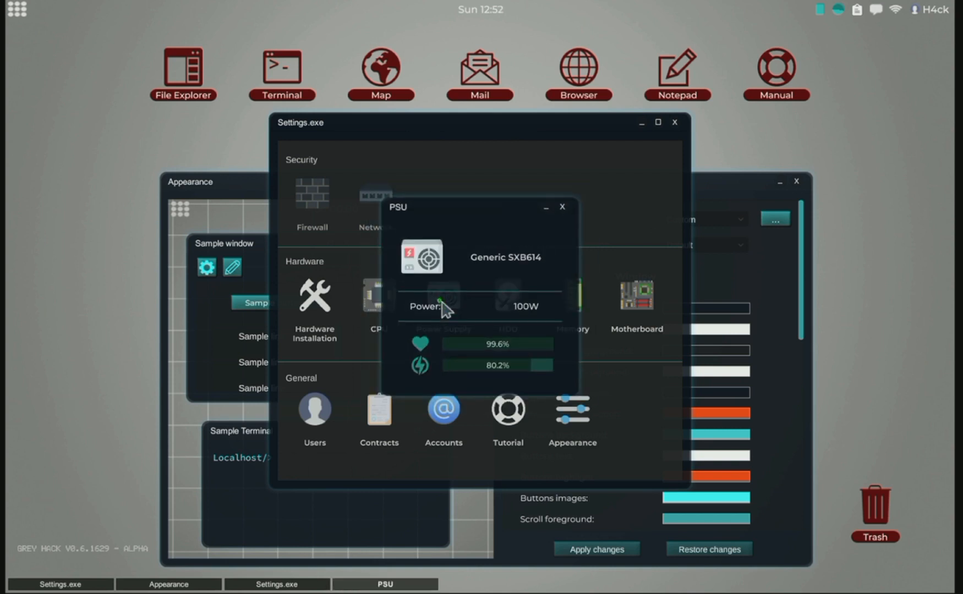
pyautogui.click(561, 207)
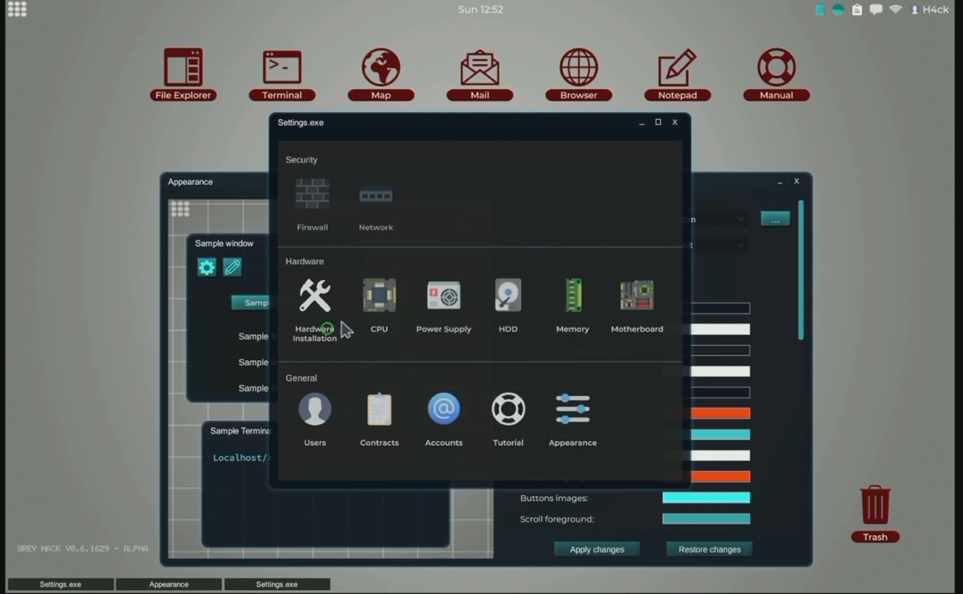
# Inspect RAM, CPU and hard drive specs on the hardware installation board, then close it
pyautogui.click(314, 298)
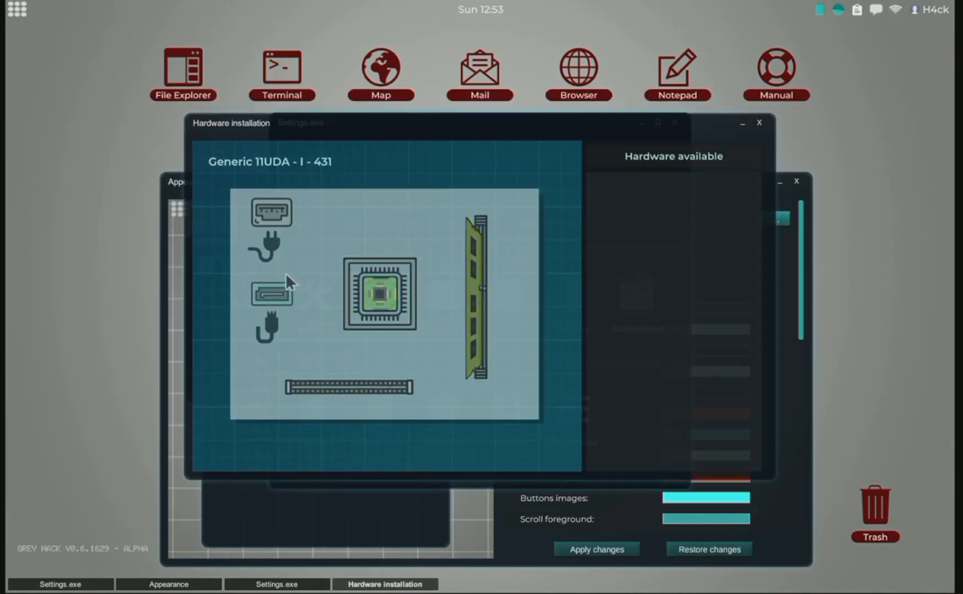
pyautogui.moveTo(271, 293)
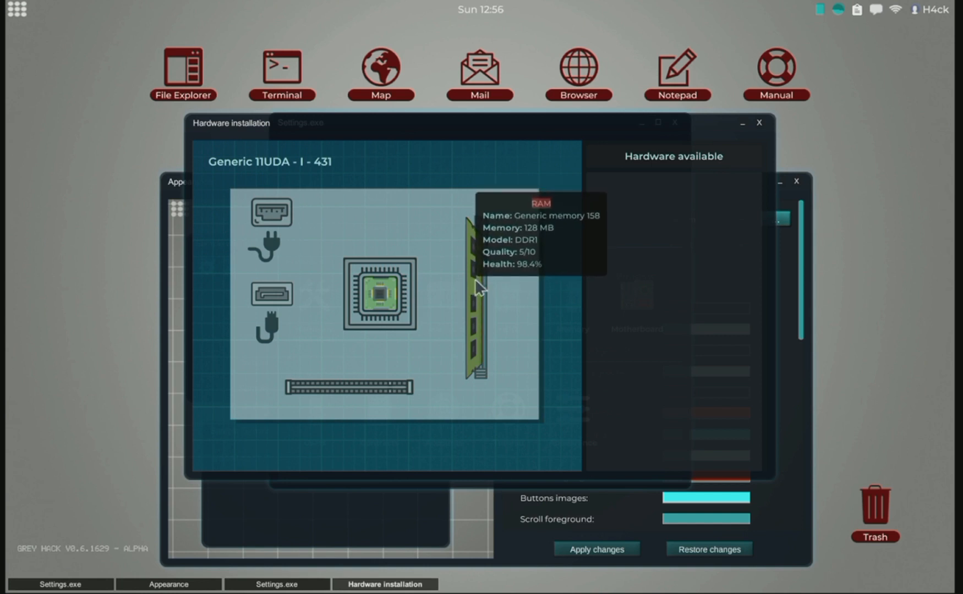
pyautogui.moveTo(380, 300)
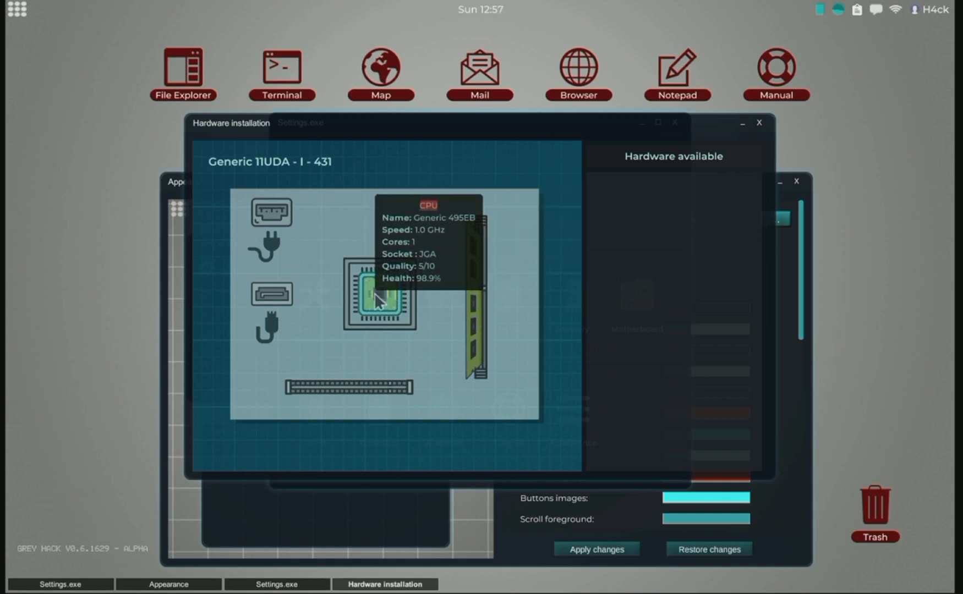
pyautogui.moveTo(470, 301)
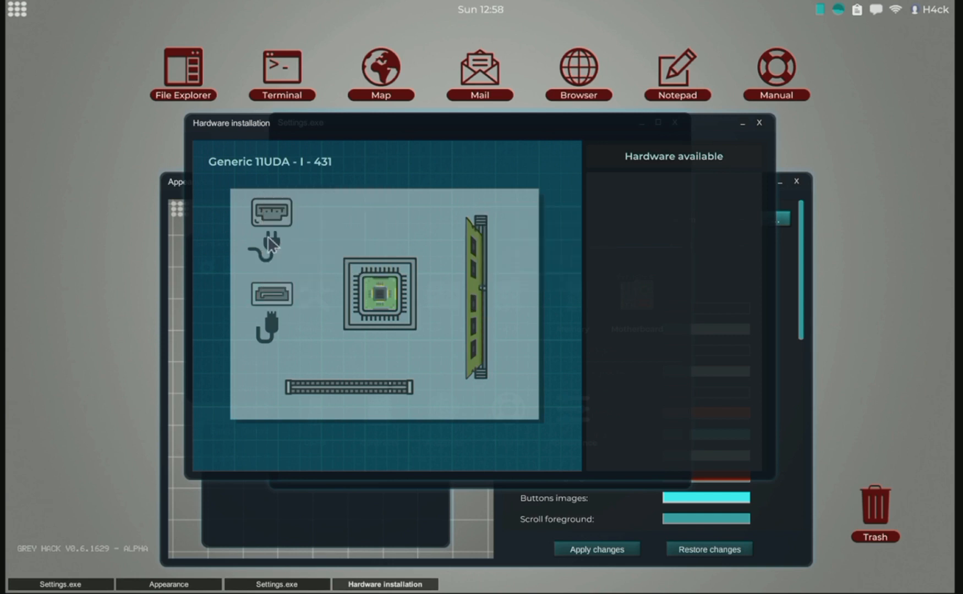
pyautogui.moveTo(271, 213)
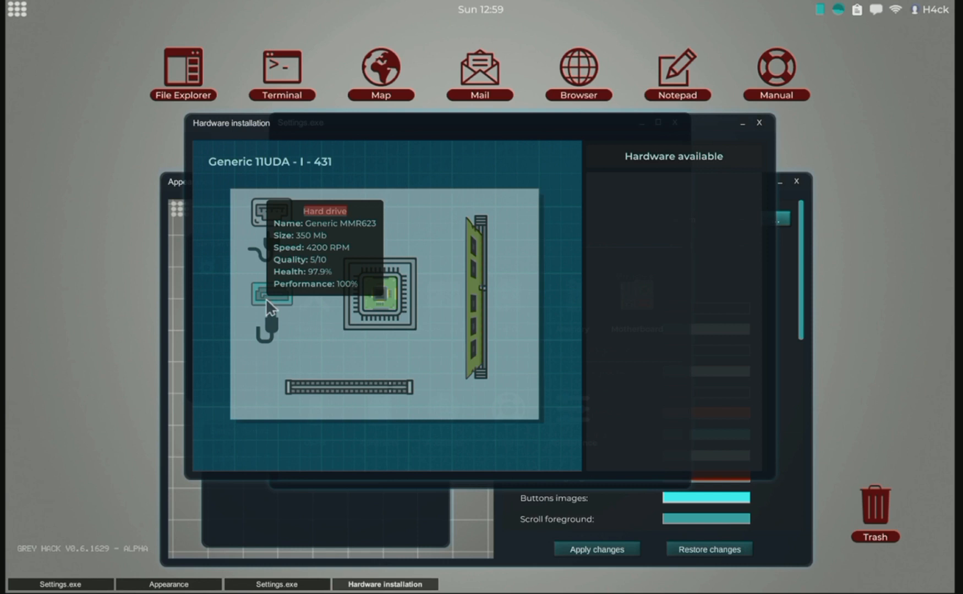
pyautogui.moveTo(445, 350)
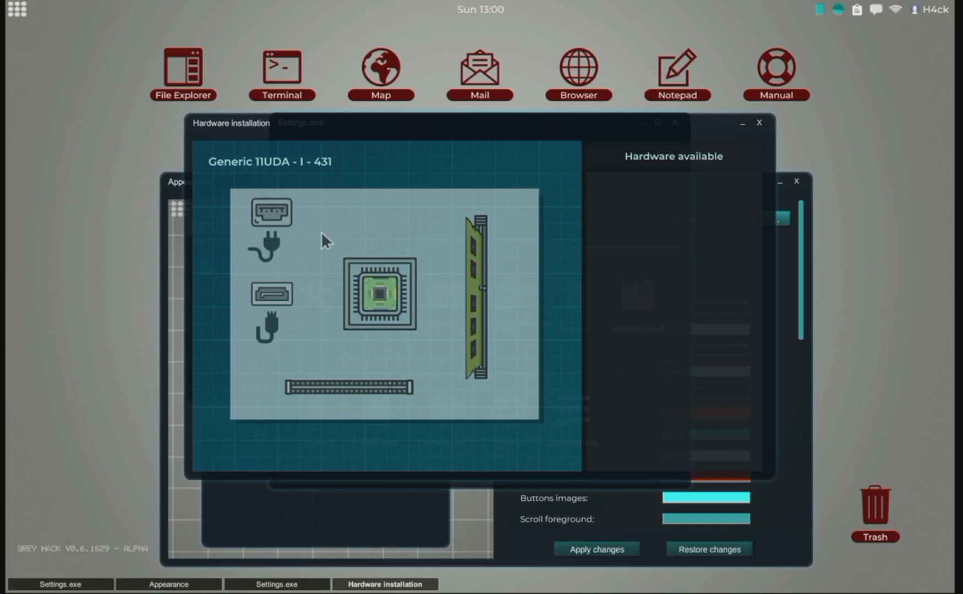
pyautogui.moveTo(743, 122)
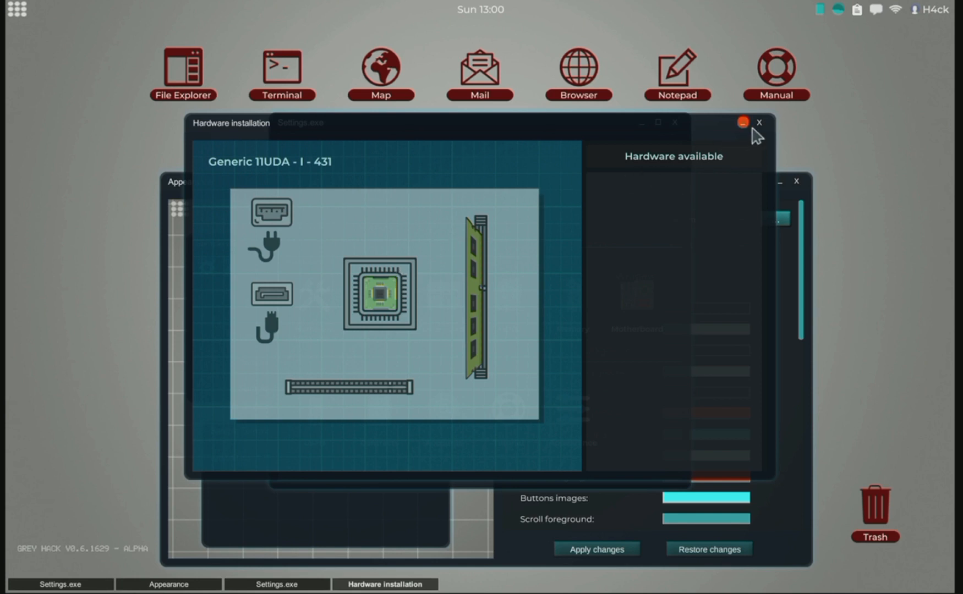
pyautogui.click(760, 123)
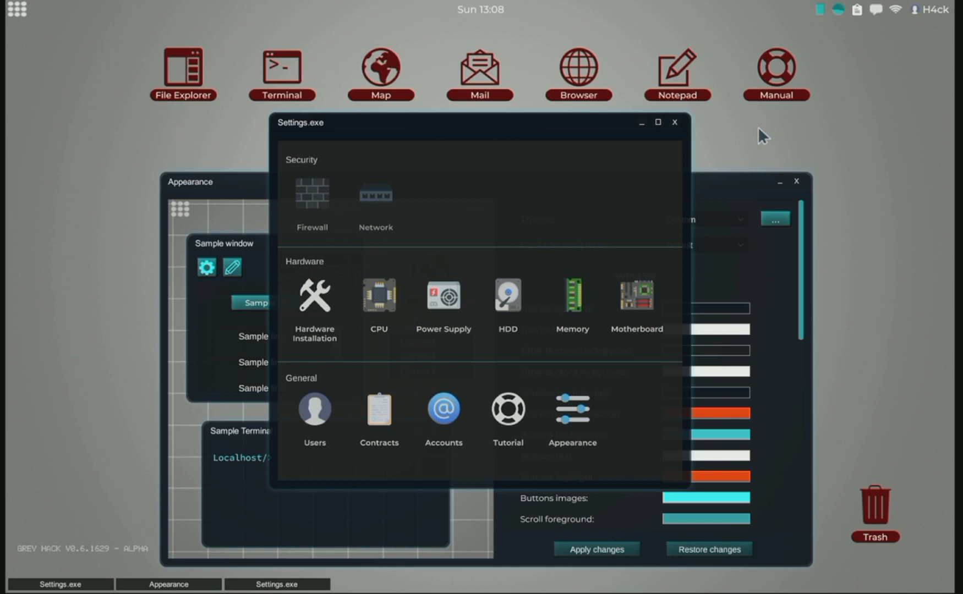
pyautogui.click(595, 130)
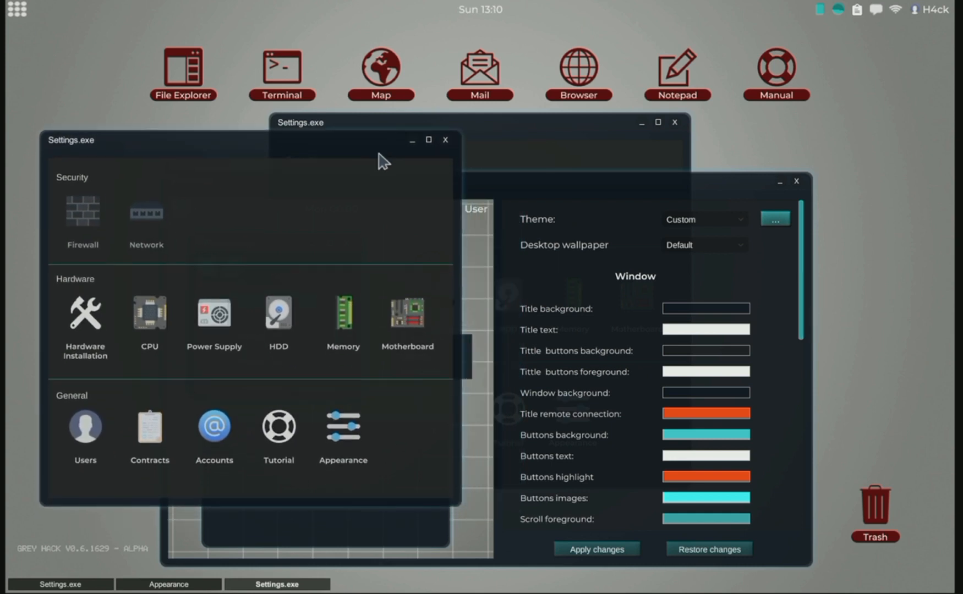
pyautogui.moveTo(489, 186)
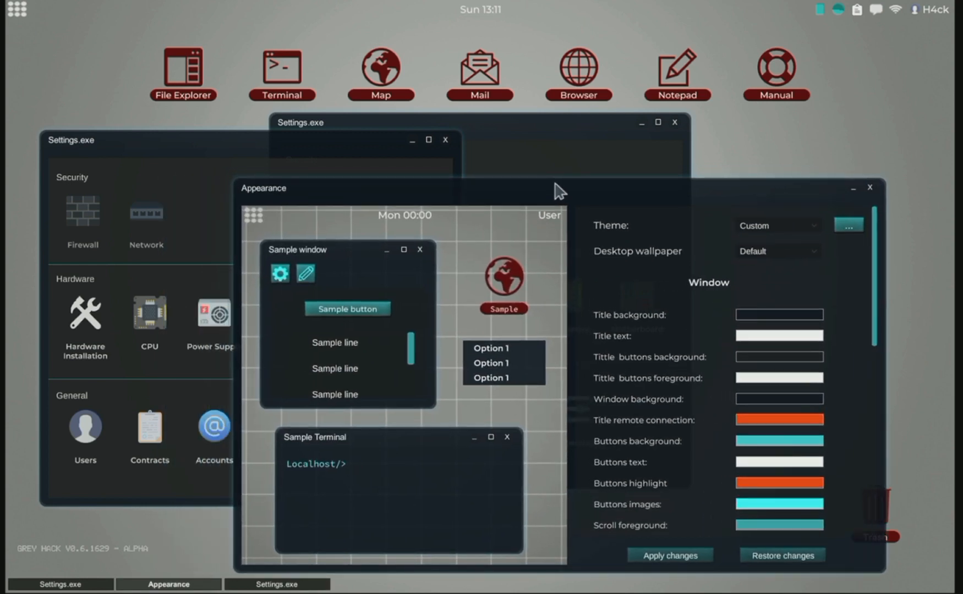
pyautogui.moveTo(482, 182)
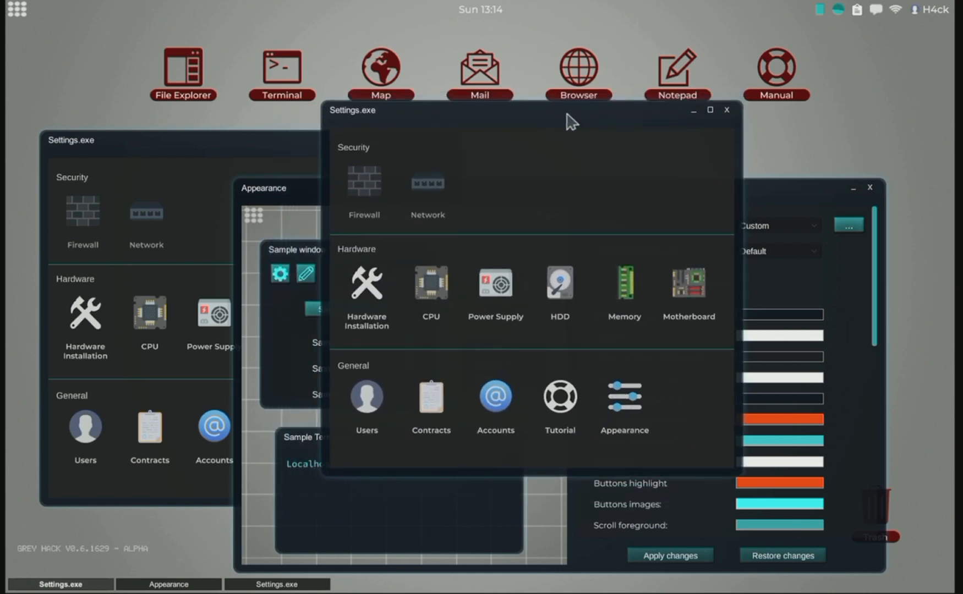
pyautogui.moveTo(595, 128)
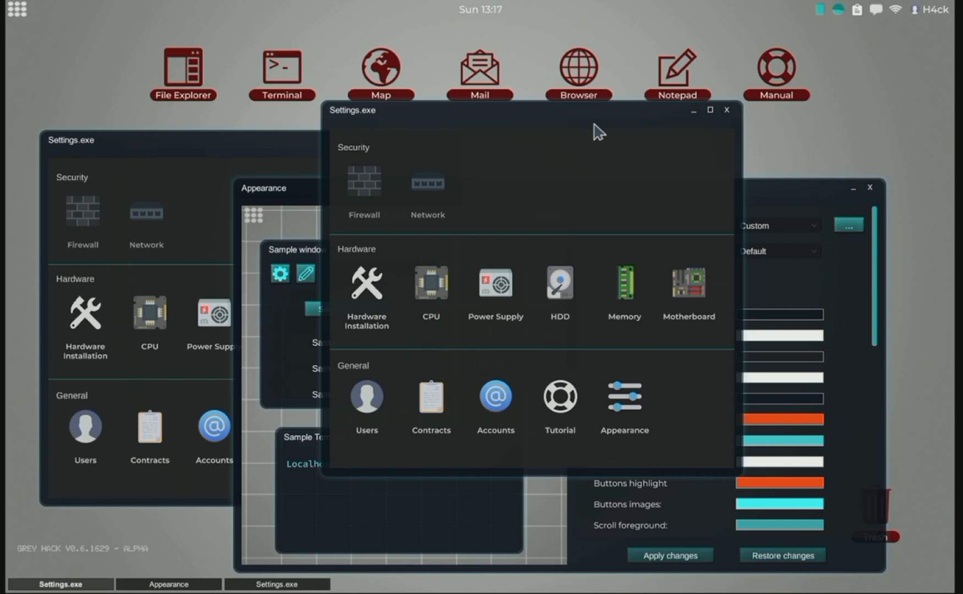
pyautogui.moveTo(595, 131)
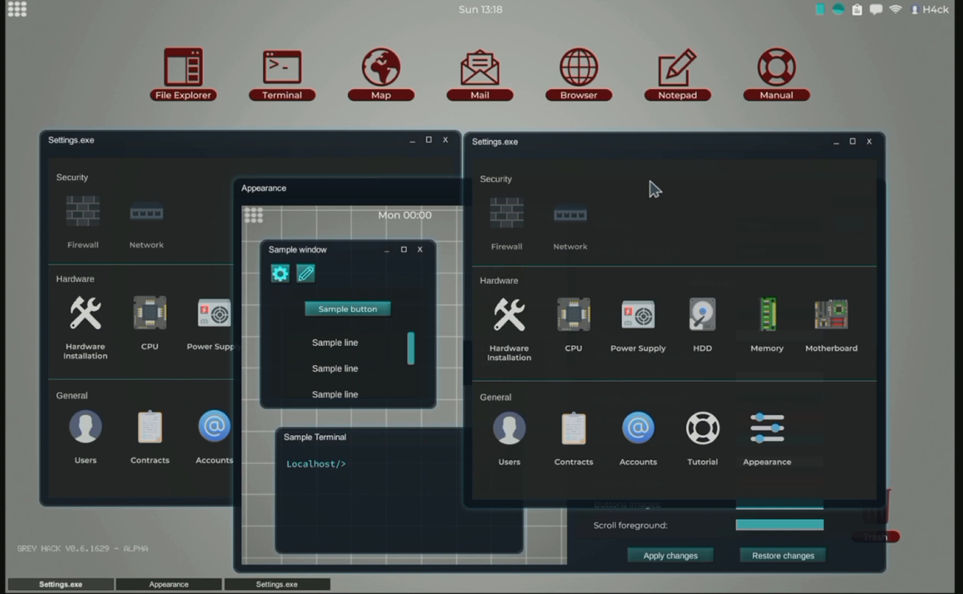
pyautogui.moveTo(435, 206)
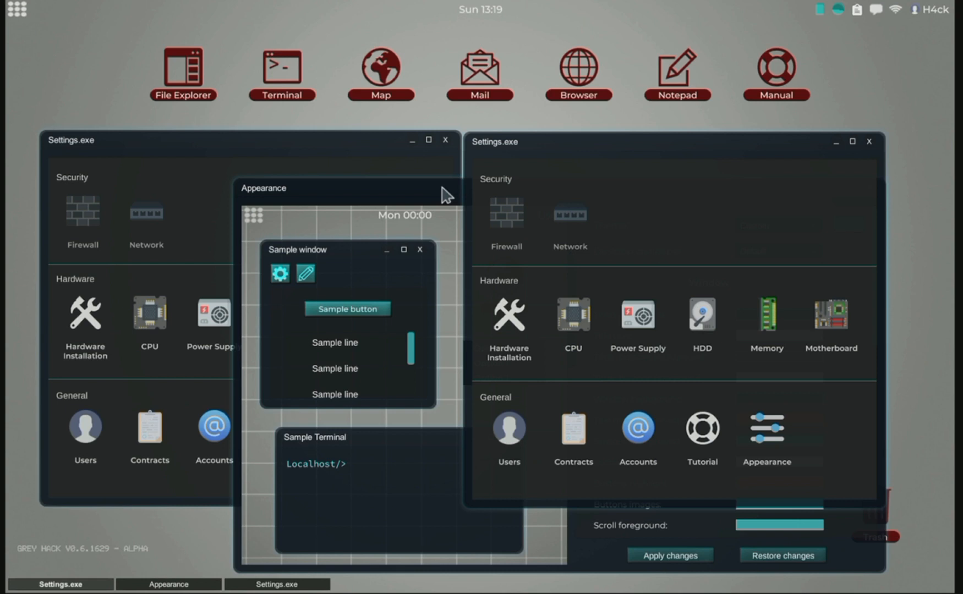
pyautogui.moveTo(664, 149)
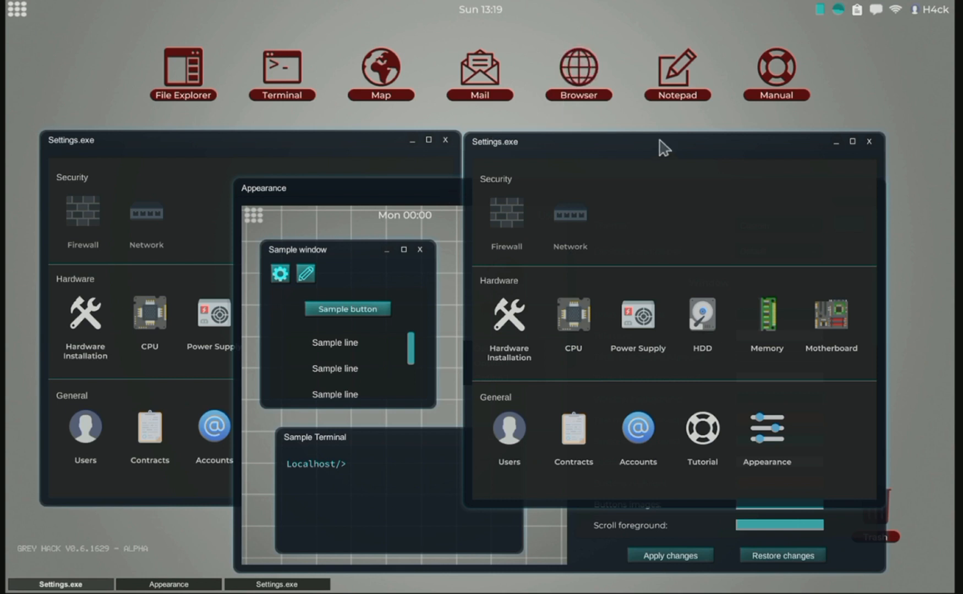
pyautogui.moveTo(576, 70)
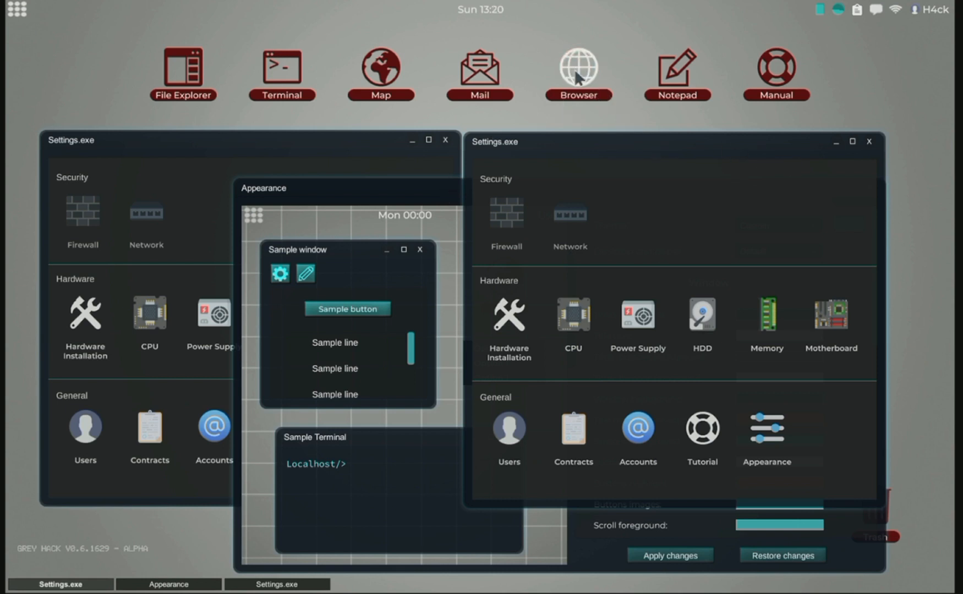
pyautogui.click(576, 67)
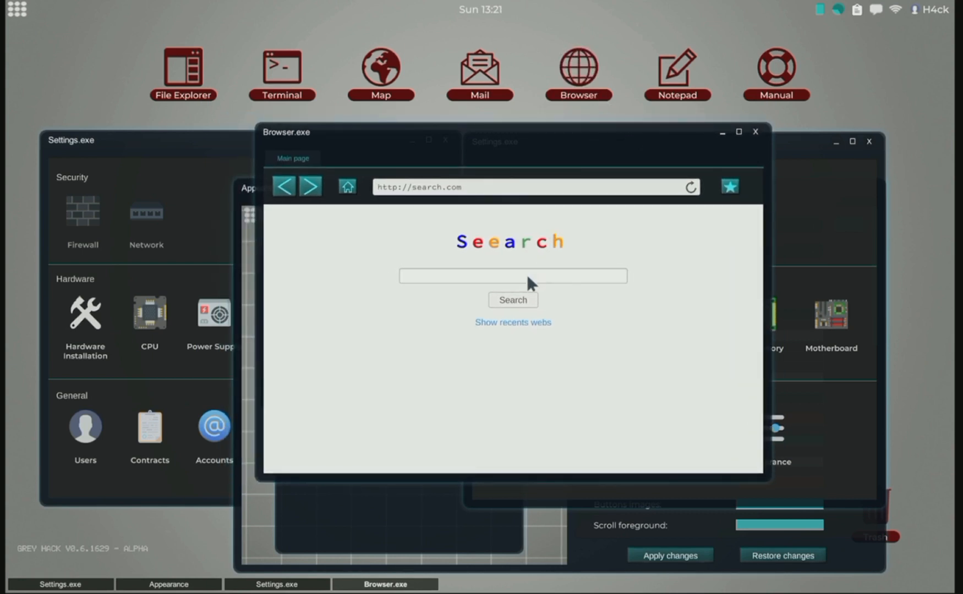
pyautogui.write('shop')
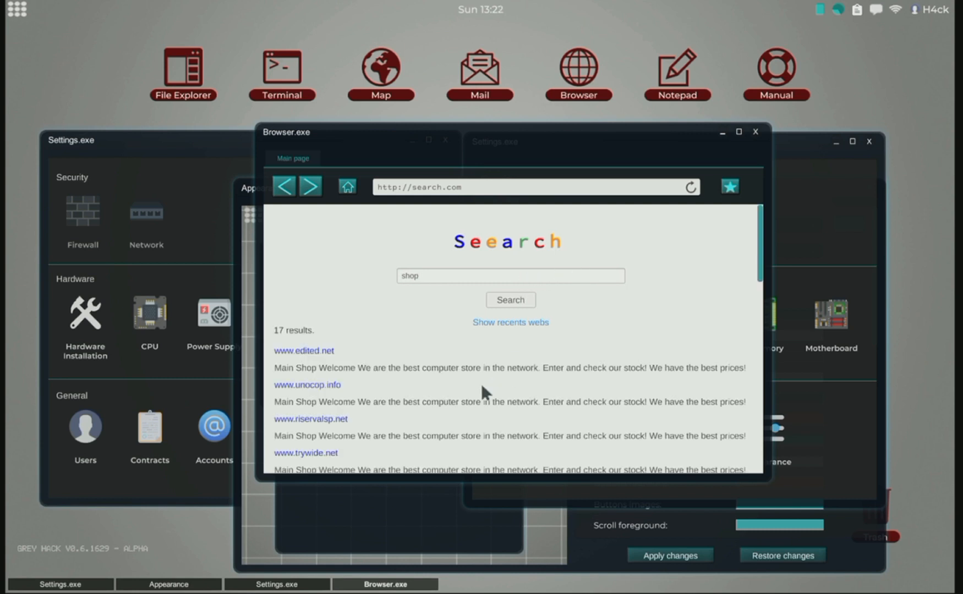
pyautogui.click(307, 384)
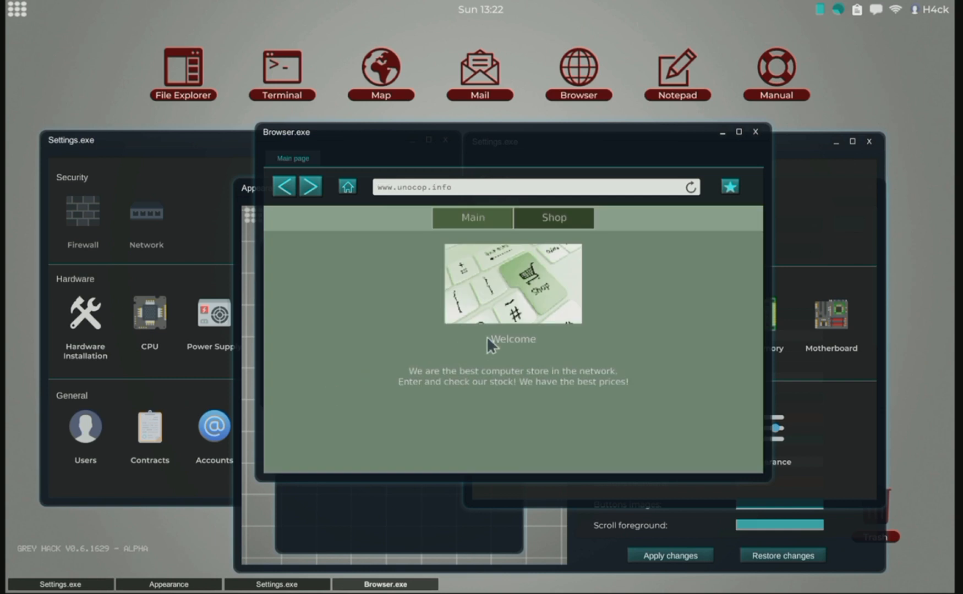
pyautogui.click(552, 218)
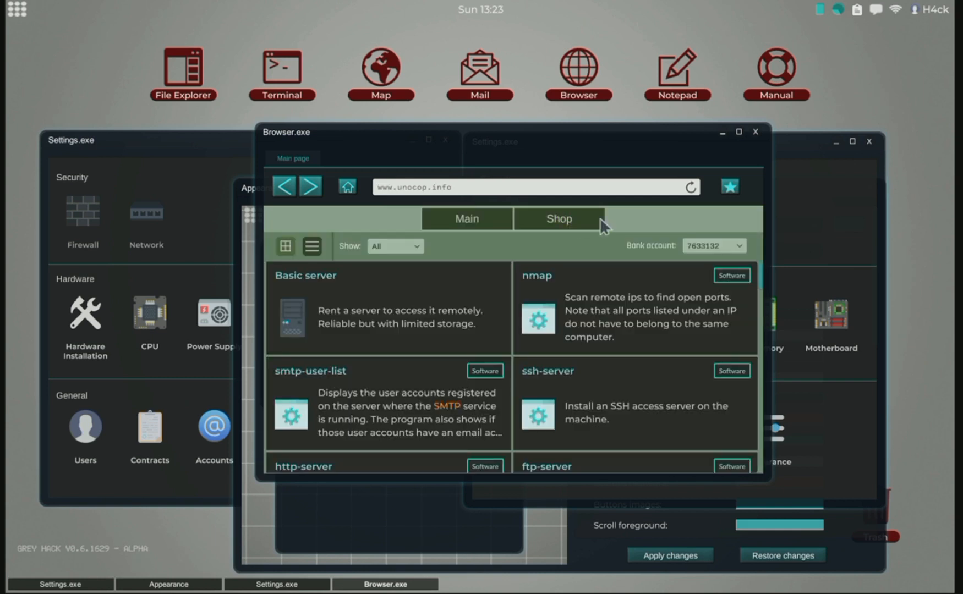
pyautogui.moveTo(764, 282)
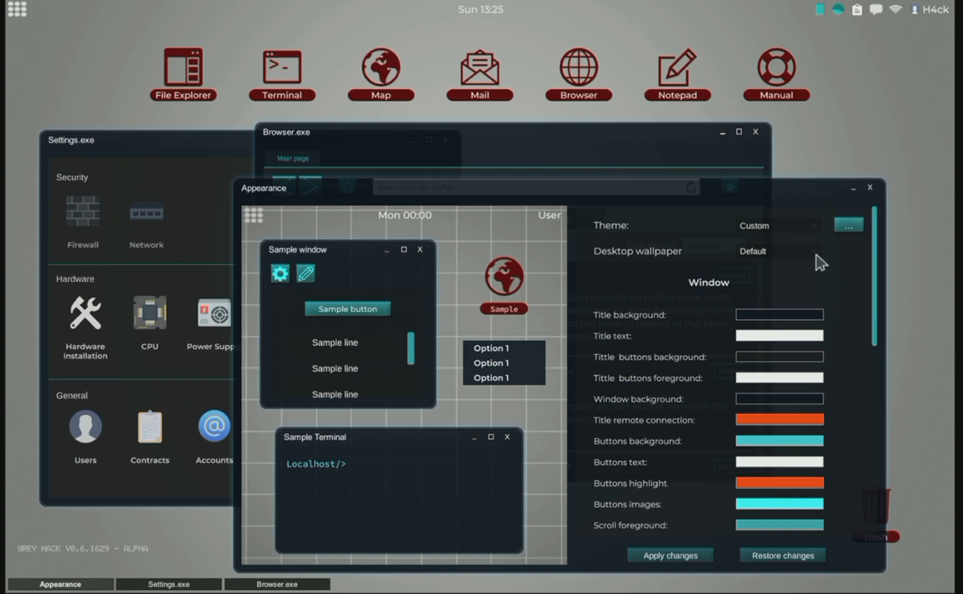
# Close the Appearance window, leaving Settings and the unocop.info shop open
pyautogui.click(777, 251)
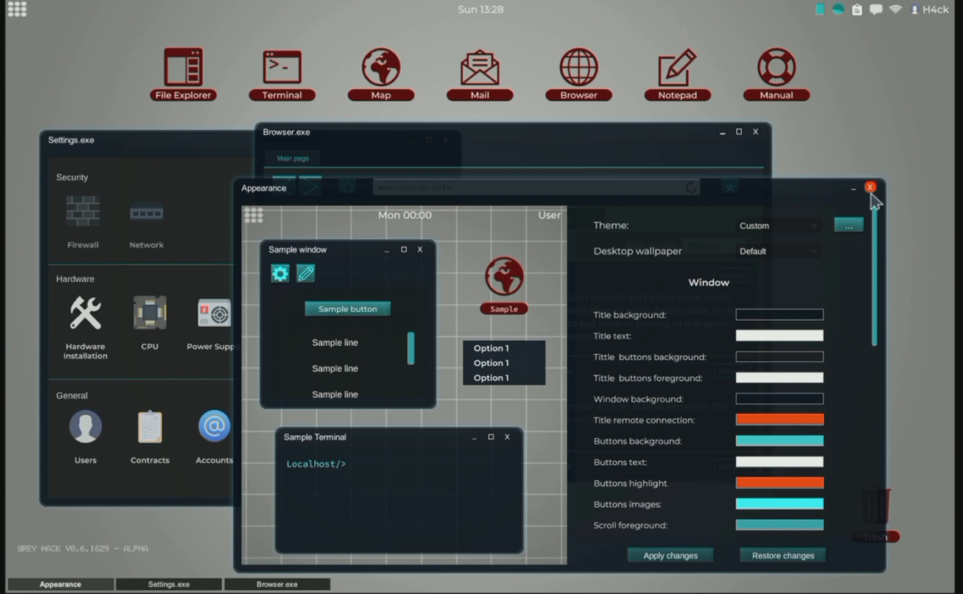
pyautogui.click(870, 187)
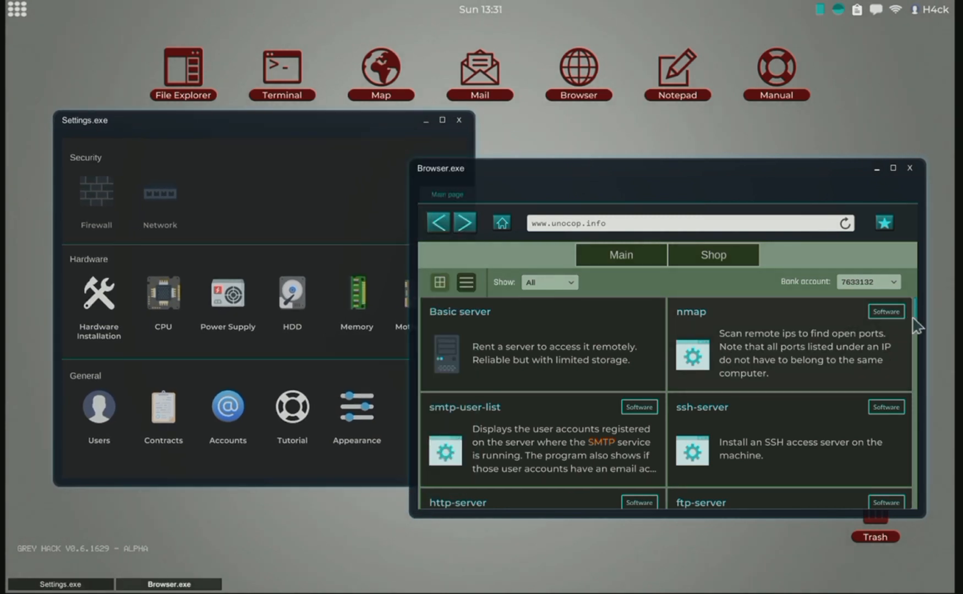
# Enlarge the unocop.info shop browser and browse down through the hardware listings
pyautogui.scroll(-3)
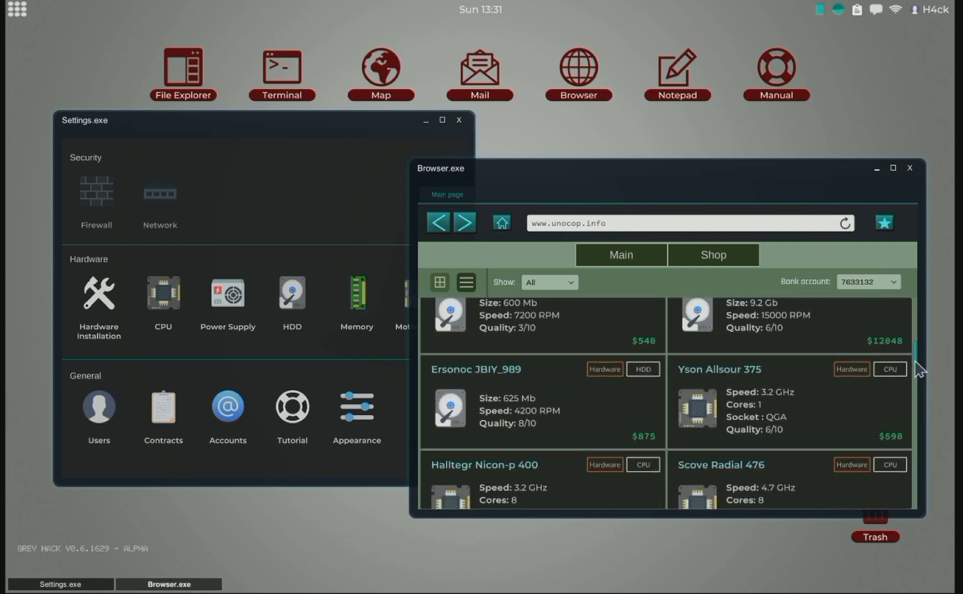
pyautogui.click(892, 167)
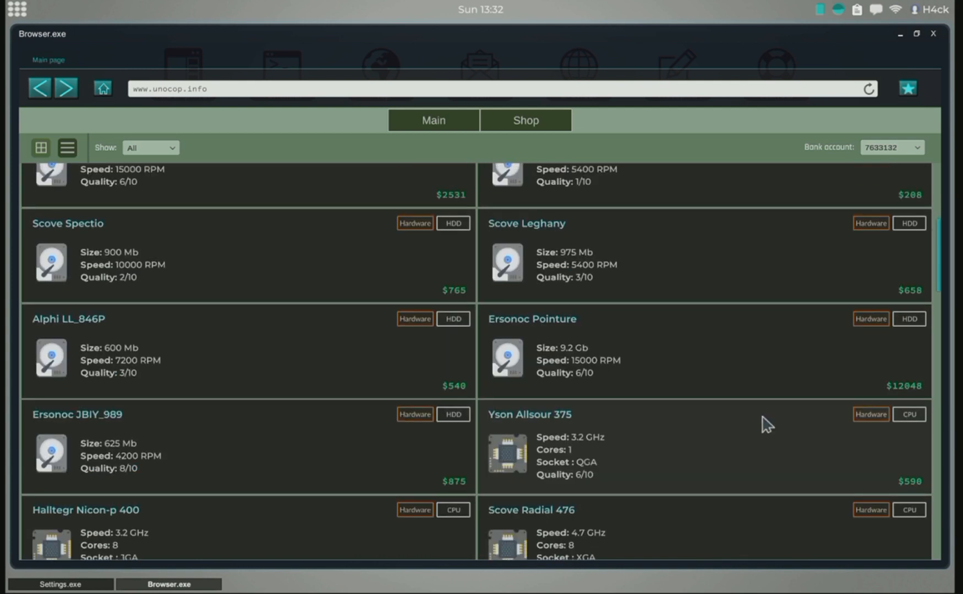
pyautogui.moveTo(749, 315)
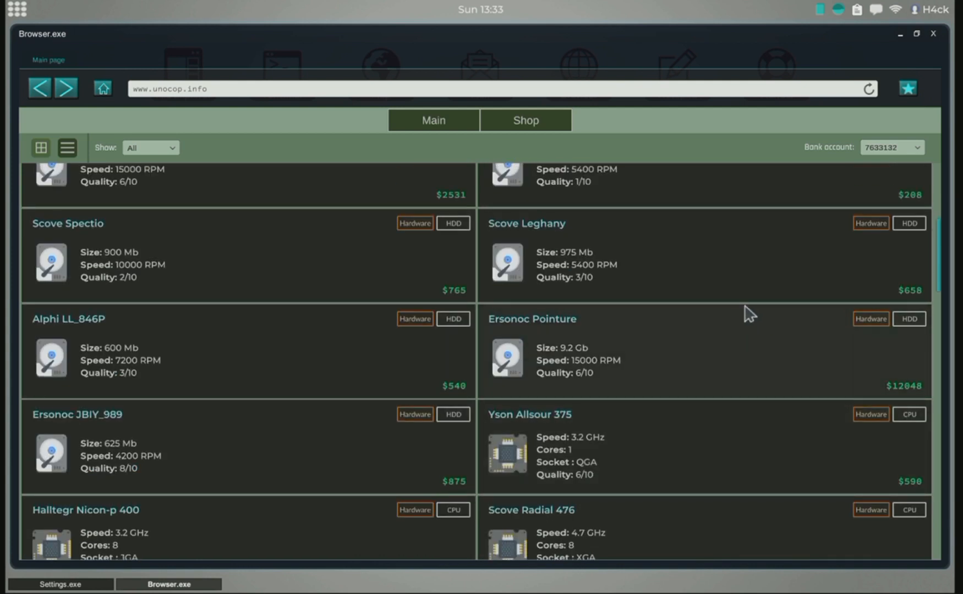
pyautogui.scroll(3)
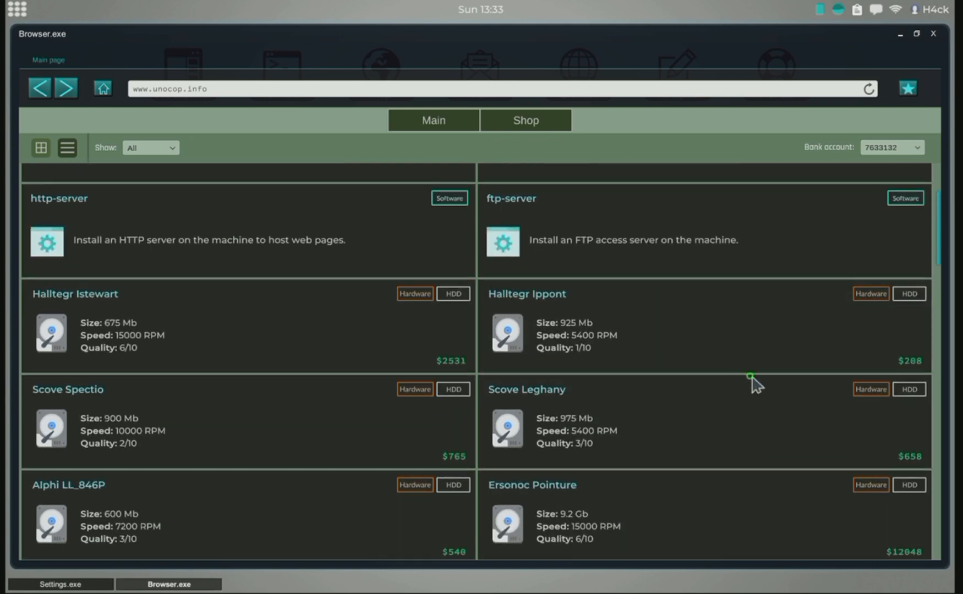
pyautogui.scroll(-3)
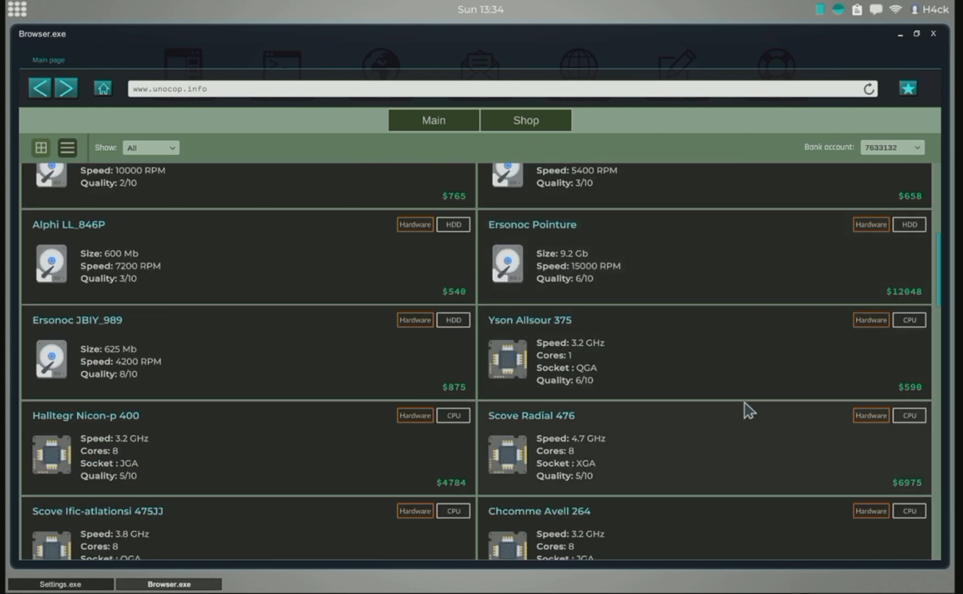
pyautogui.scroll(-3)
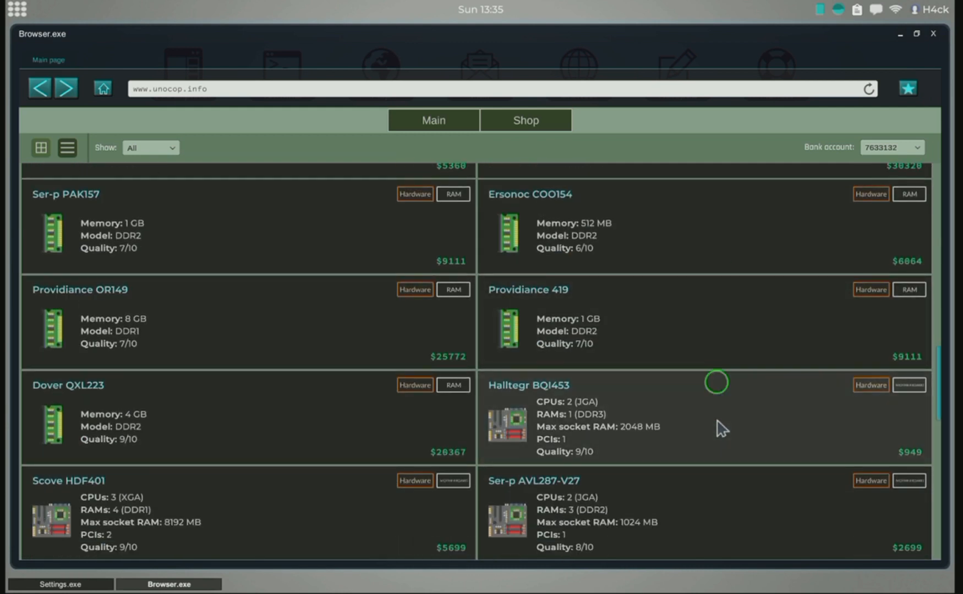
pyautogui.scroll(-3)
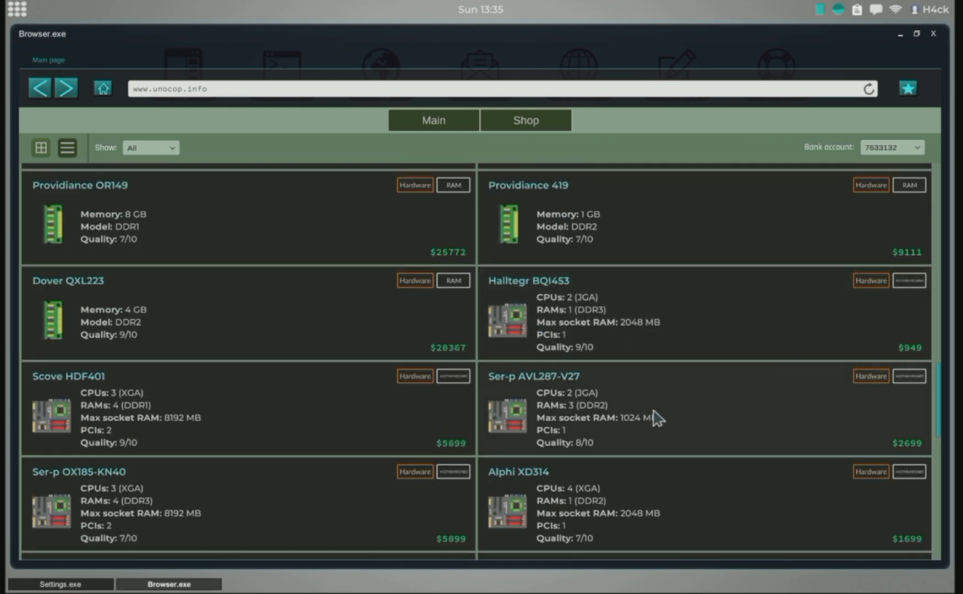
pyautogui.scroll(-3)
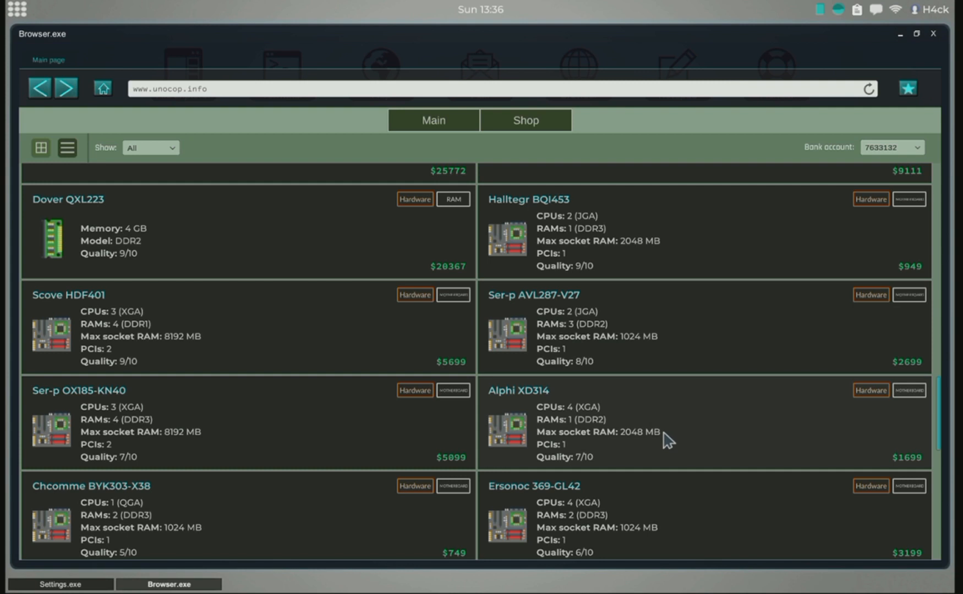
pyautogui.scroll(-3)
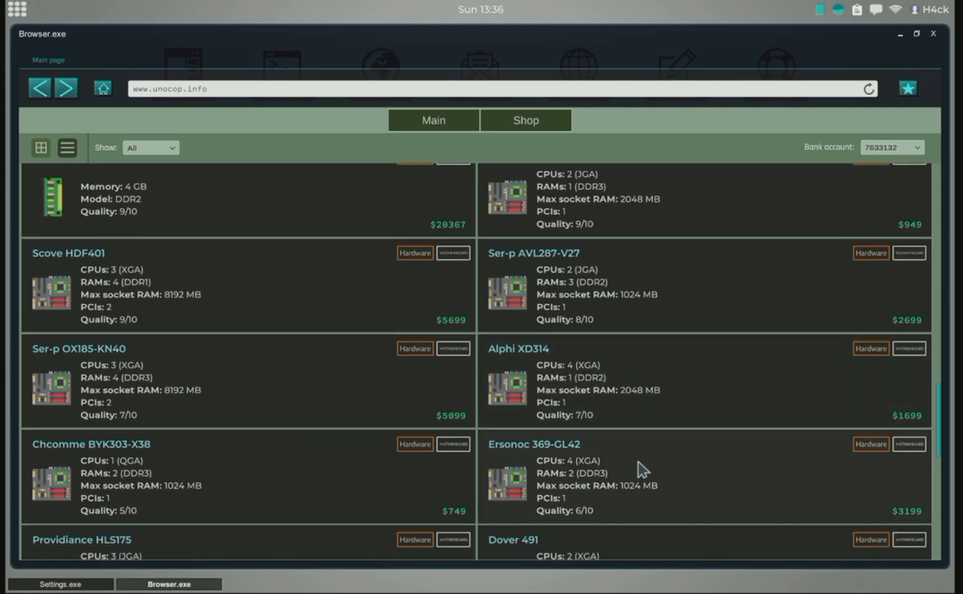
pyautogui.scroll(-3)
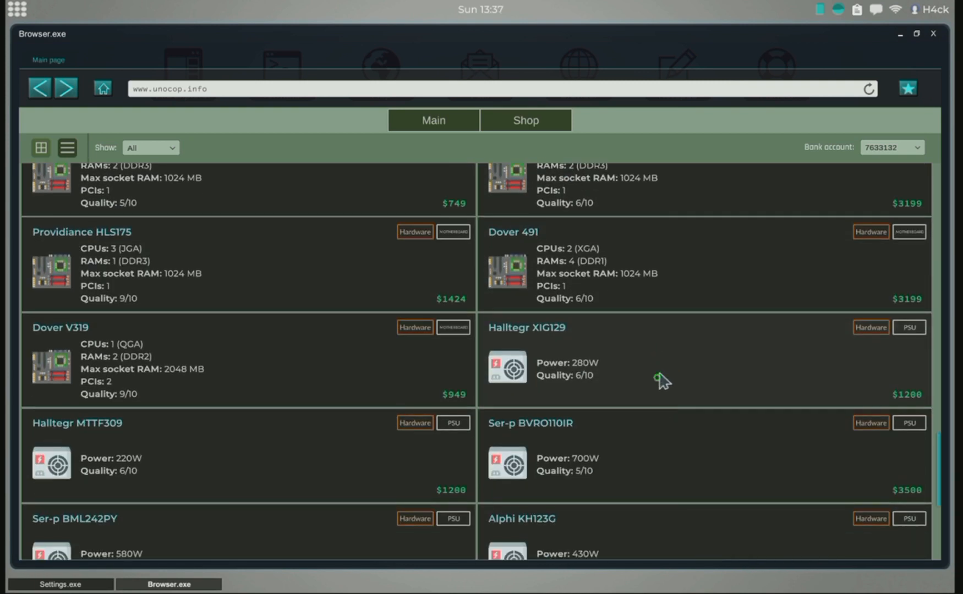
pyautogui.scroll(-3)
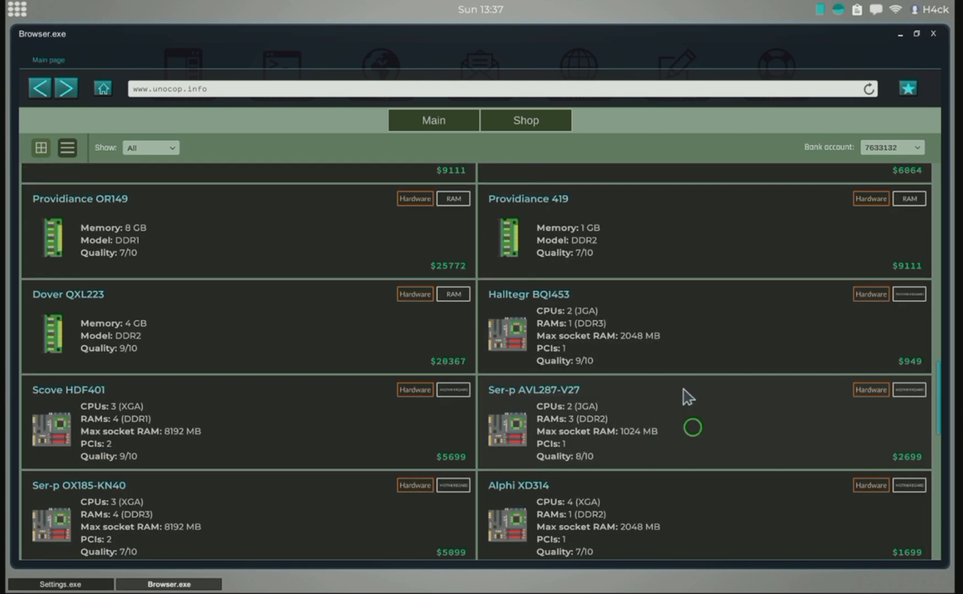
pyautogui.scroll(3)
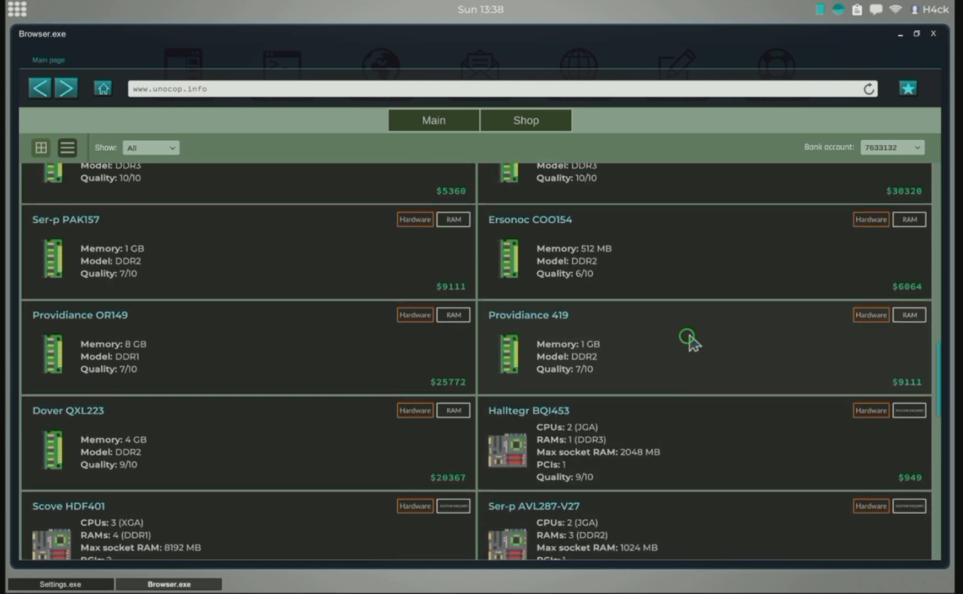
pyautogui.scroll(-3)
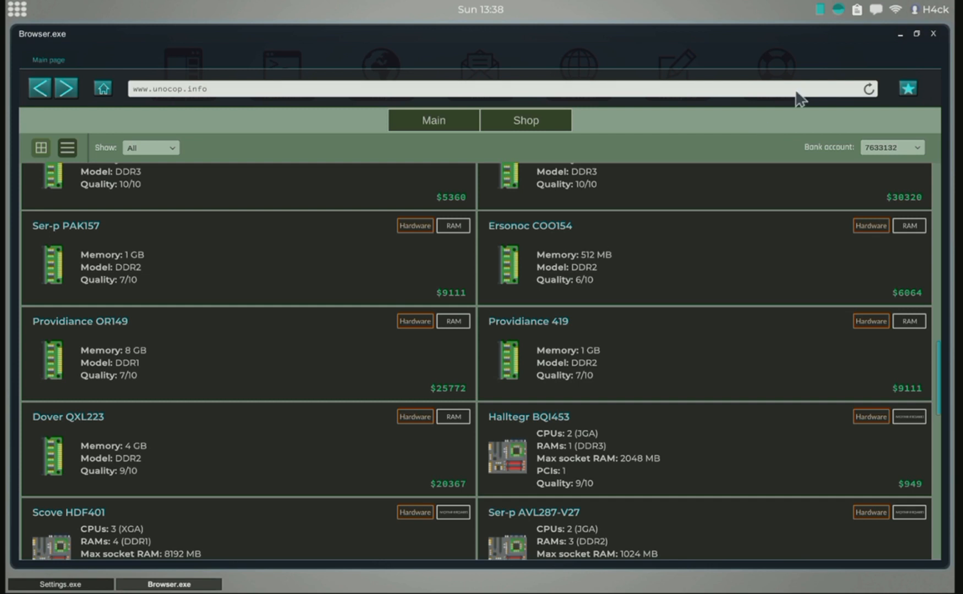
# Bring up the Memory Usage overview from the tray memory indicator
pyautogui.click(857, 9)
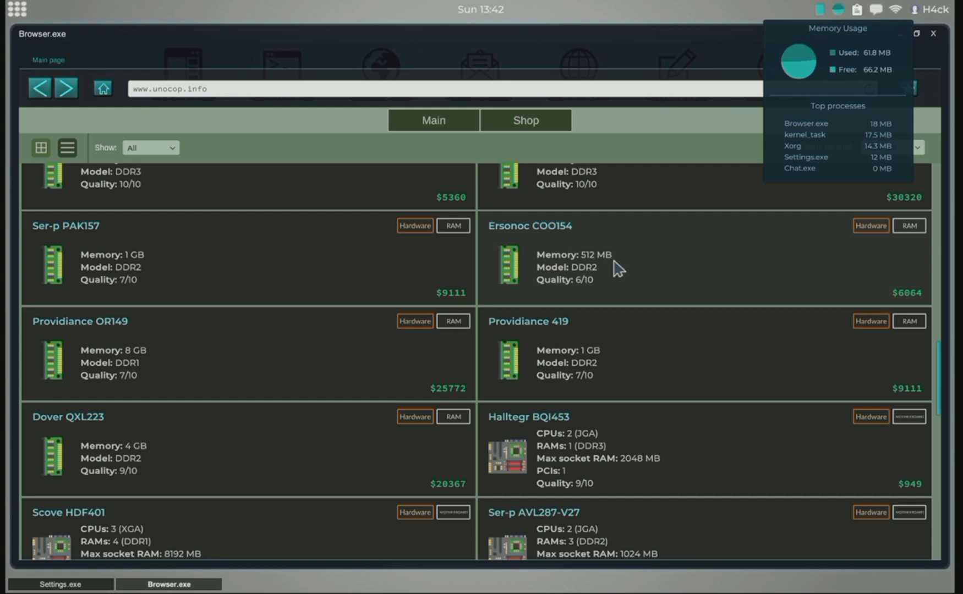
pyautogui.moveTo(598, 346)
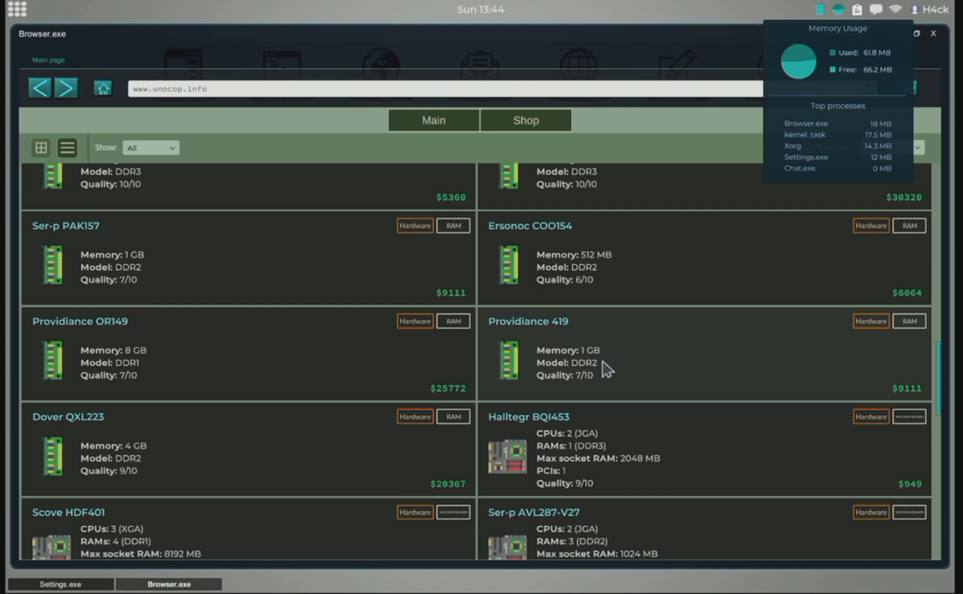
pyautogui.moveTo(630, 394)
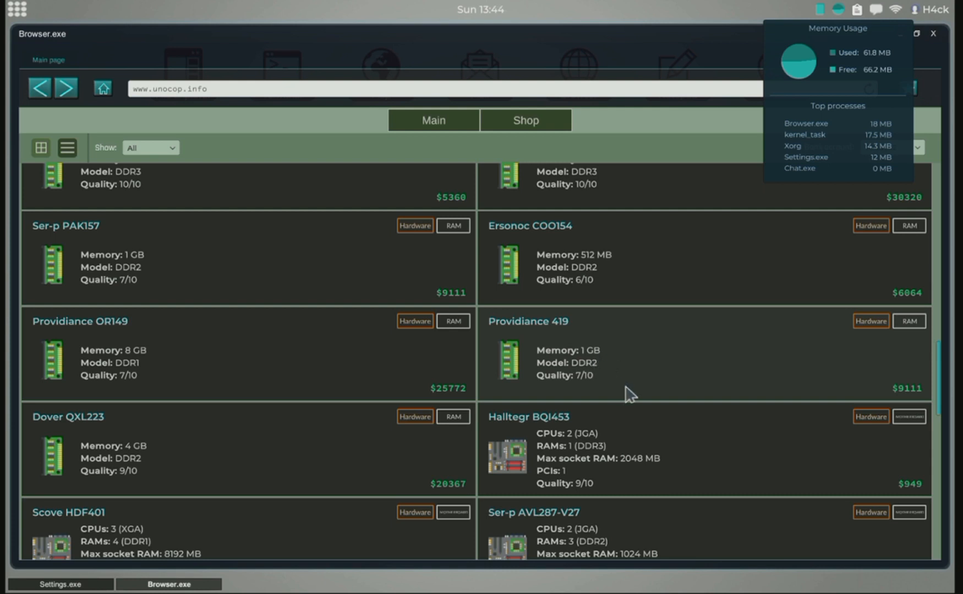
pyautogui.moveTo(676, 380)
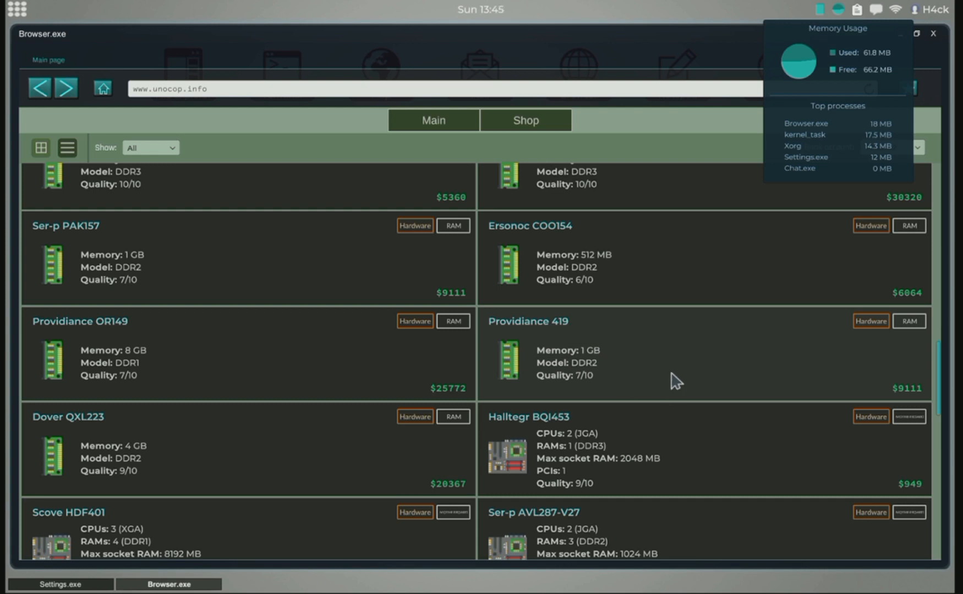
pyautogui.moveTo(681, 435)
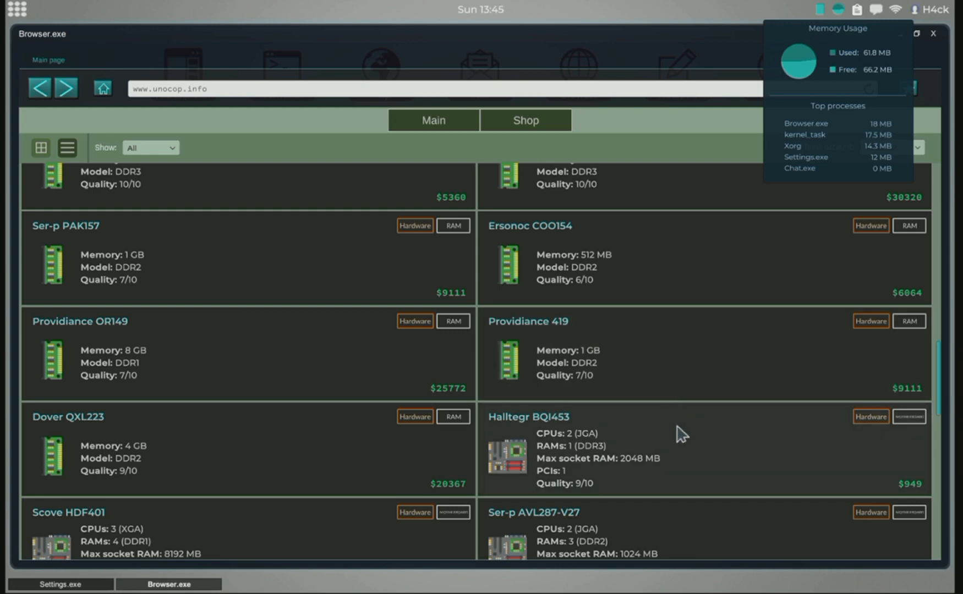
pyautogui.moveTo(695, 322)
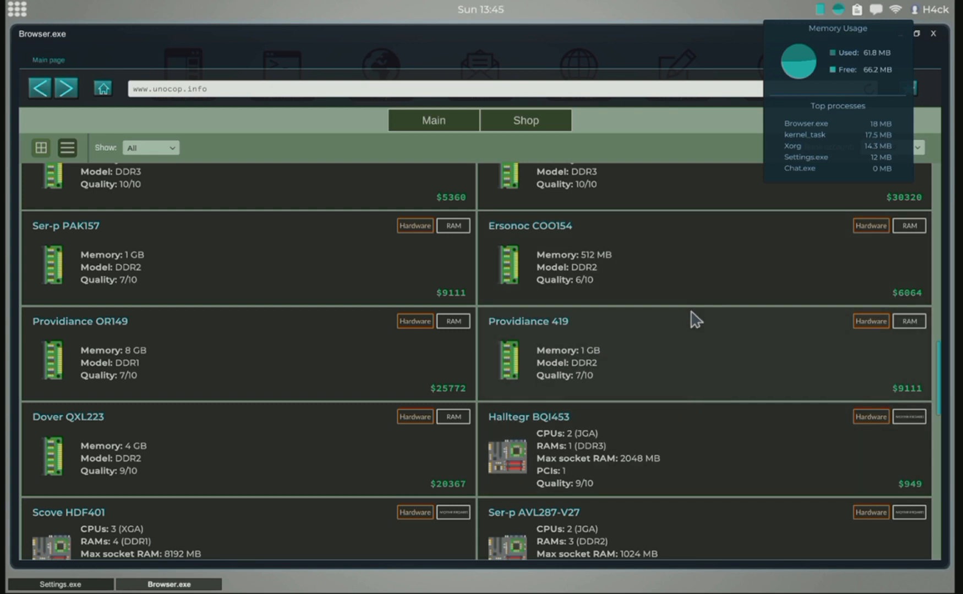
# Scroll the shop catalog down toward more motherboard listings after dismissing the overview
pyautogui.scroll(-3)
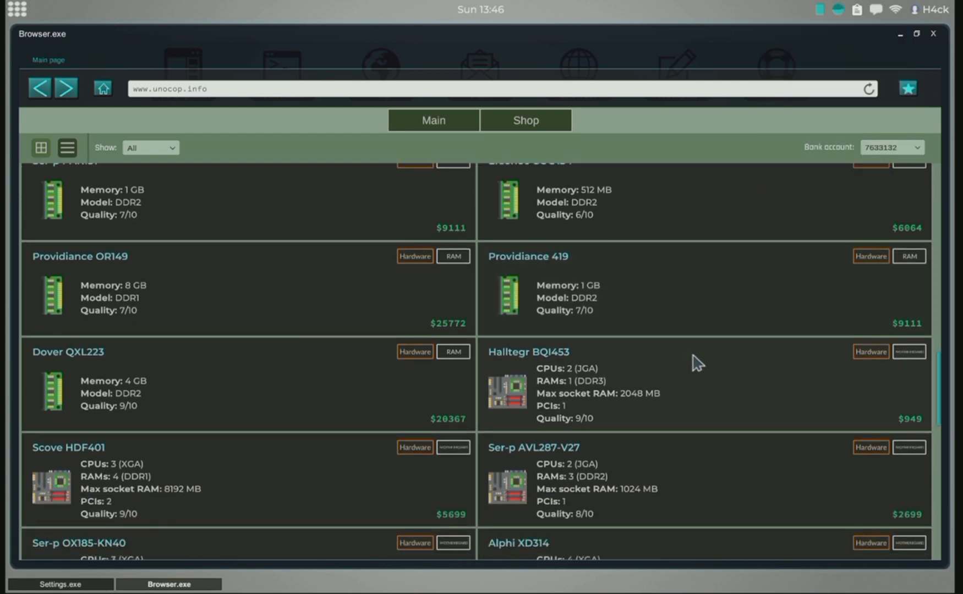
pyautogui.scroll(-3)
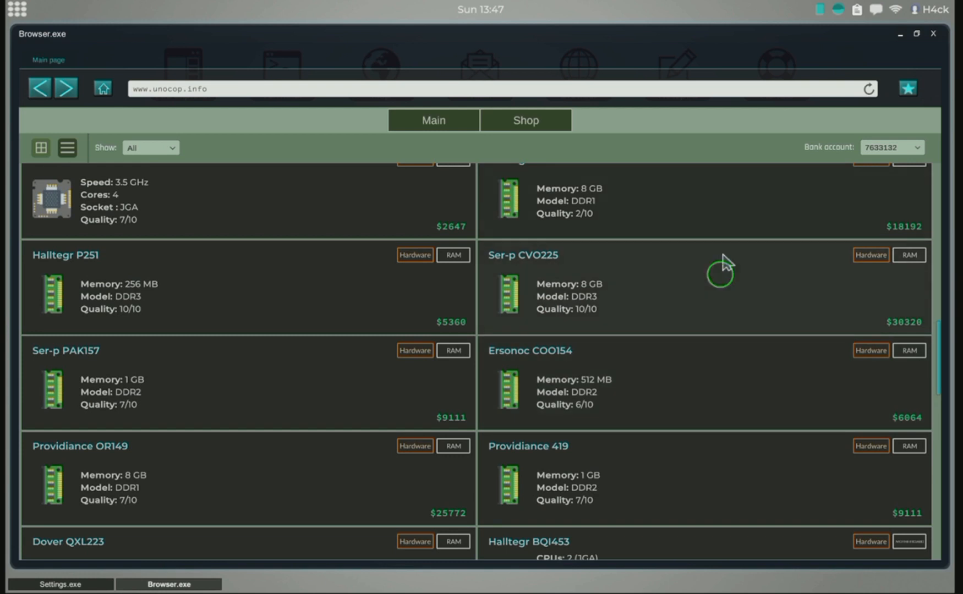
pyautogui.scroll(3)
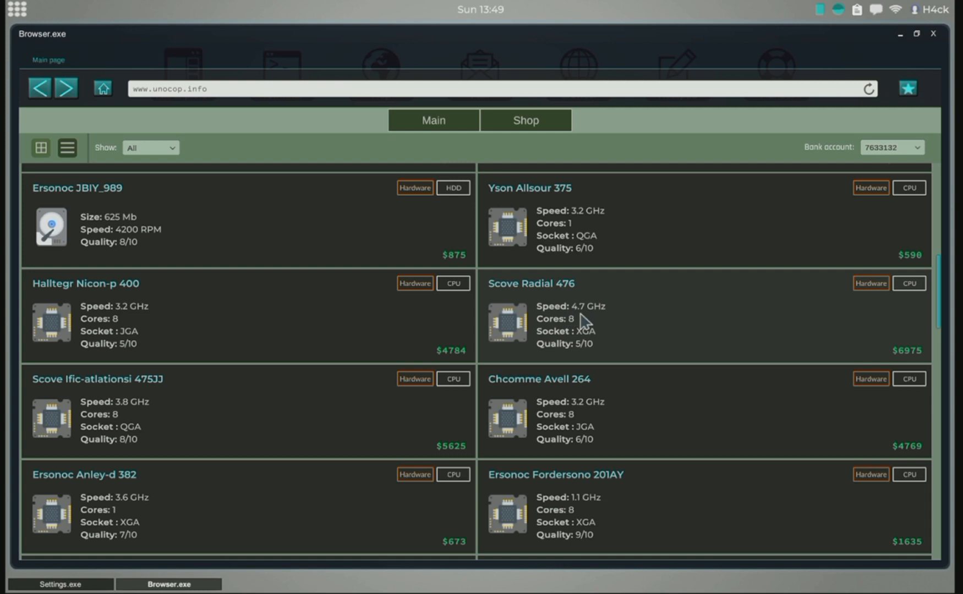
pyautogui.moveTo(619, 333)
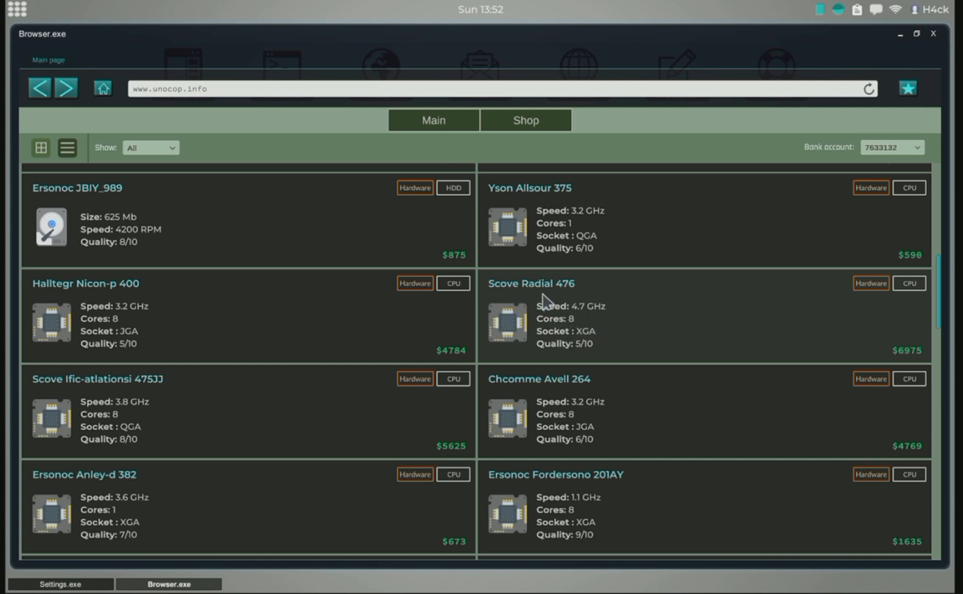
pyautogui.moveTo(589, 359)
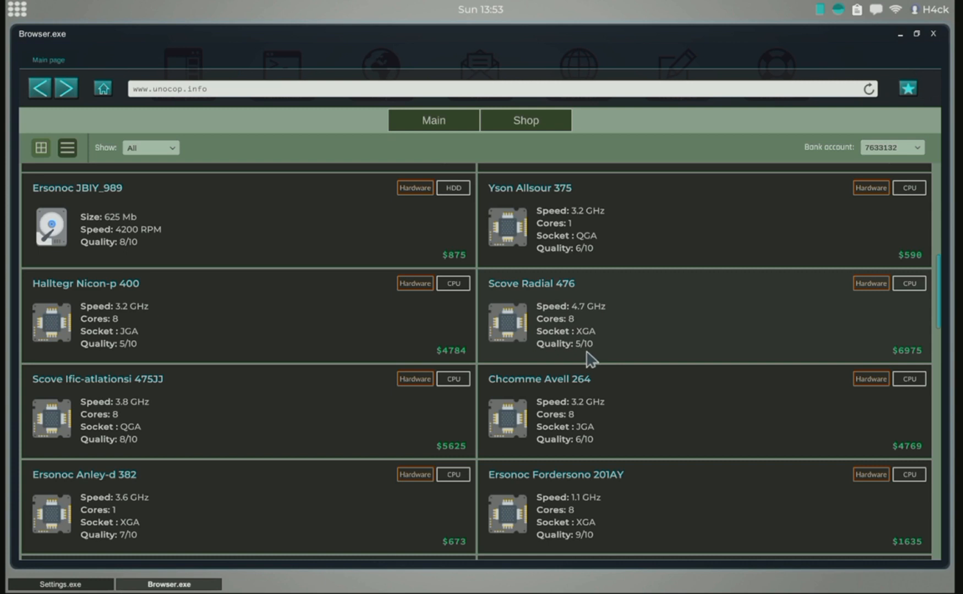
pyautogui.moveTo(625, 342)
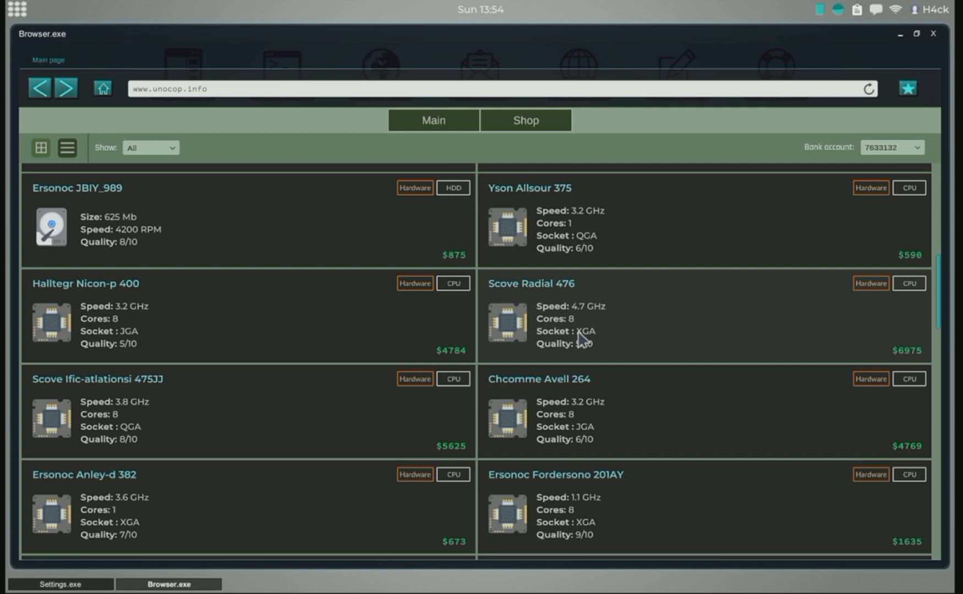
pyautogui.moveTo(602, 341)
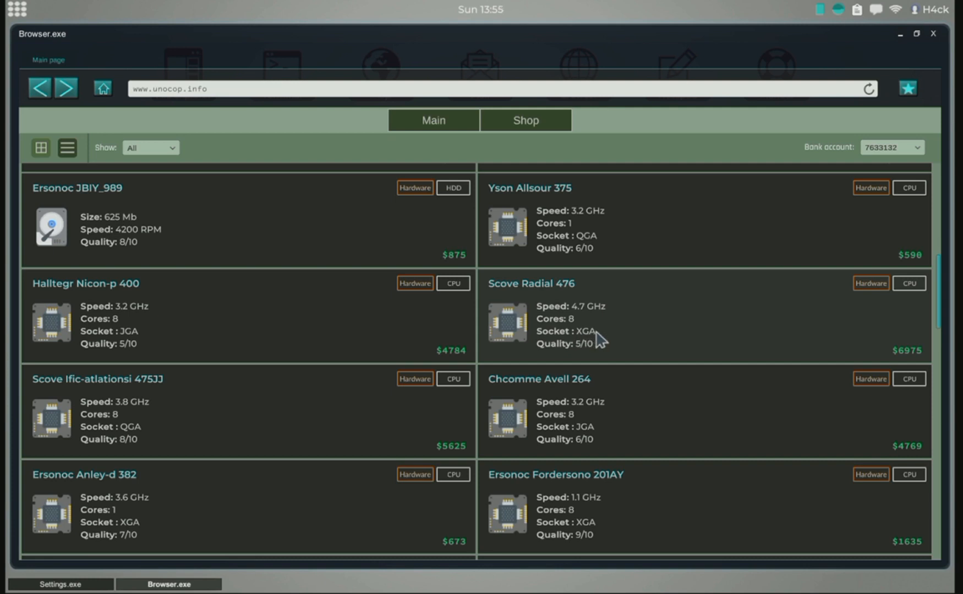
pyautogui.moveTo(602, 341)
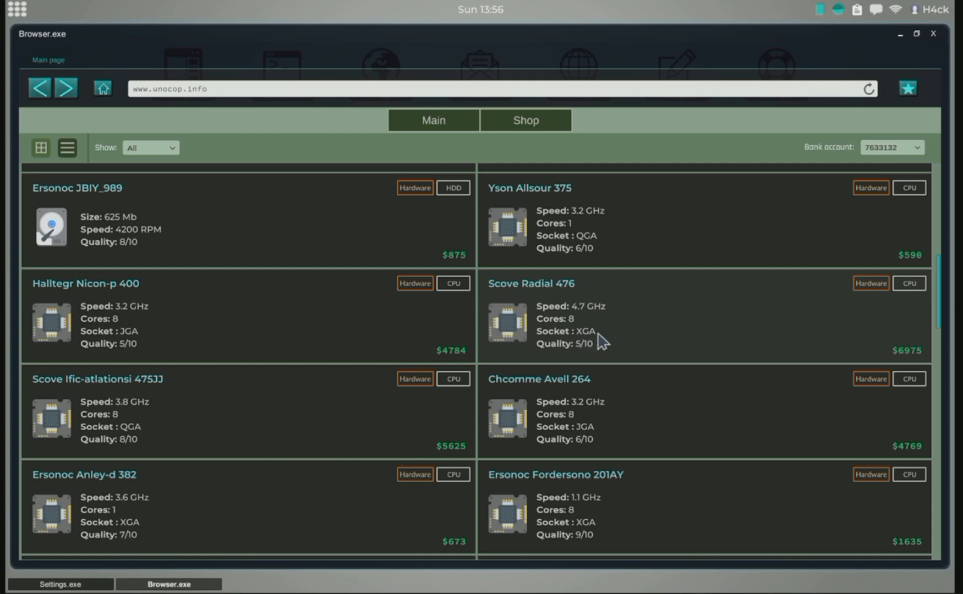
pyautogui.moveTo(625, 363)
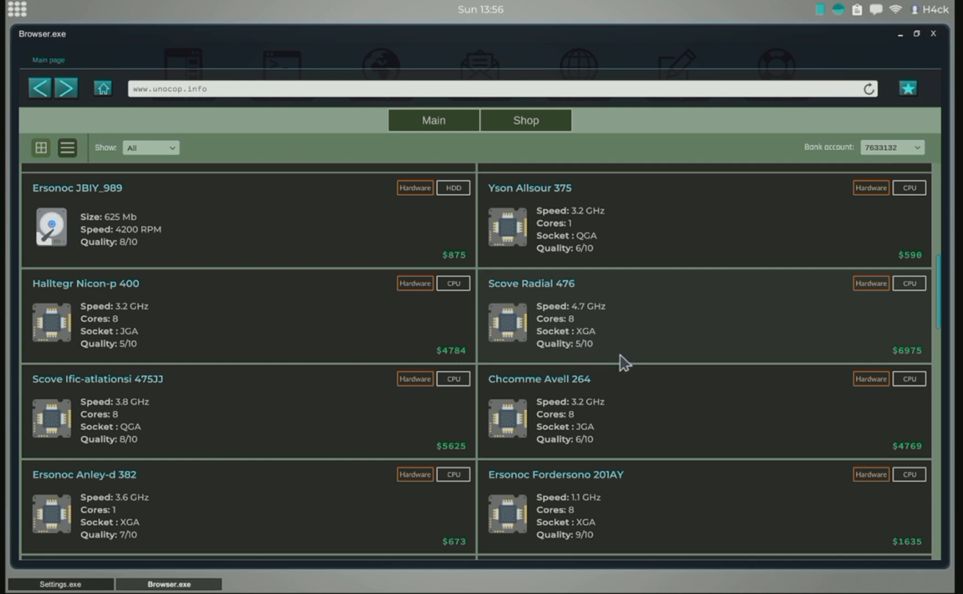
pyautogui.scroll(-3)
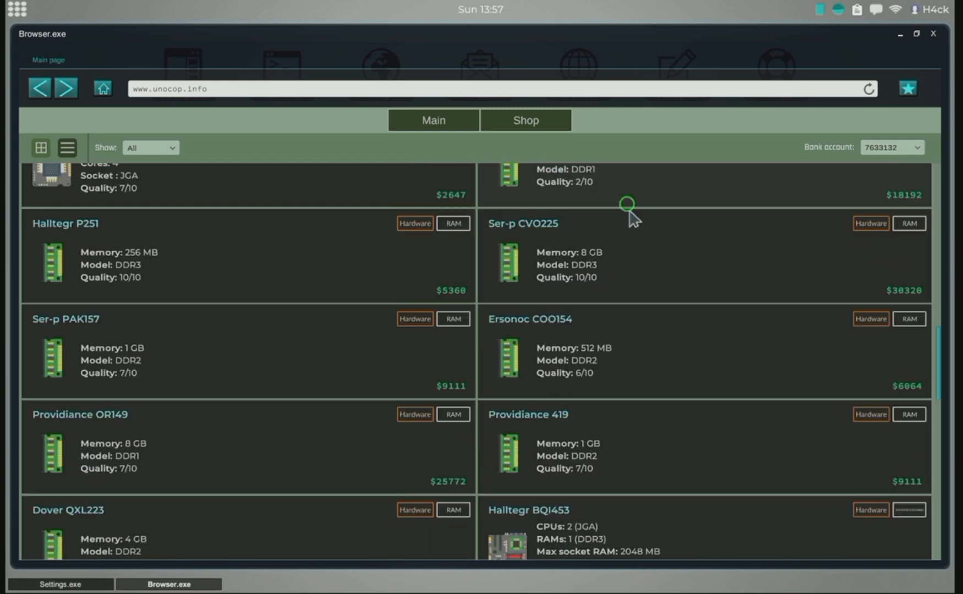
pyautogui.scroll(-3)
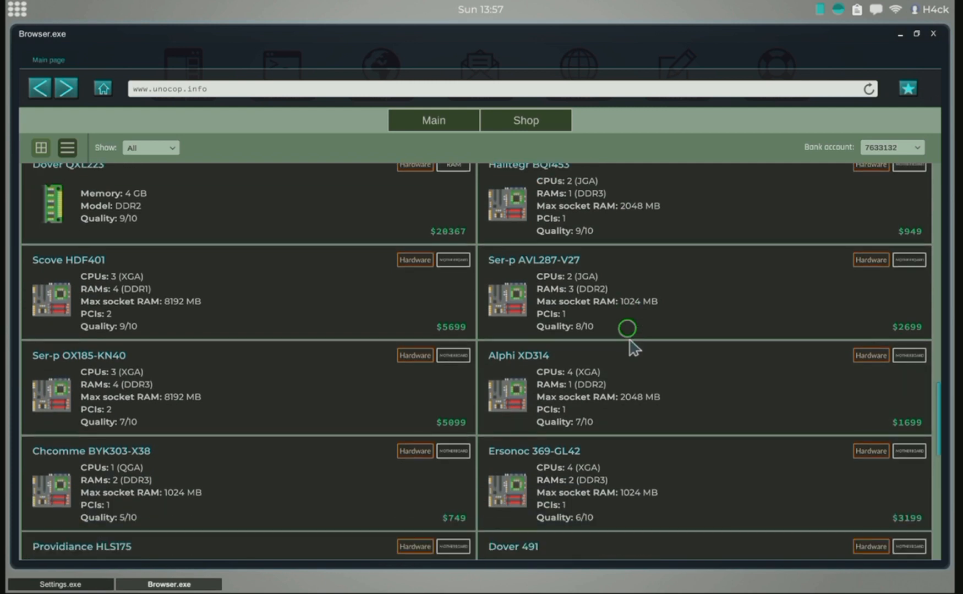
pyautogui.scroll(-3)
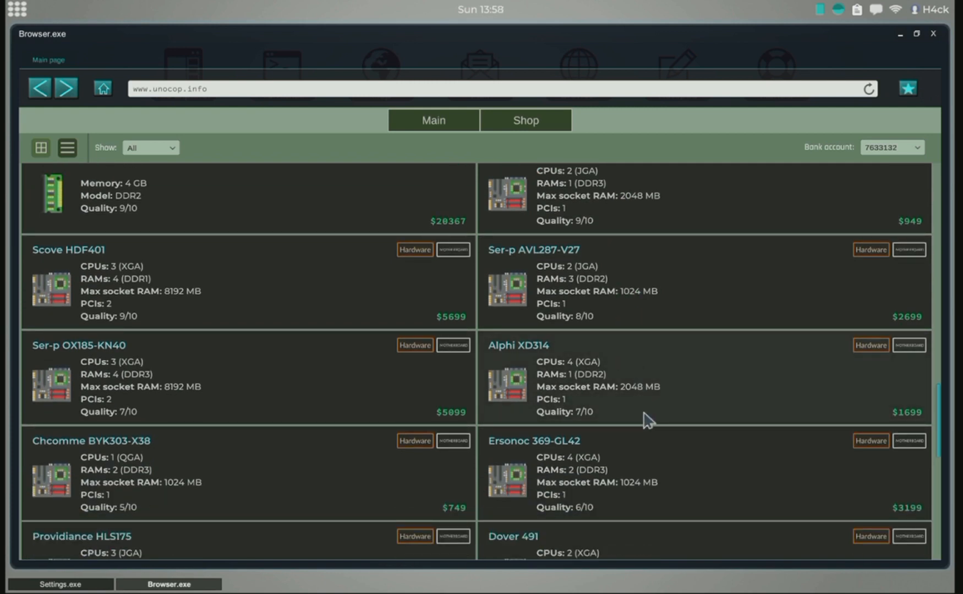
pyautogui.moveTo(590, 388)
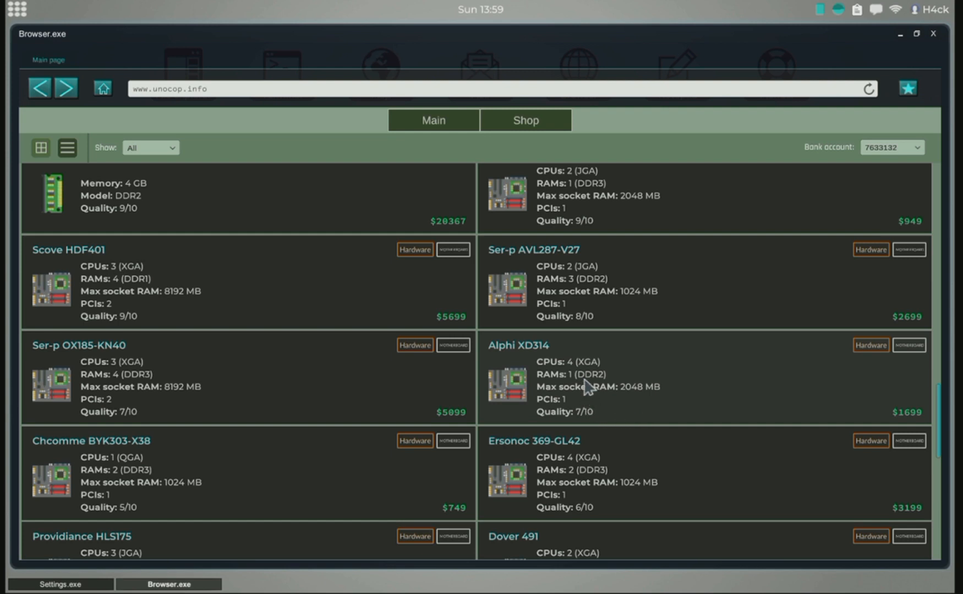
pyautogui.moveTo(602, 374)
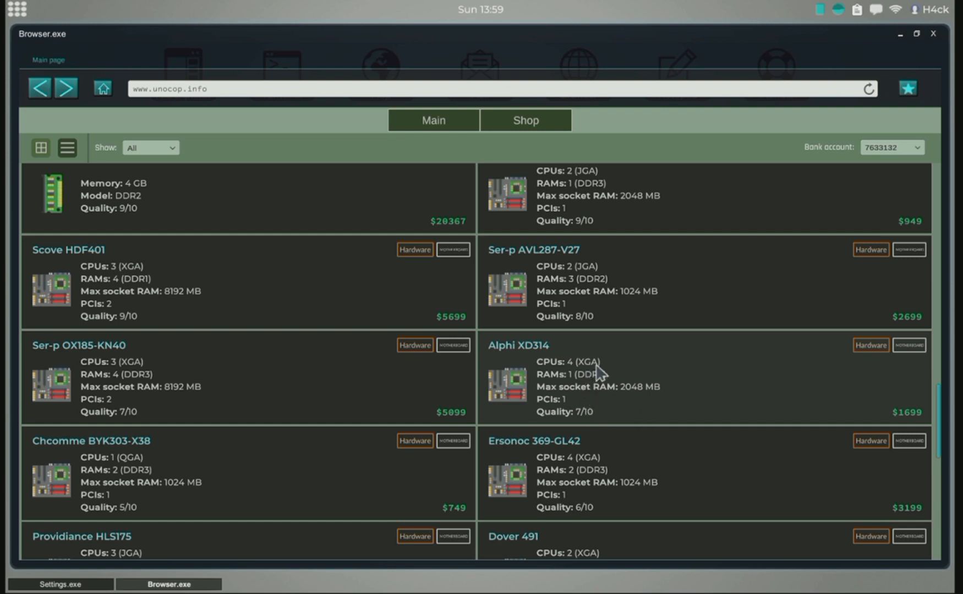
pyautogui.moveTo(583, 399)
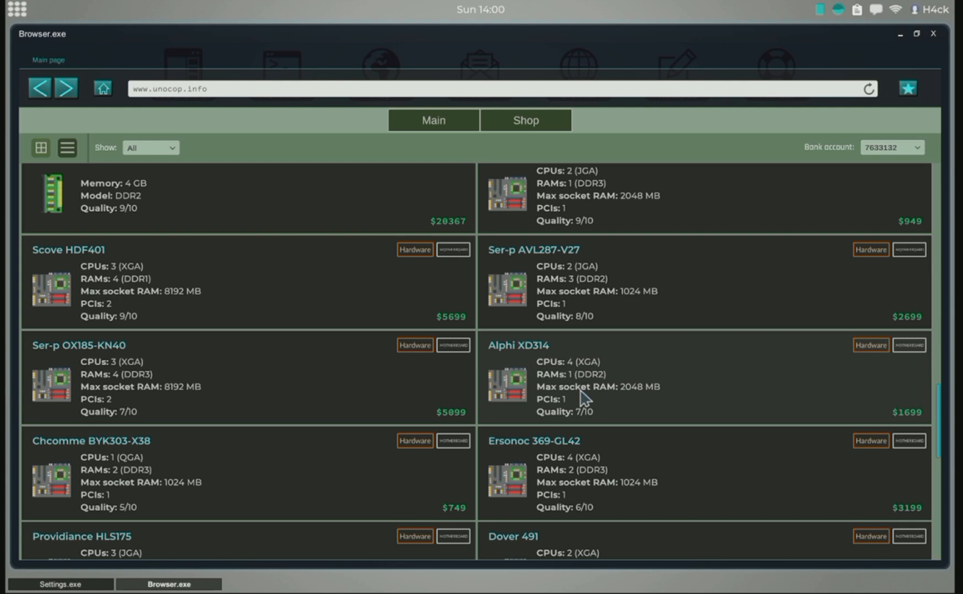
pyautogui.moveTo(605, 386)
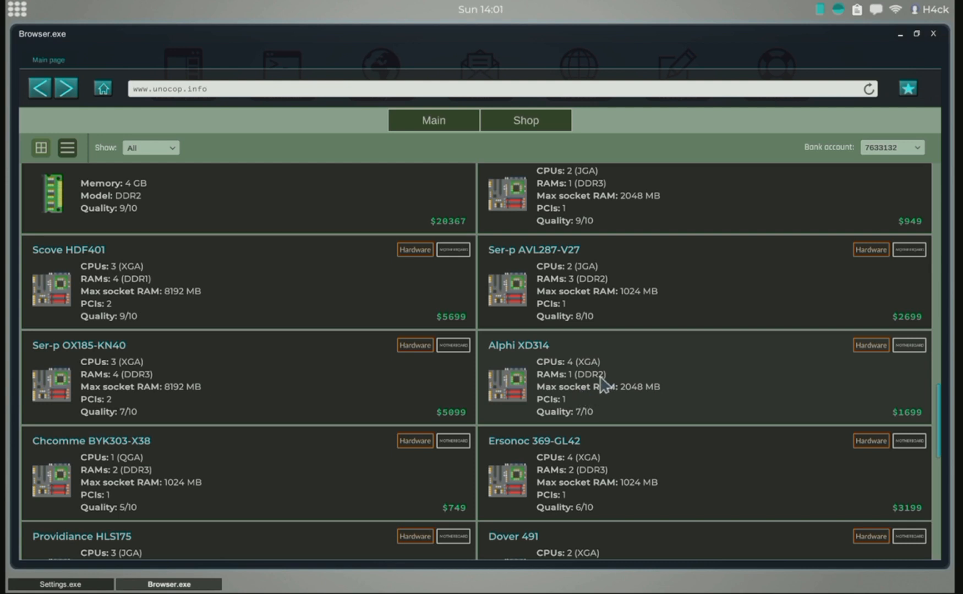
pyautogui.scroll(-3)
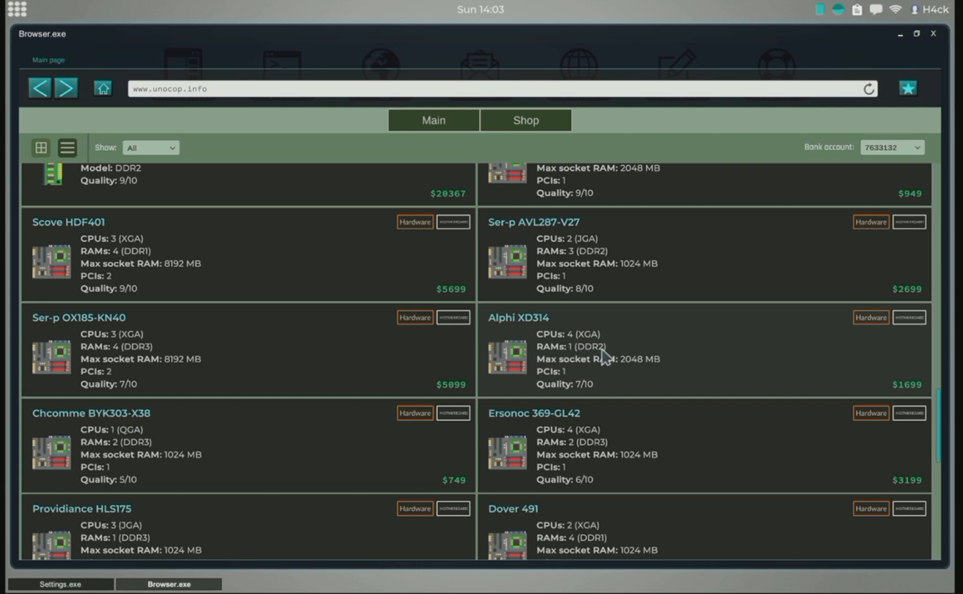
pyautogui.moveTo(602, 358)
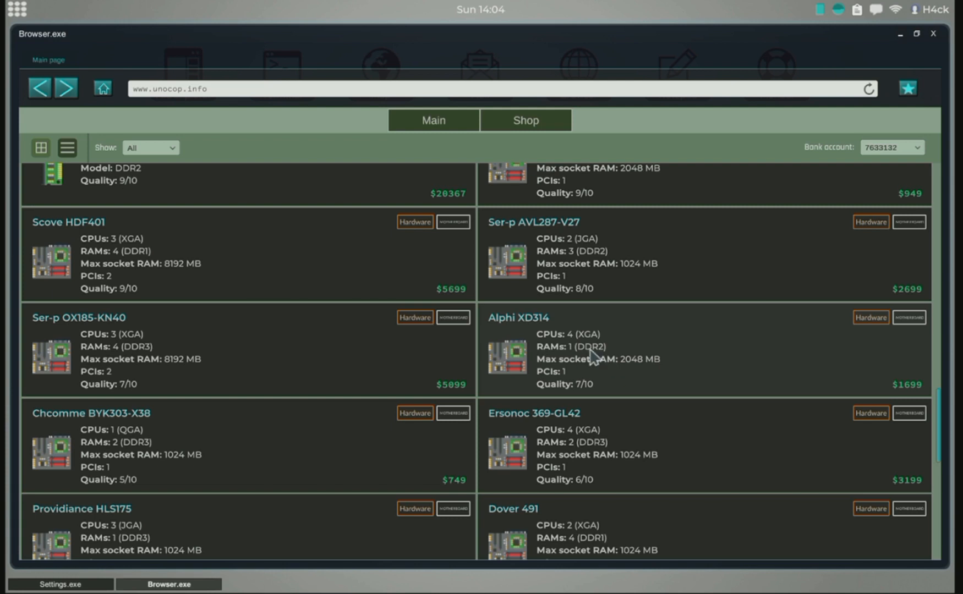
pyautogui.moveTo(591, 358)
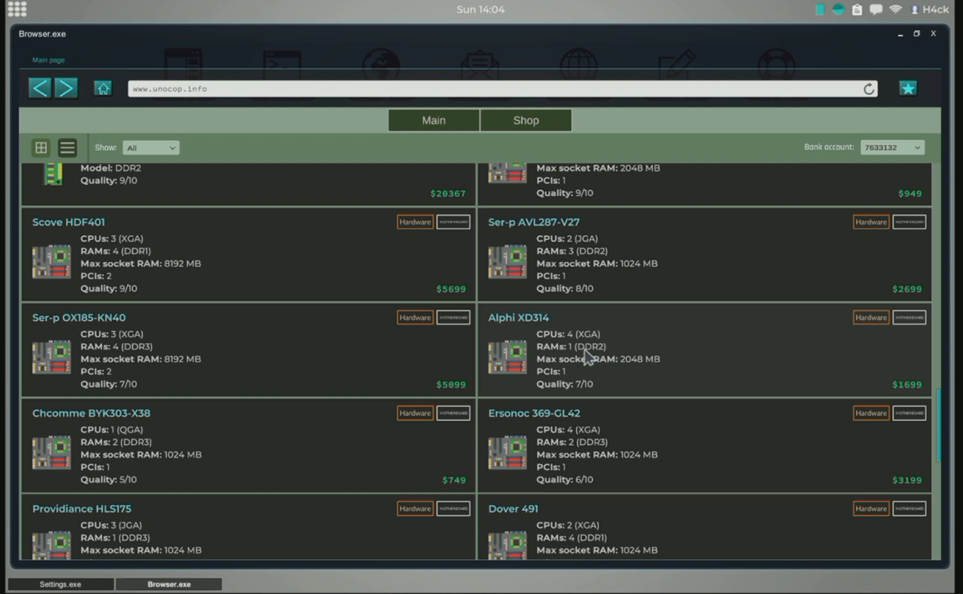
pyautogui.scroll(3)
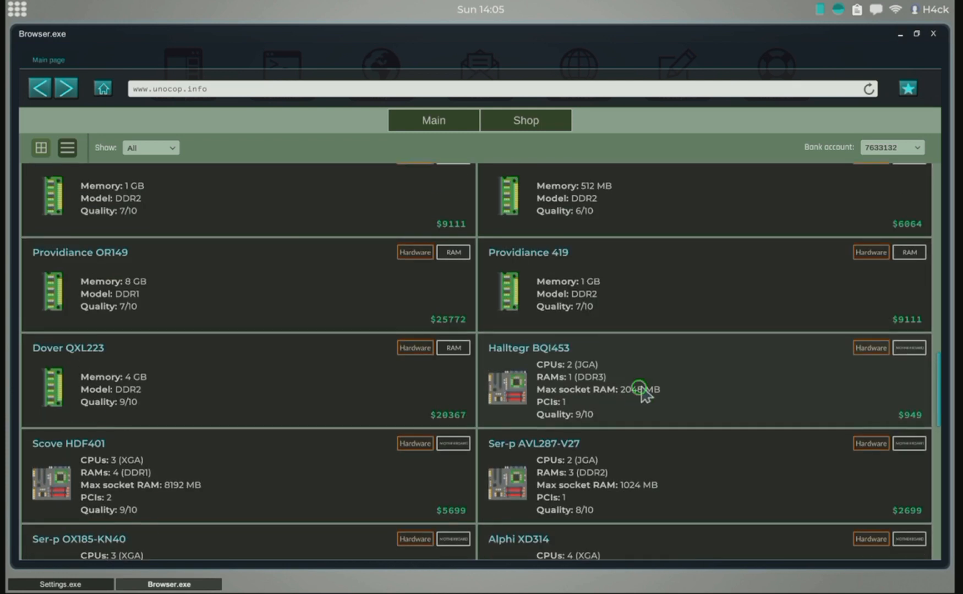
pyautogui.scroll(3)
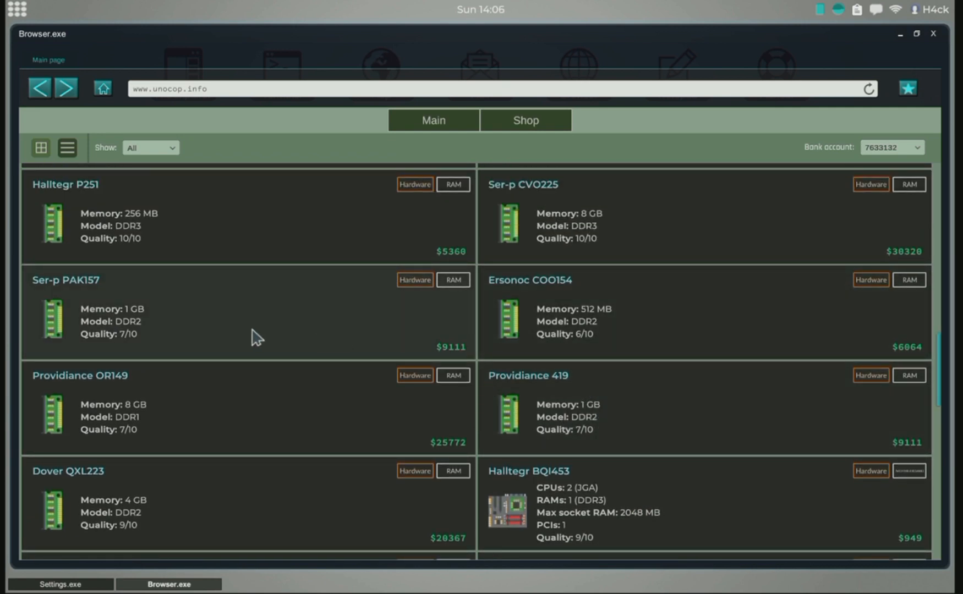
pyautogui.scroll(-3)
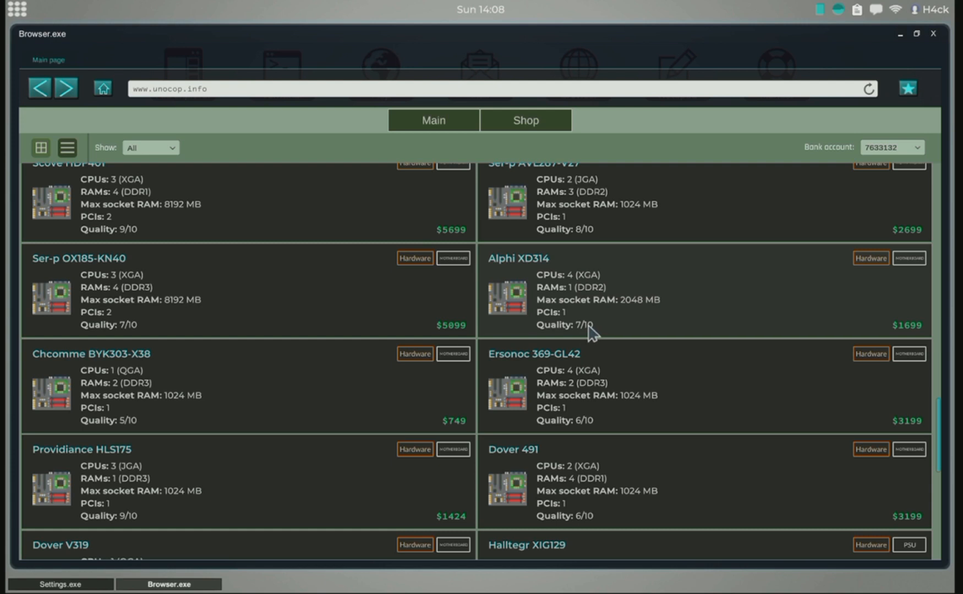
pyautogui.moveTo(602, 335)
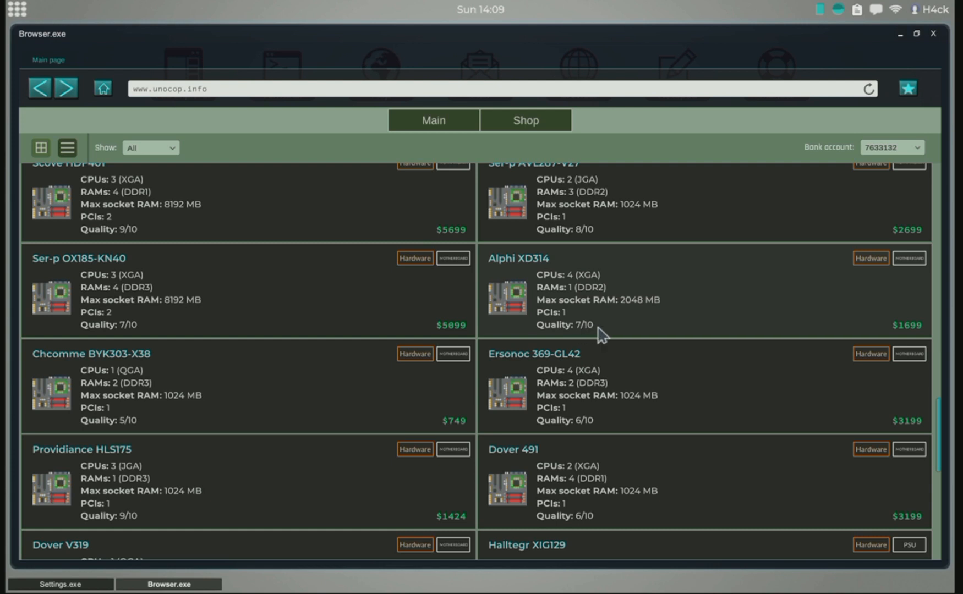
pyautogui.moveTo(580, 333)
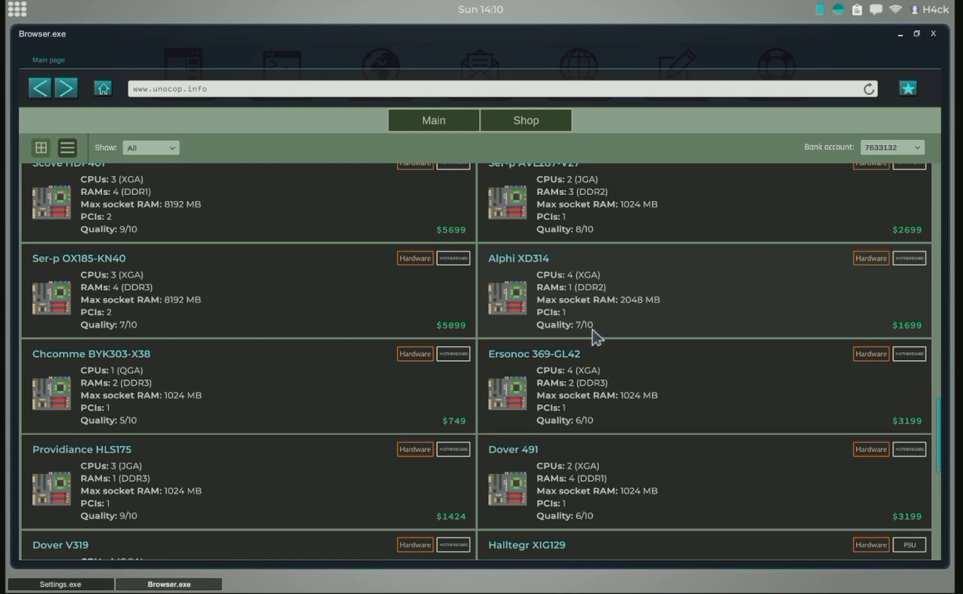
pyautogui.moveTo(567, 337)
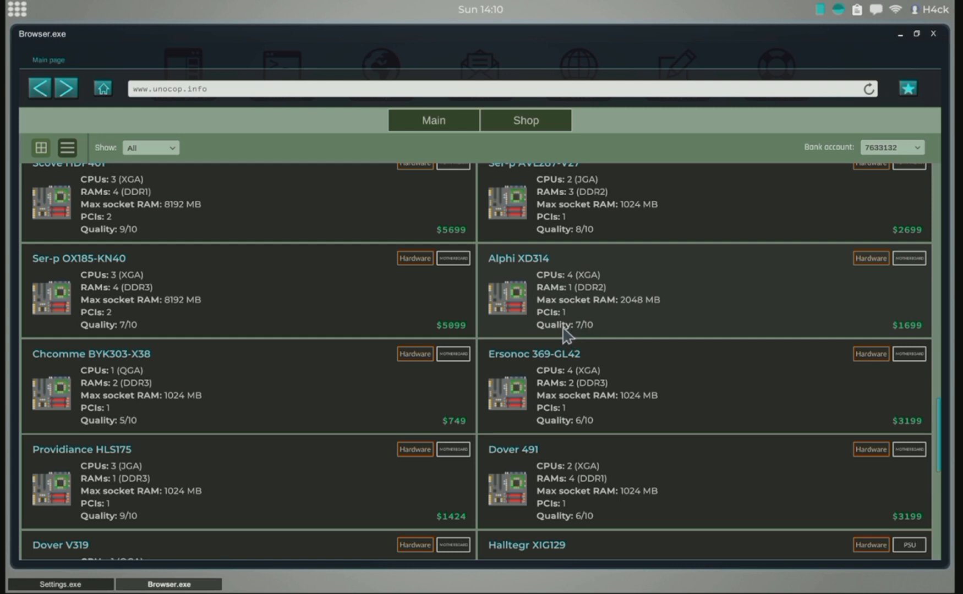
pyautogui.moveTo(582, 334)
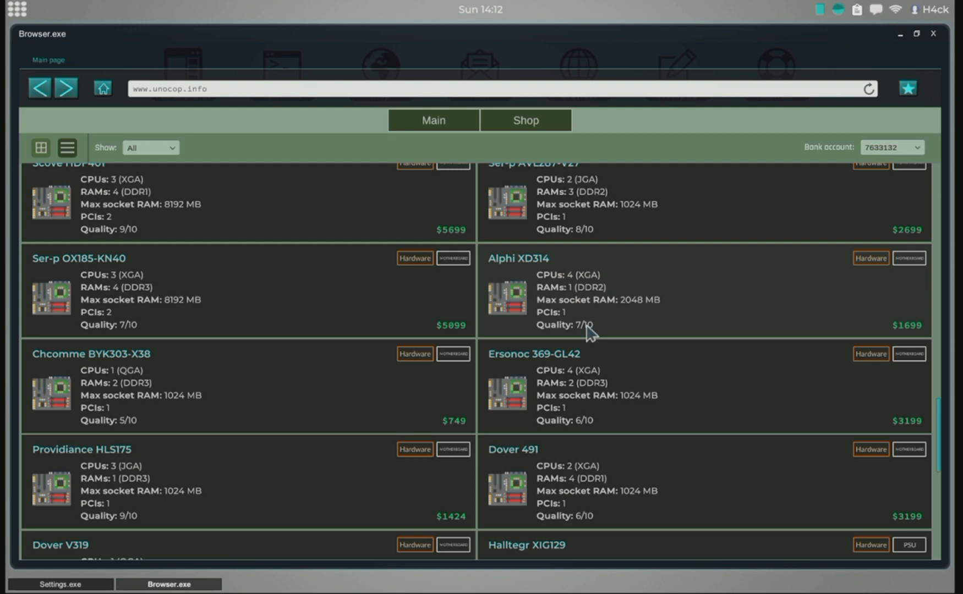
pyautogui.moveTo(579, 317)
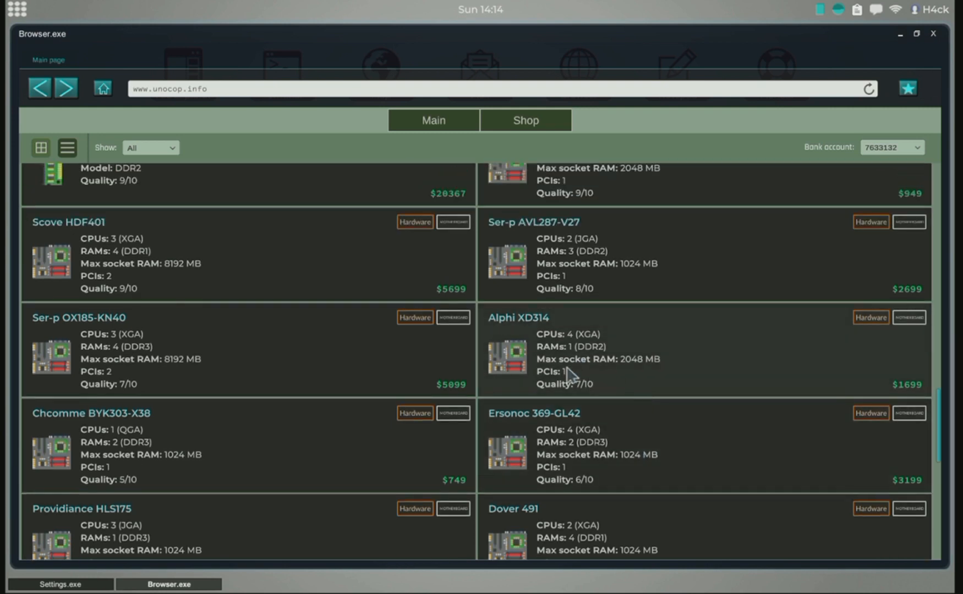
# Scroll the motherboard listings toward the Alphi XD314 entry
pyautogui.scroll(-3)
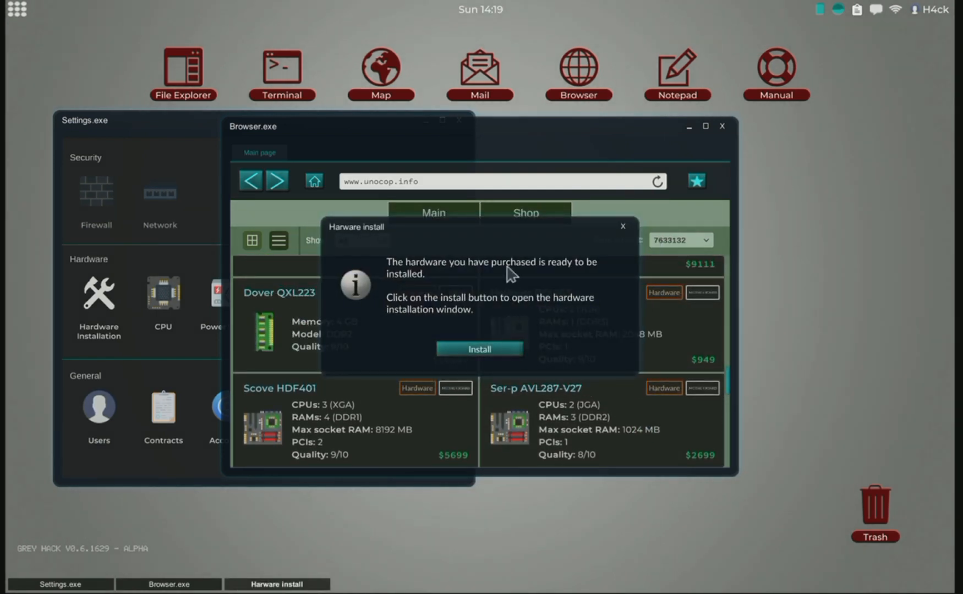
pyautogui.moveTo(555, 255)
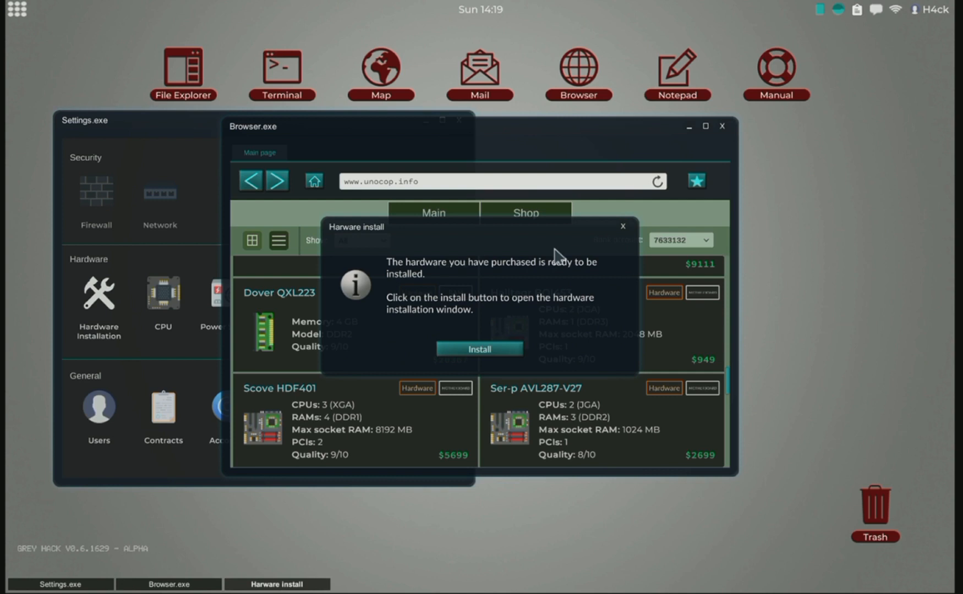
pyautogui.moveTo(625, 255)
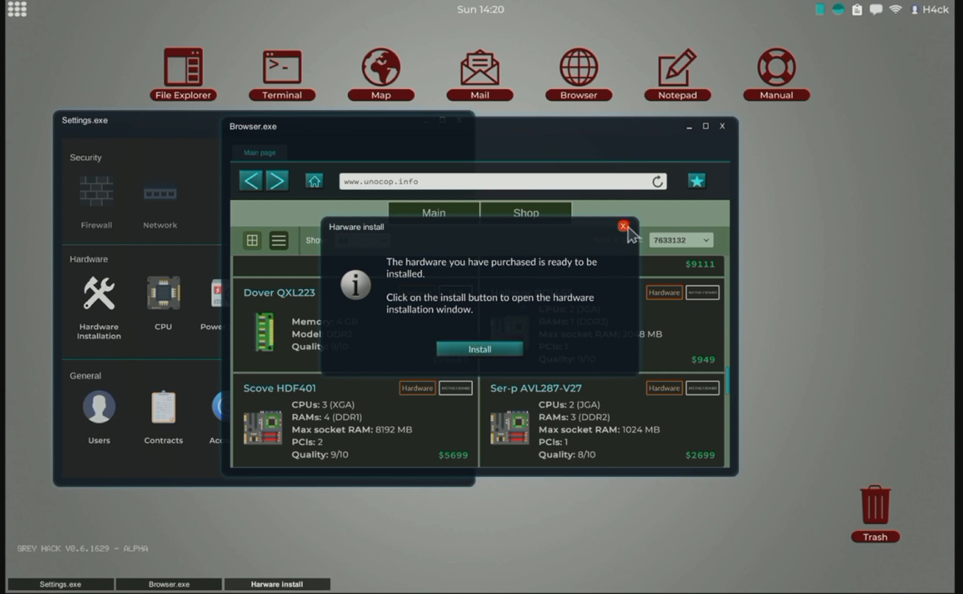
# Dismiss the hardware install prompt without installing, returning to the RAM listings
pyautogui.click(622, 224)
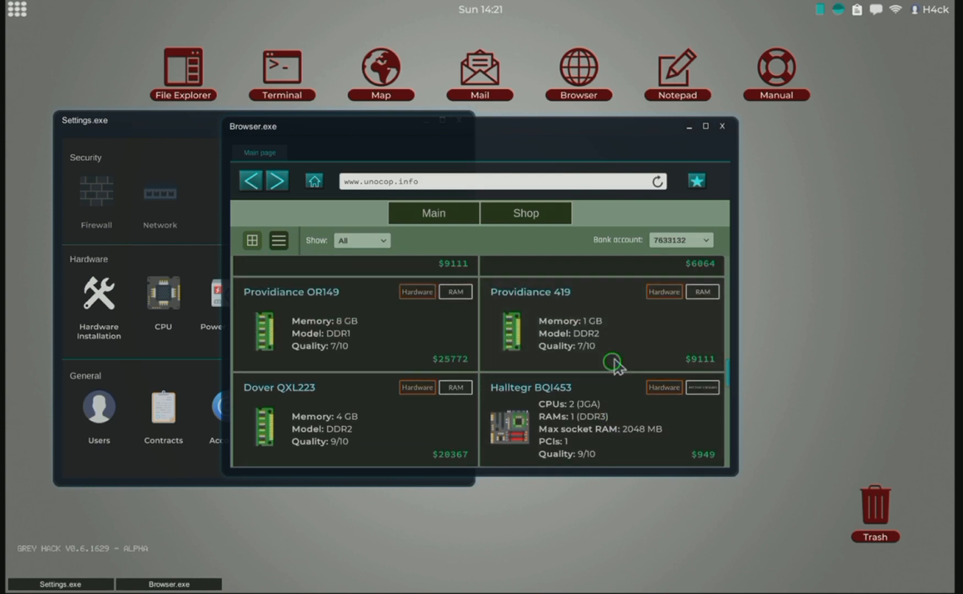
# Locate the Providiance 419 1 GB DDR2 stick in the RAM listings and buy it
pyautogui.scroll(-3)
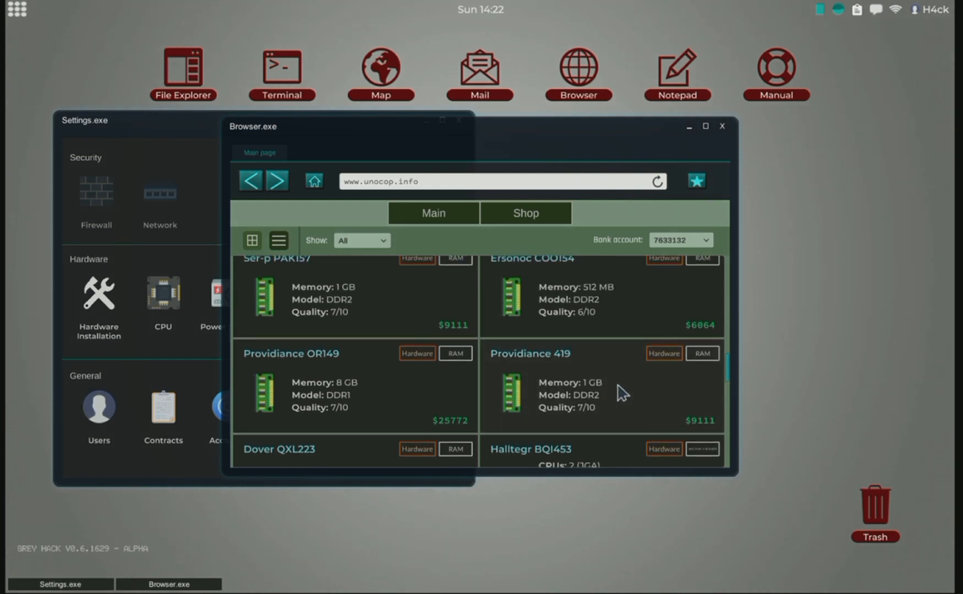
pyautogui.scroll(-3)
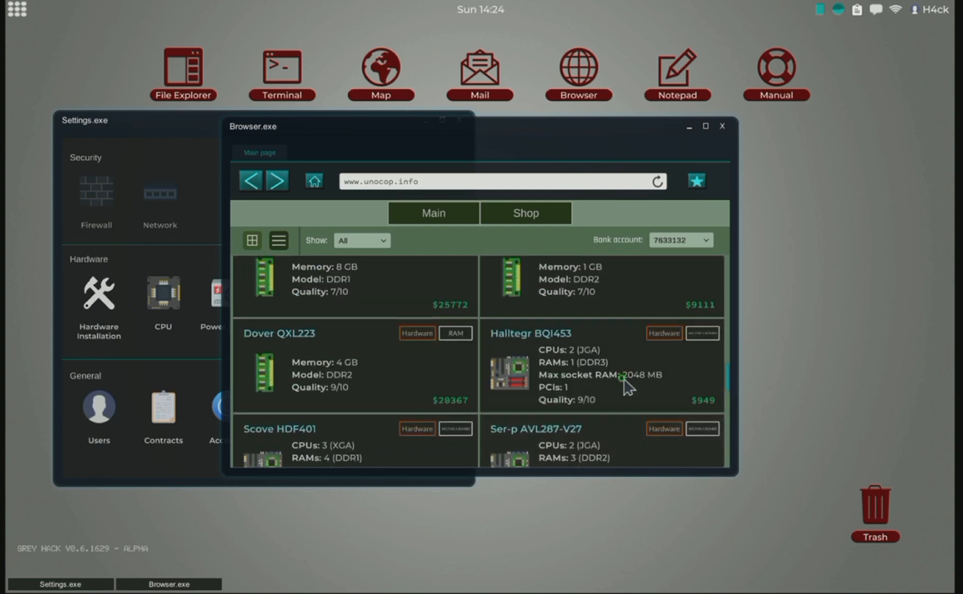
pyautogui.scroll(-3)
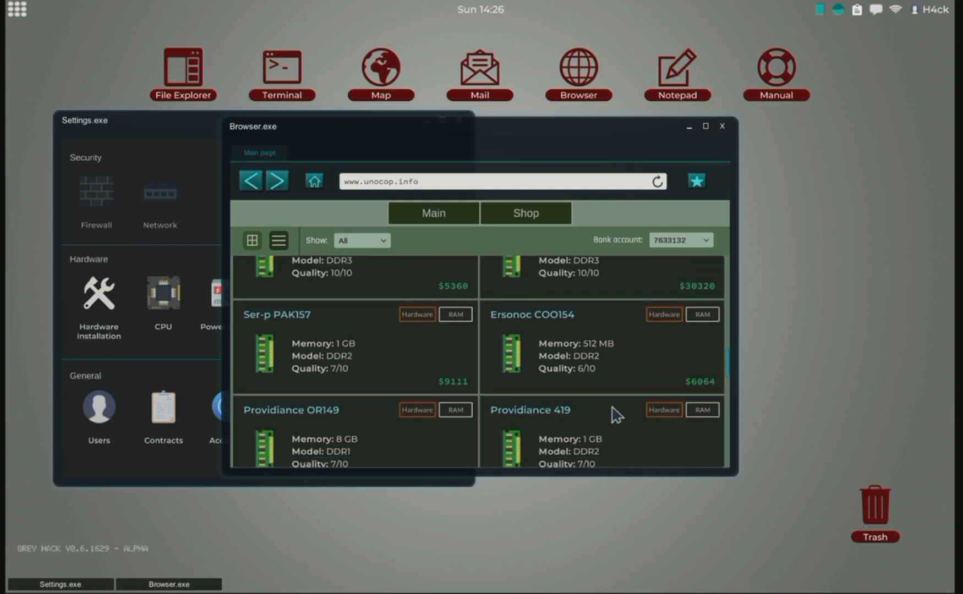
pyautogui.scroll(-3)
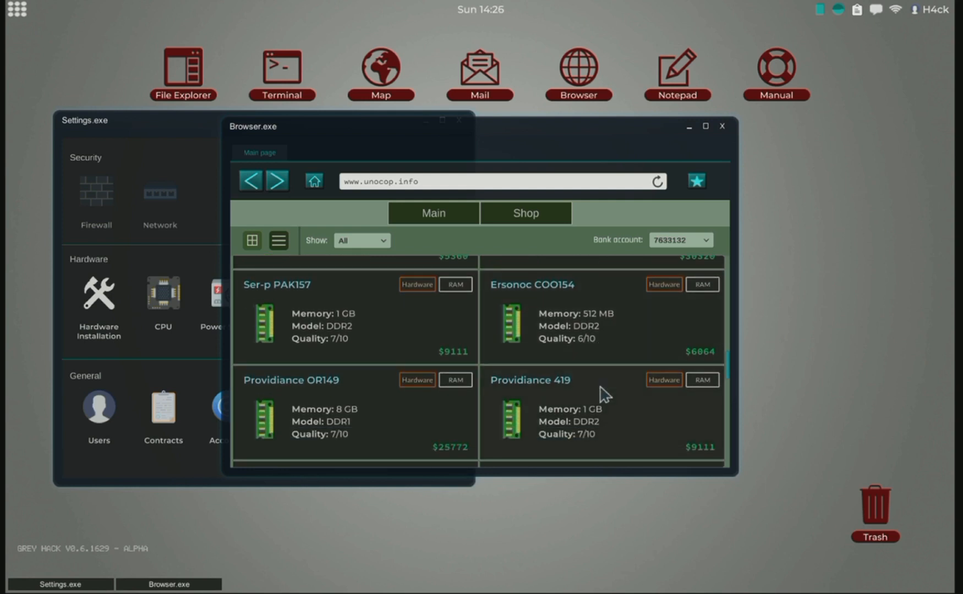
pyautogui.moveTo(611, 441)
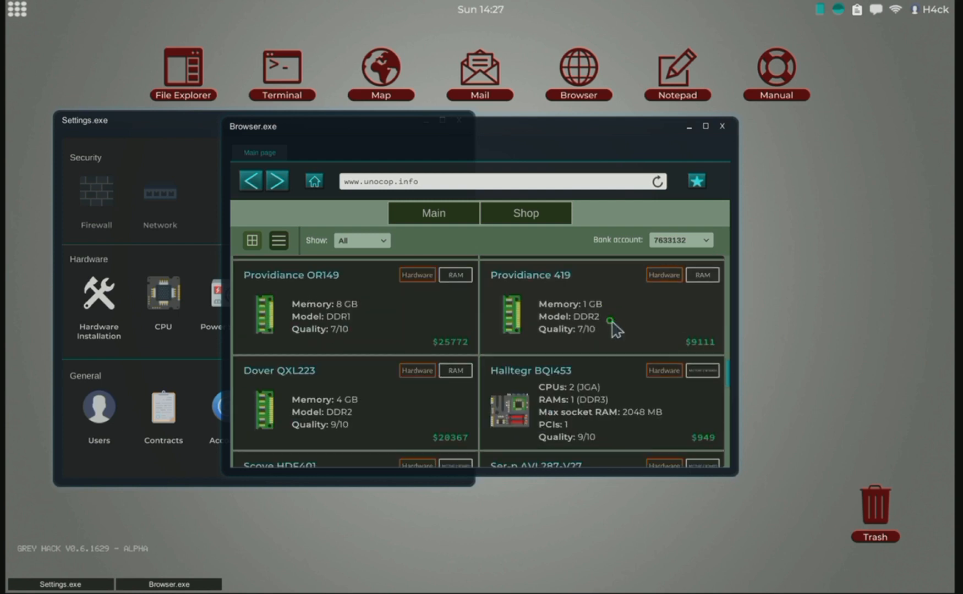
pyautogui.scroll(-3)
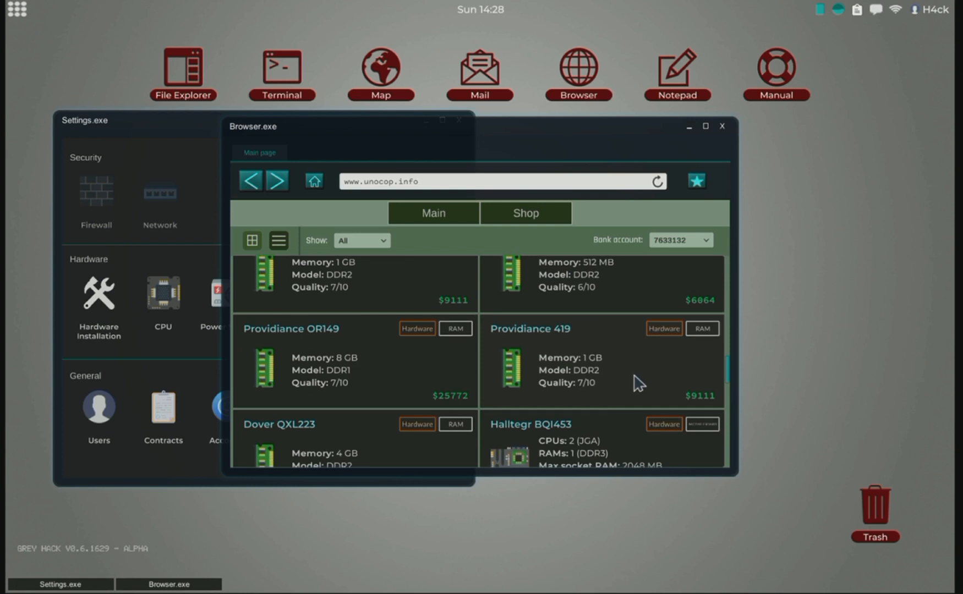
pyautogui.click(529, 328)
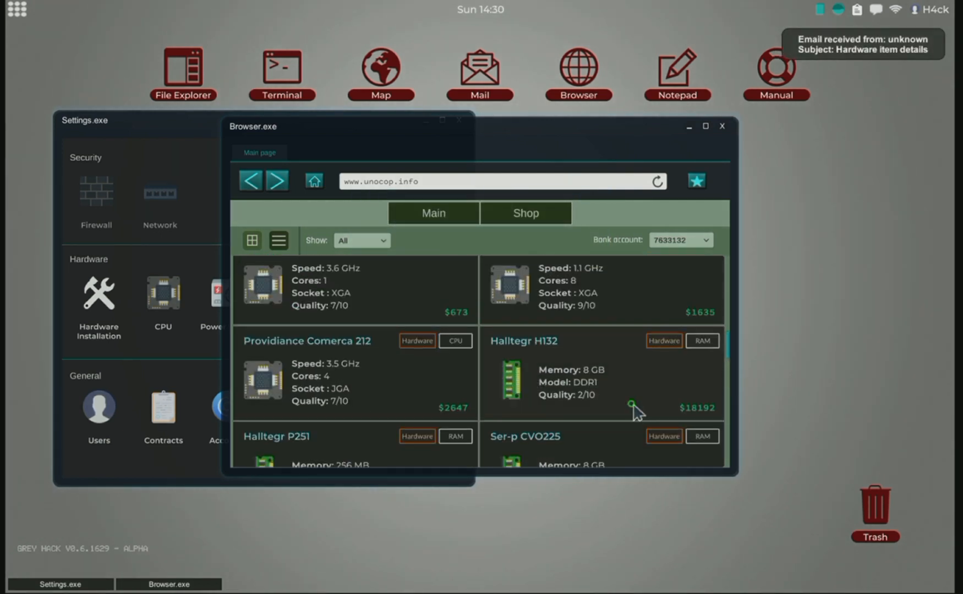
# Buy the Scove Radial 476 processor from the CPU listings
pyautogui.scroll(-3)
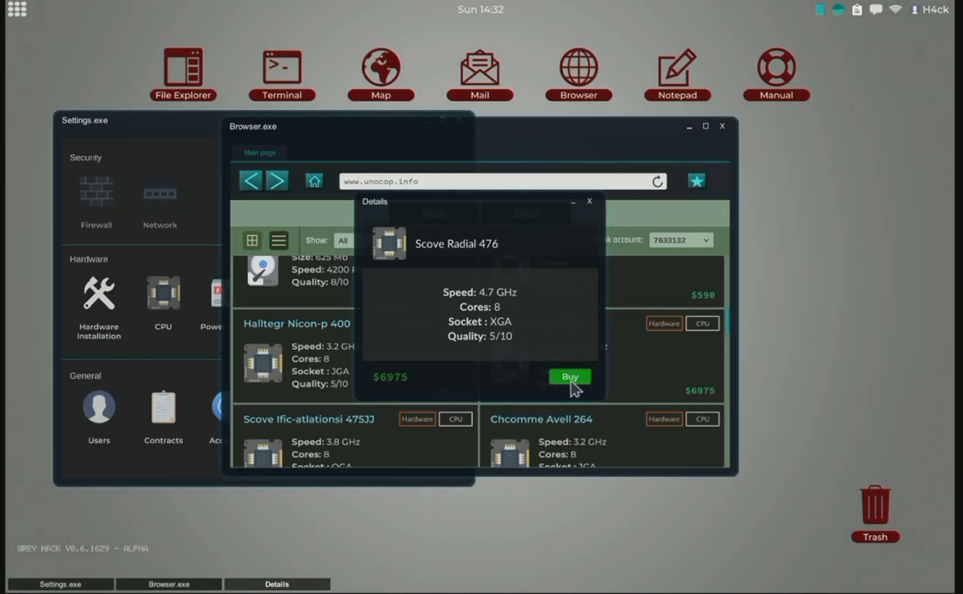
pyautogui.click(568, 375)
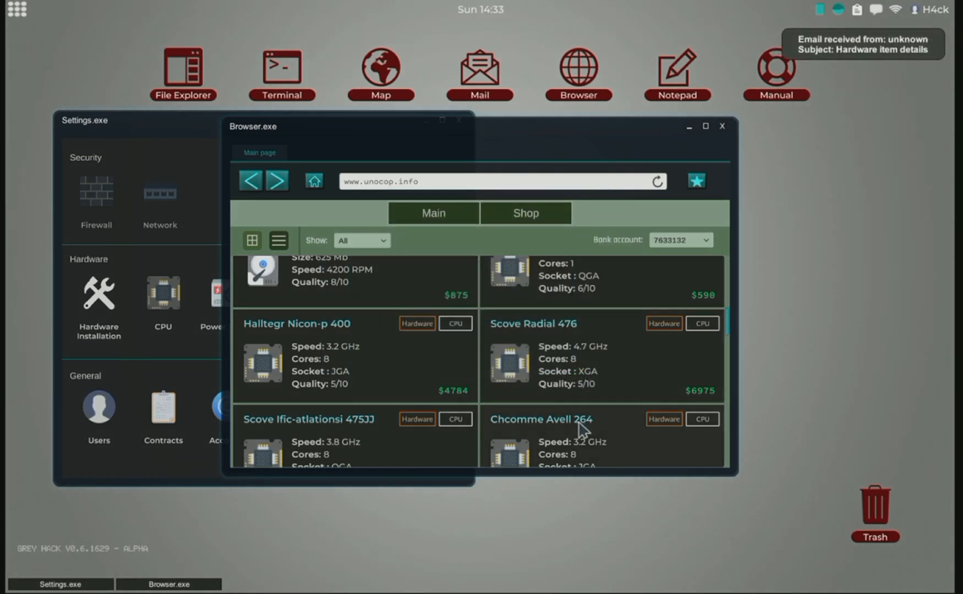
# Move down to the power supplies and buy the 980W Chcomme XSC384P
pyautogui.scroll(-3)
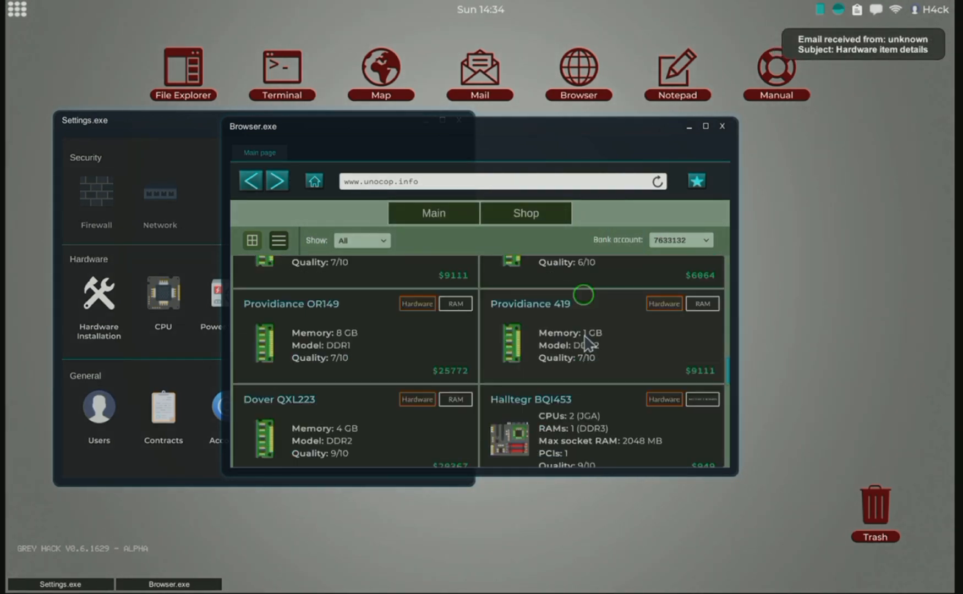
pyautogui.scroll(-3)
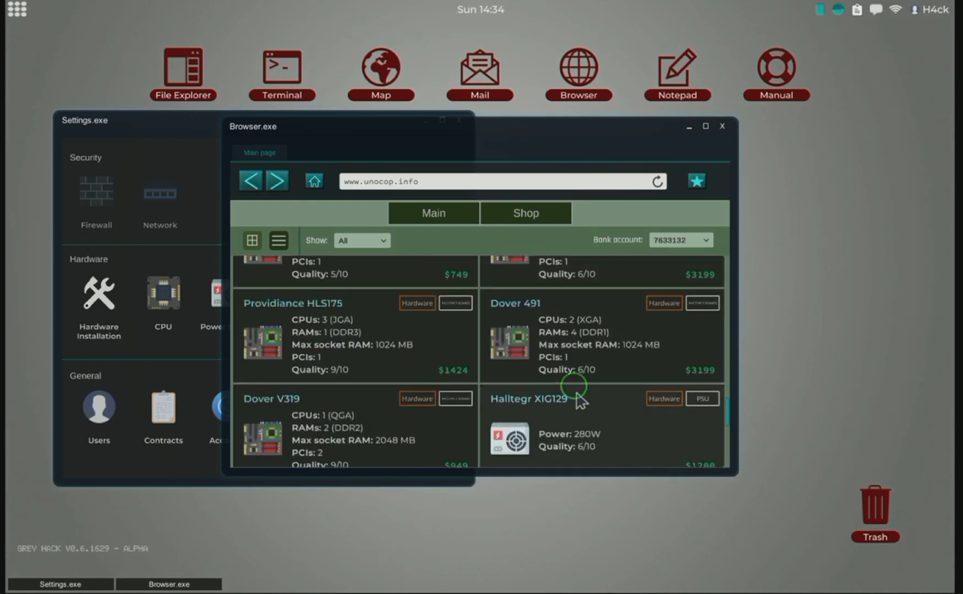
pyautogui.scroll(-3)
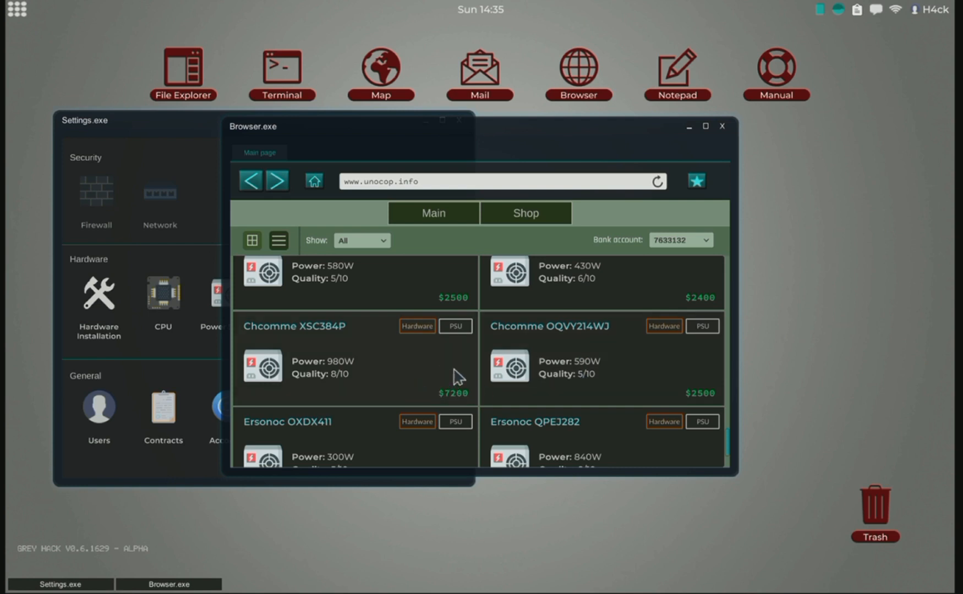
pyautogui.moveTo(350, 125); pyautogui.dragTo(564, 152)
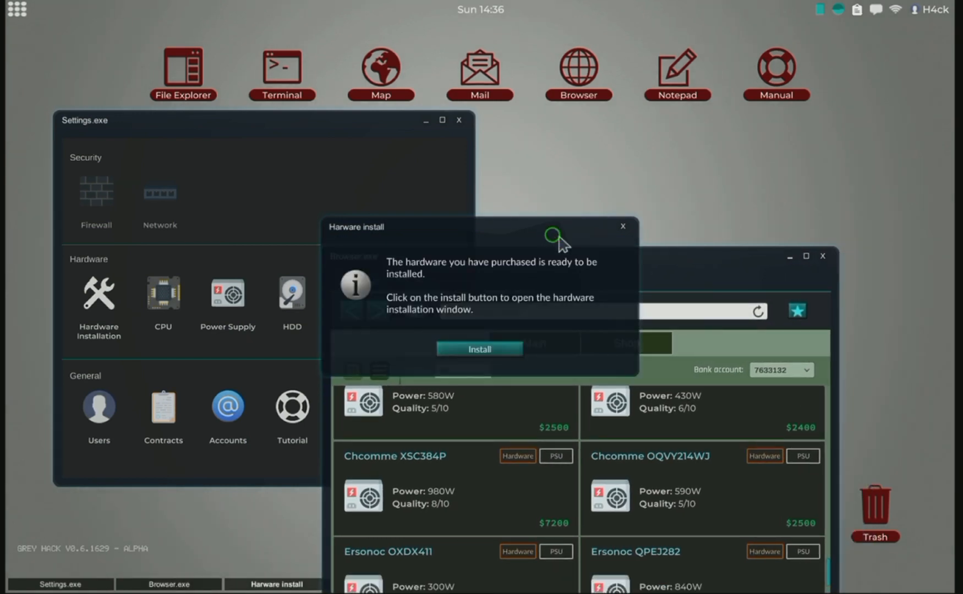
# Enter Hardware Installation and swap the Generic 11UDA board for the Alphi XD314
pyautogui.click(479, 349)
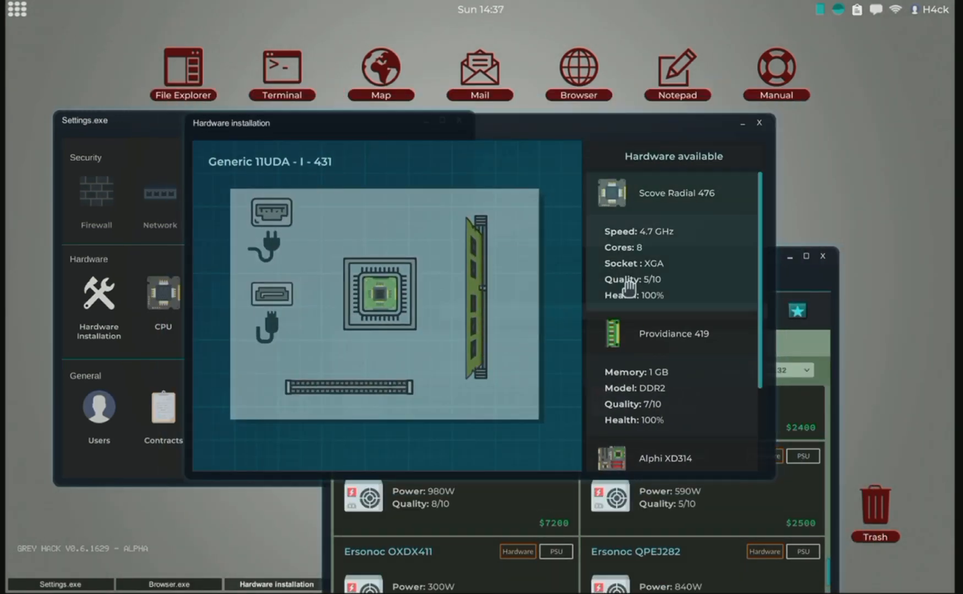
pyautogui.moveTo(378, 296)
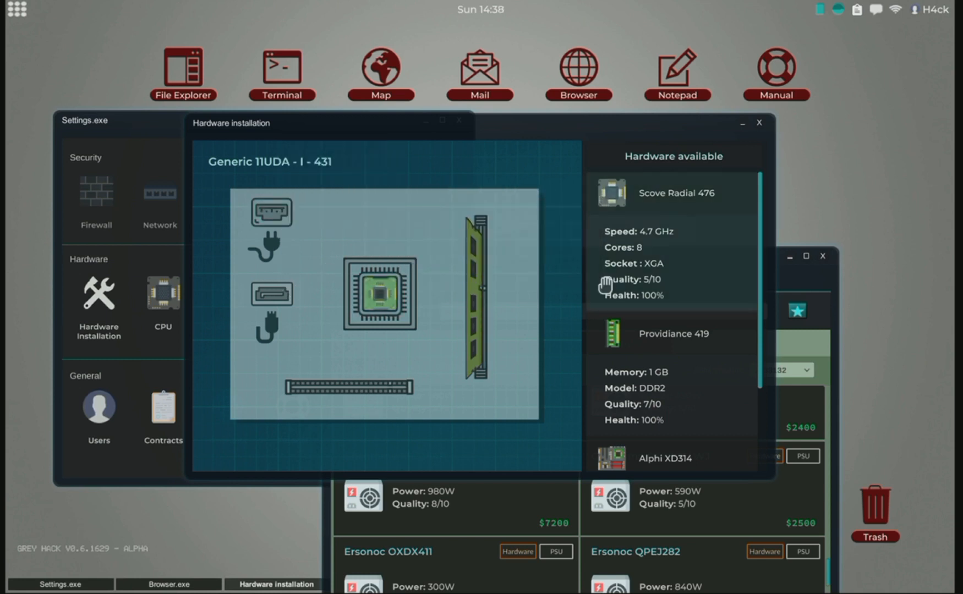
pyautogui.moveTo(681, 399)
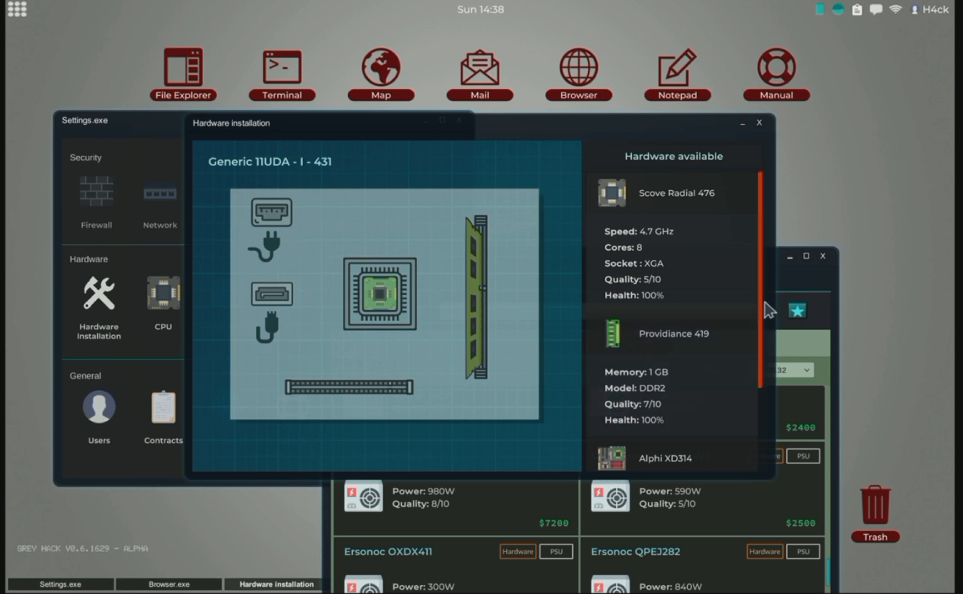
pyautogui.scroll(-3)
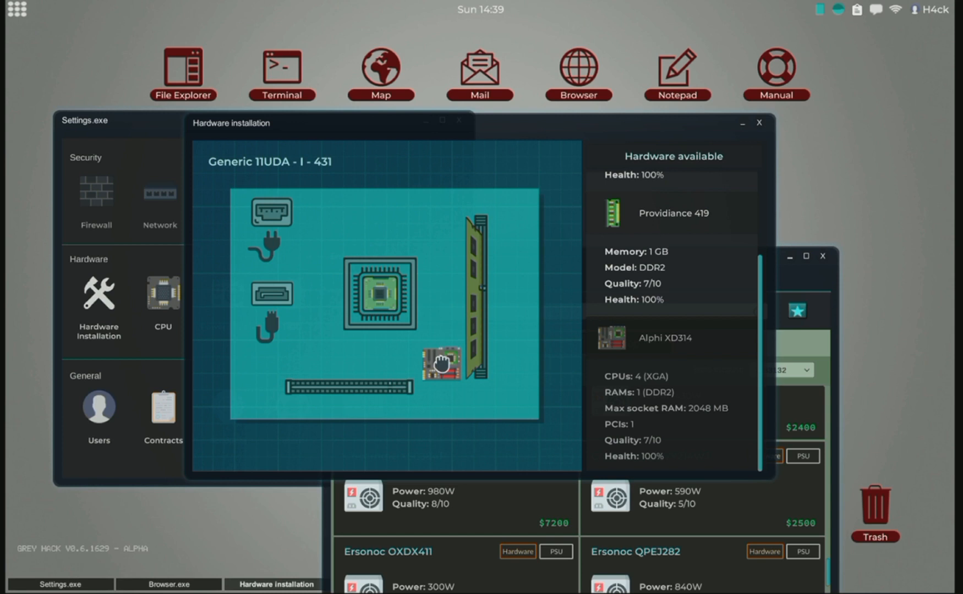
pyautogui.moveTo(440, 362); pyautogui.dragTo(433, 349)
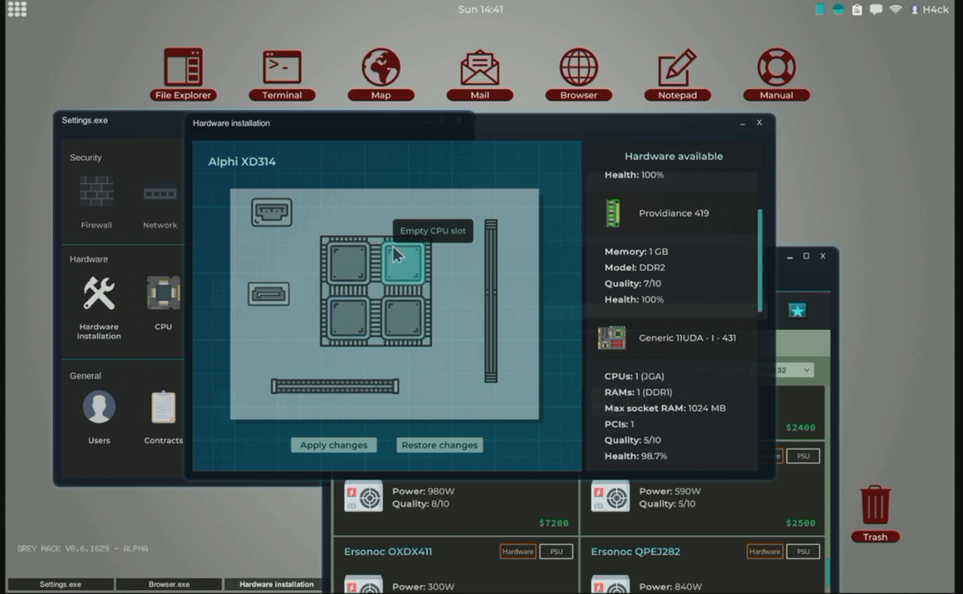
pyautogui.moveTo(416, 337)
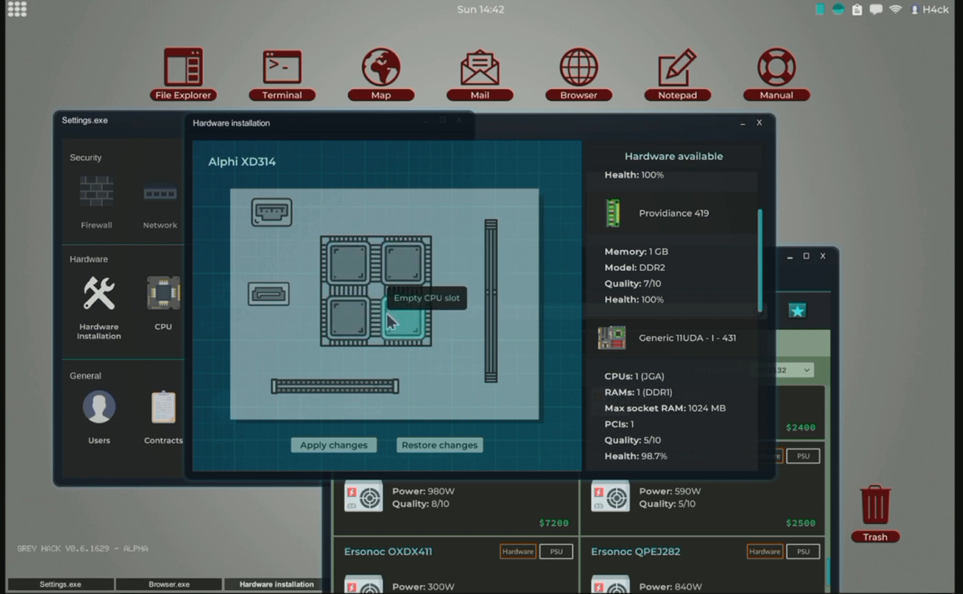
pyautogui.moveTo(446, 307)
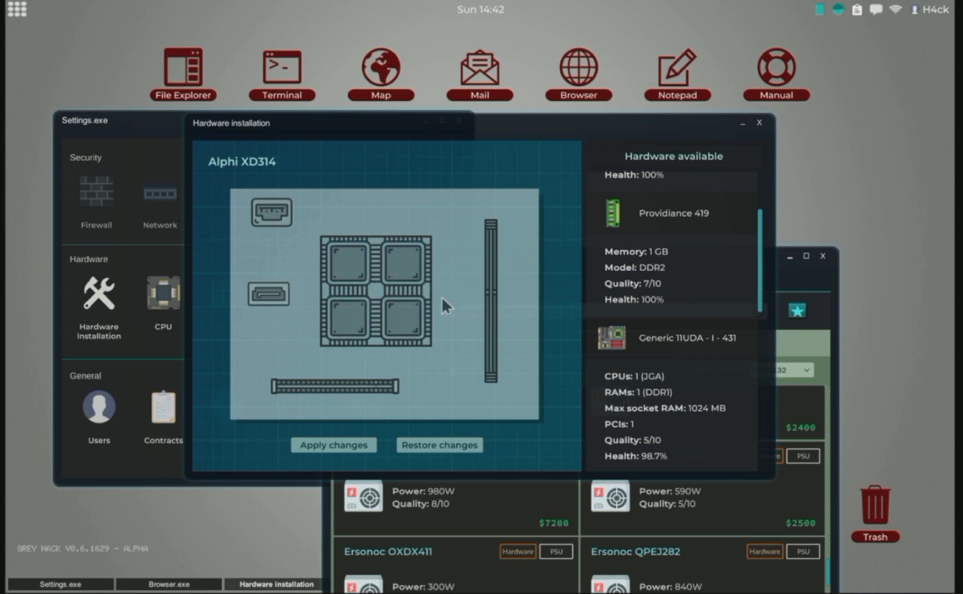
pyautogui.moveTo(761, 270)
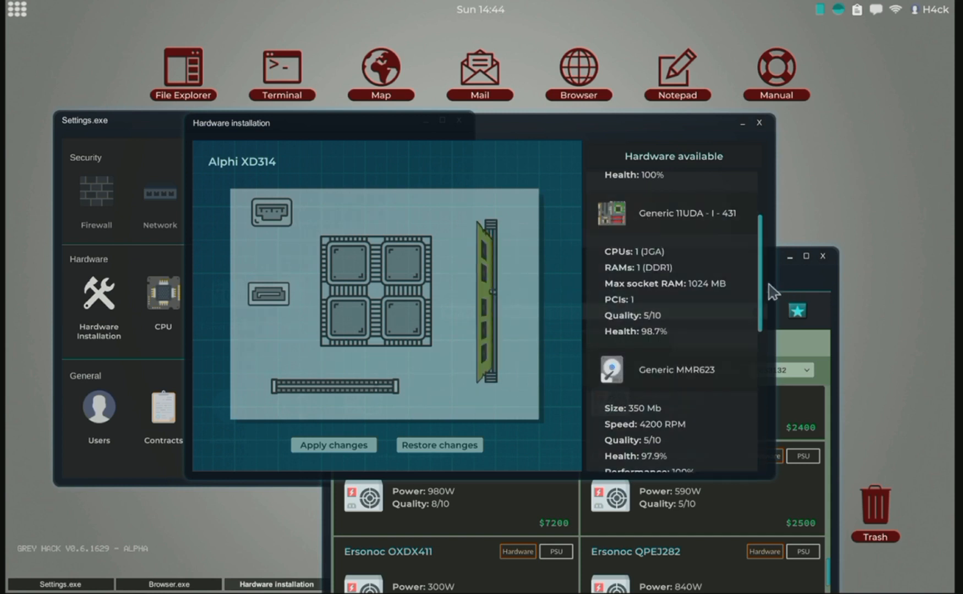
pyautogui.moveTo(773, 296)
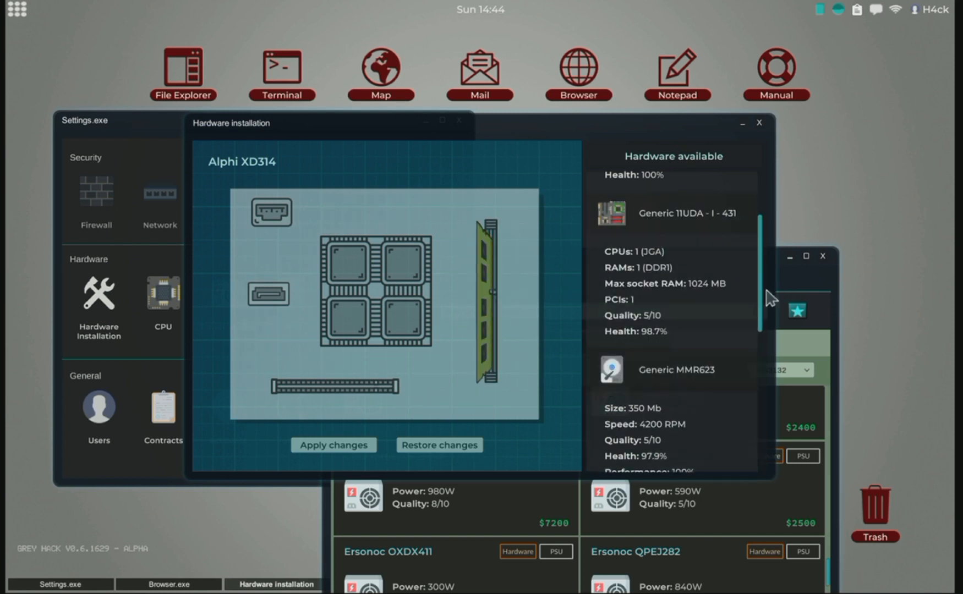
# Scroll the available hardware while fitting the Providiance 419 RAM and Scove Radial 476 CPU
pyautogui.scroll(-3)
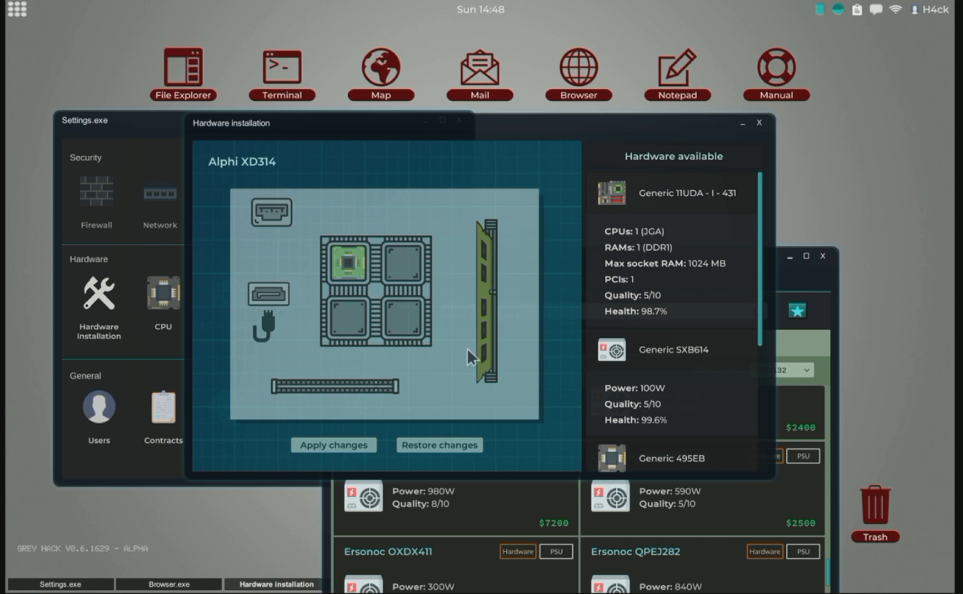
pyautogui.moveTo(350, 273)
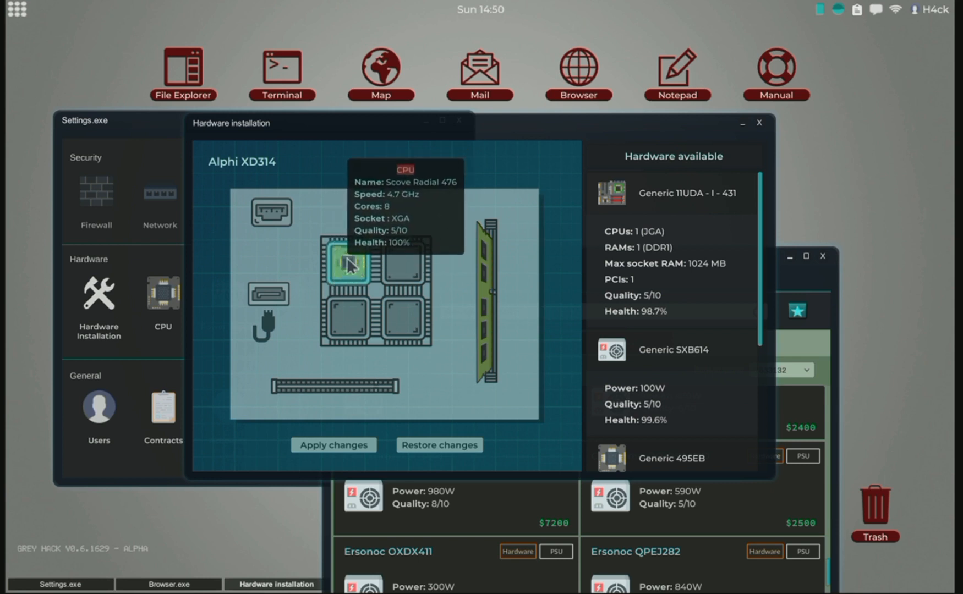
pyautogui.moveTo(355, 342)
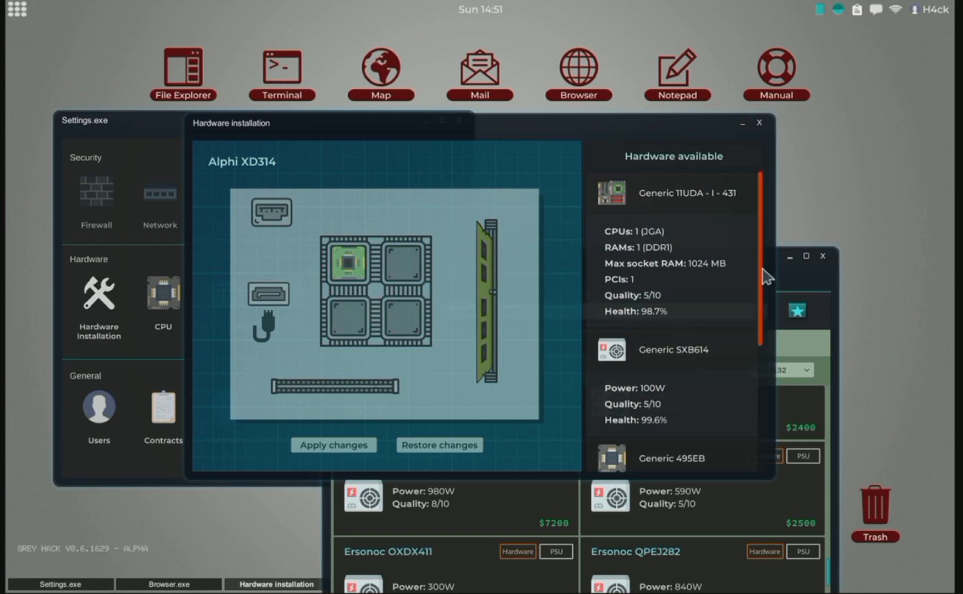
pyautogui.scroll(-3)
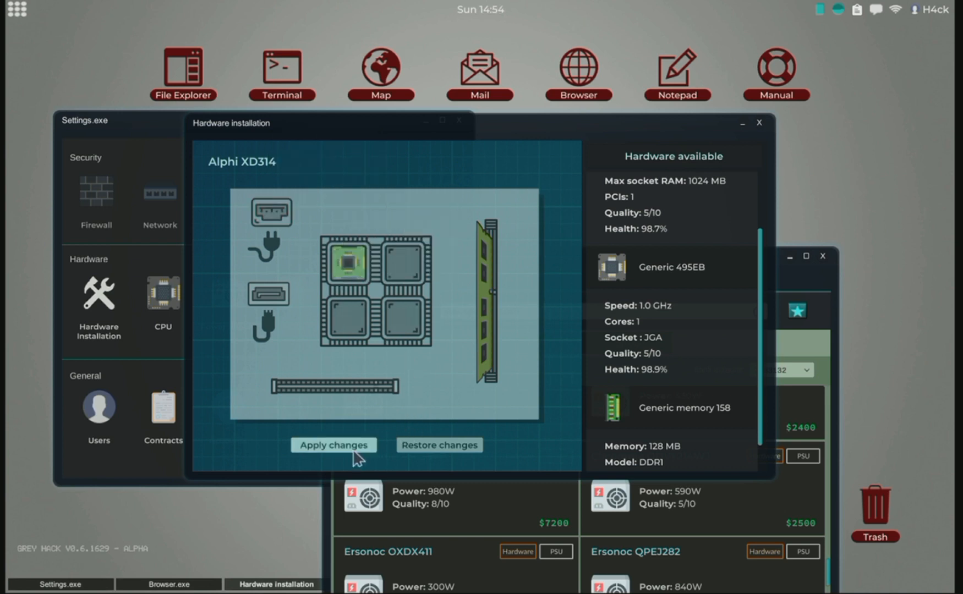
# Apply the new hardware configuration and reboot the machine to install it
pyautogui.click(332, 445)
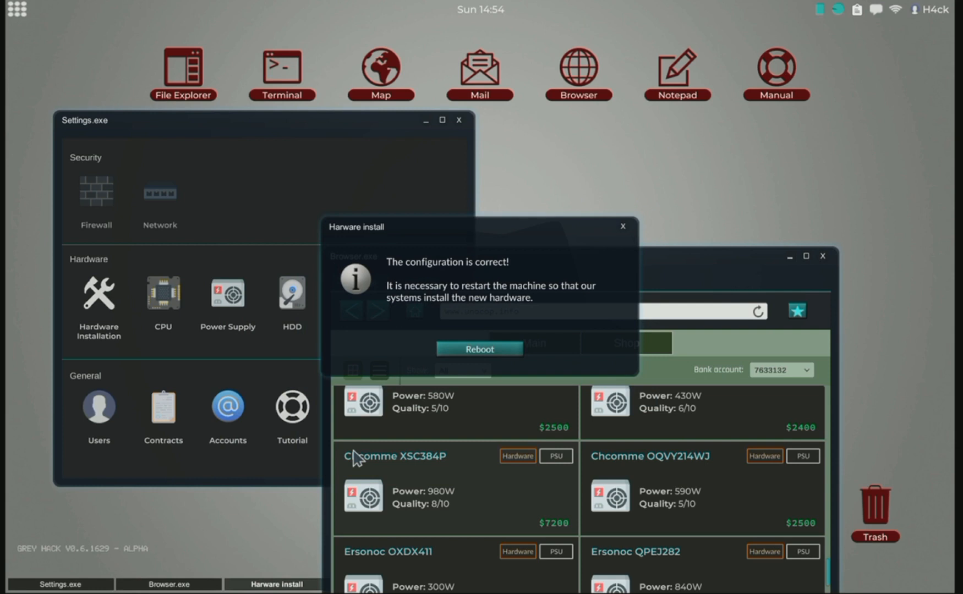
pyautogui.click(479, 349)
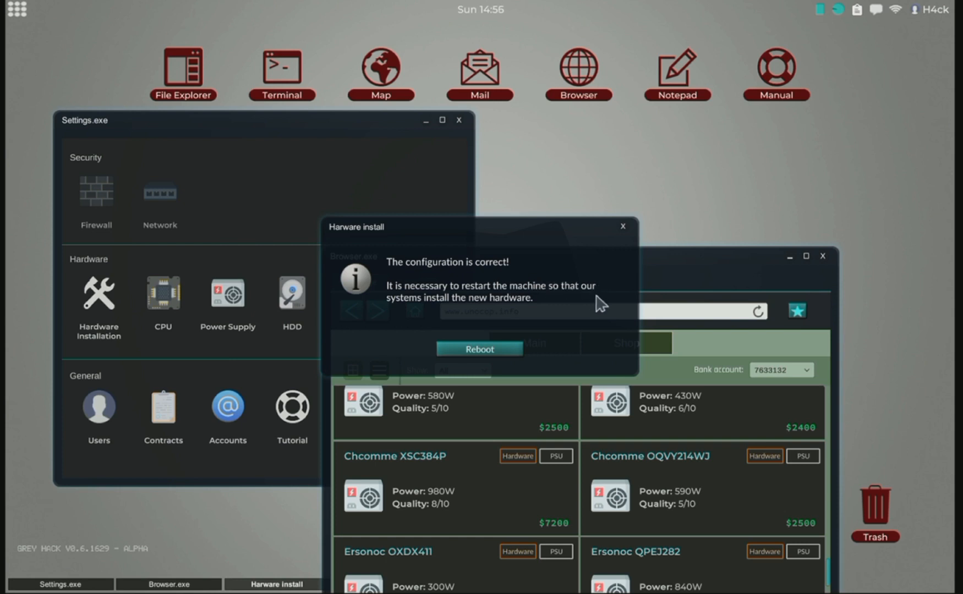
pyautogui.moveTo(525, 313)
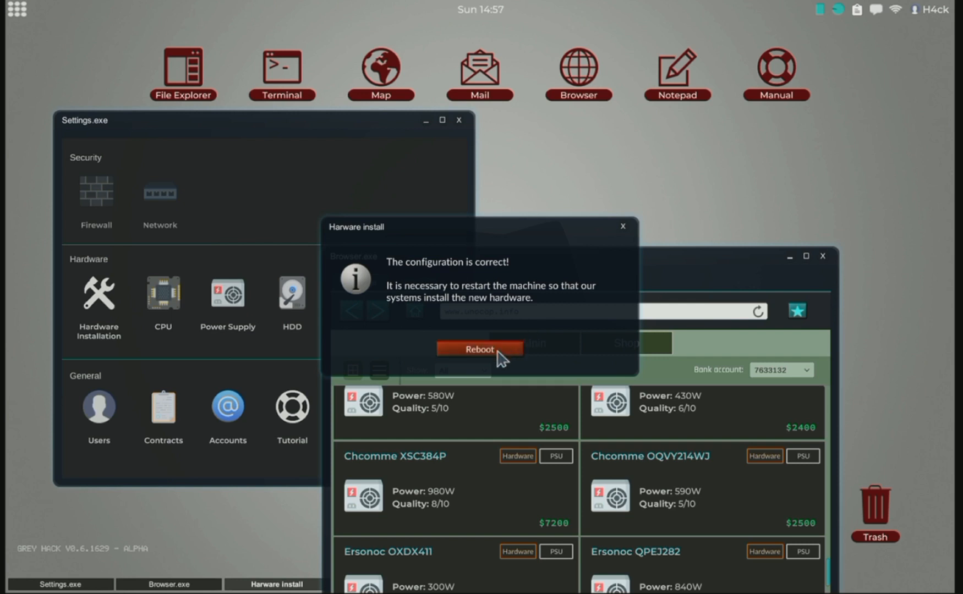
pyautogui.click(478, 349)
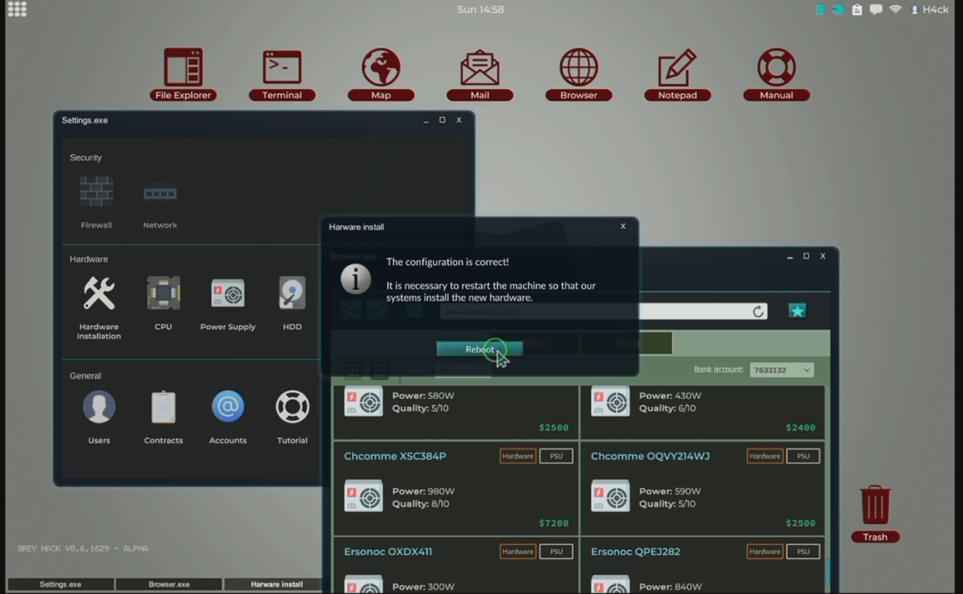
pyautogui.click(479, 349)
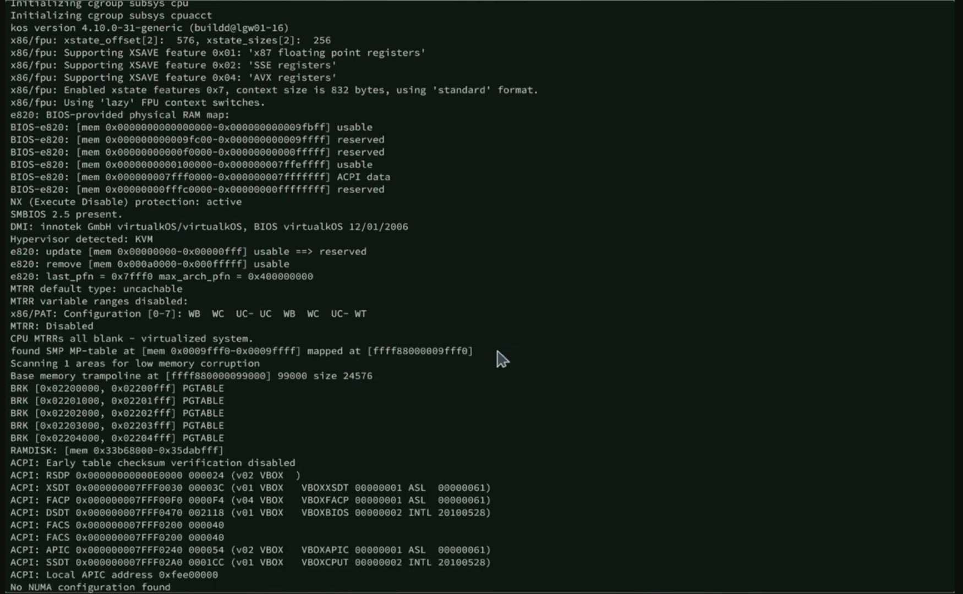
# After boot, reach Preferences from the system menu to view the hardware categories
pyautogui.scroll(-3)
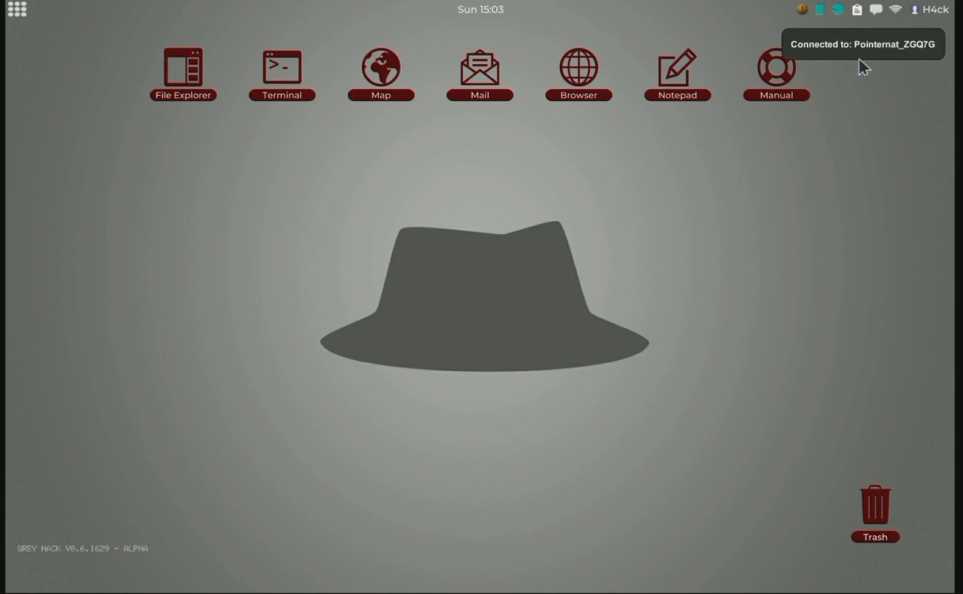
pyautogui.click(17, 10)
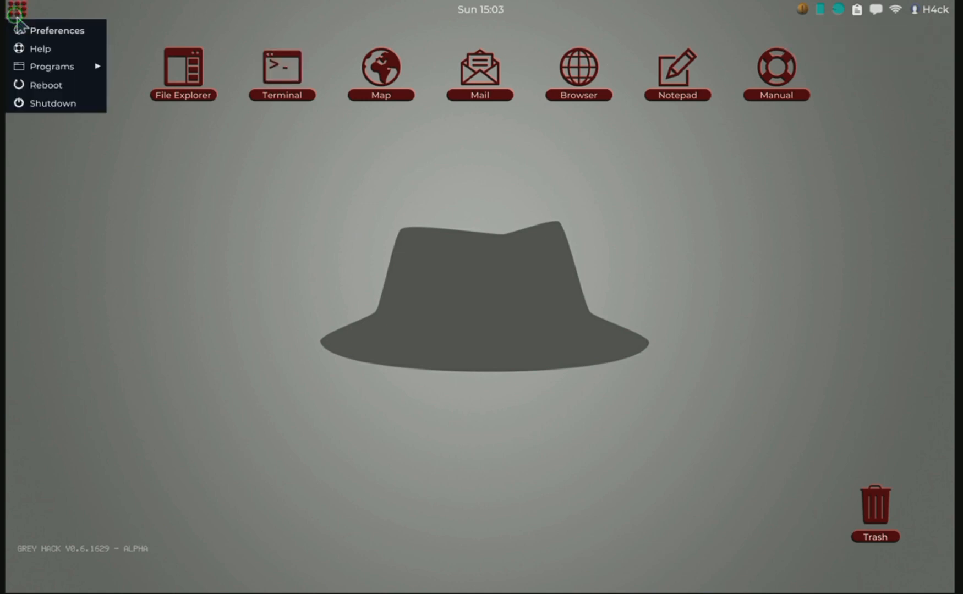
pyautogui.click(60, 29)
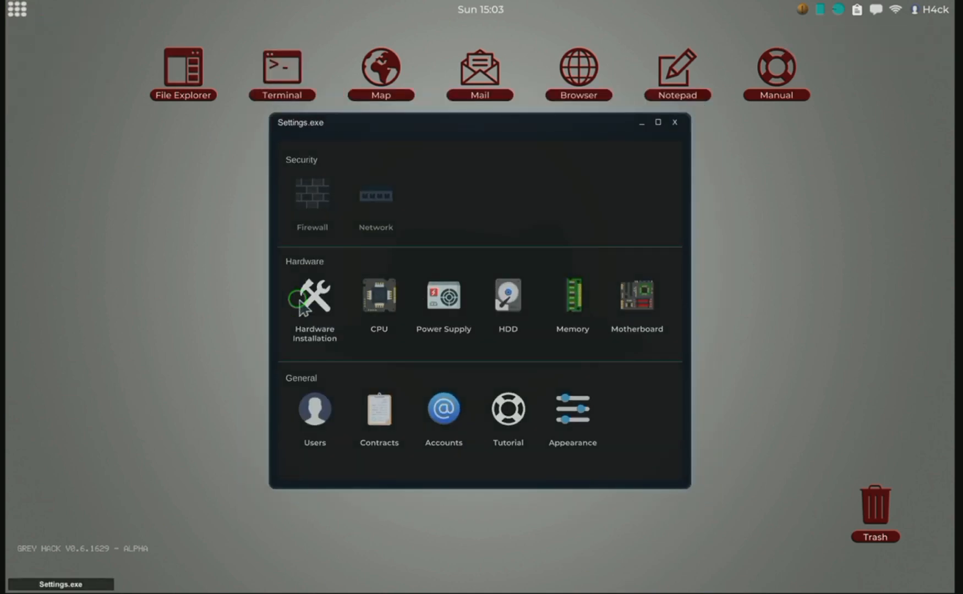
# Review the hardware layout and the 100W power supply details, then return to the Alphi XD314 motherboard
pyautogui.click(313, 297)
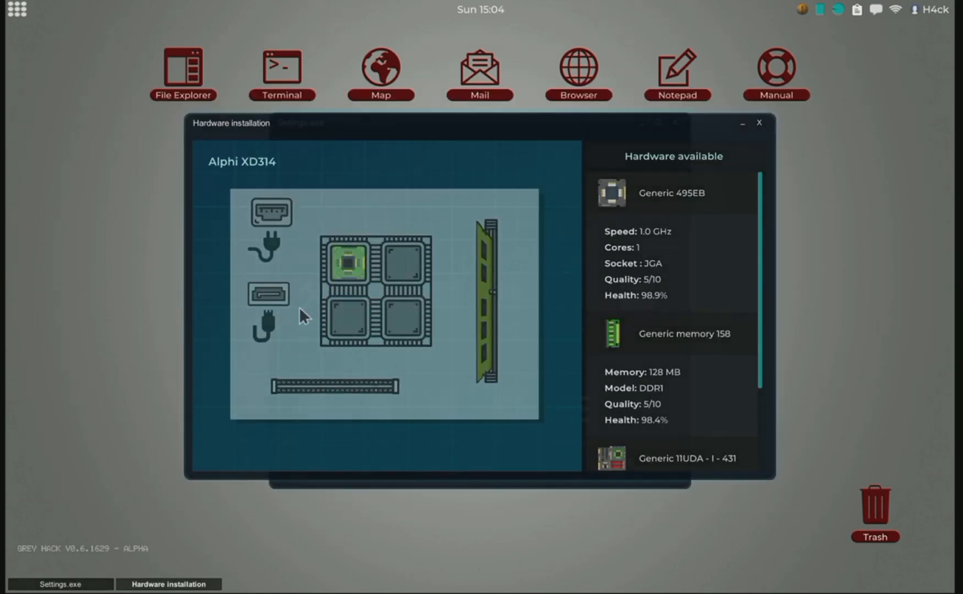
pyautogui.moveTo(405, 183)
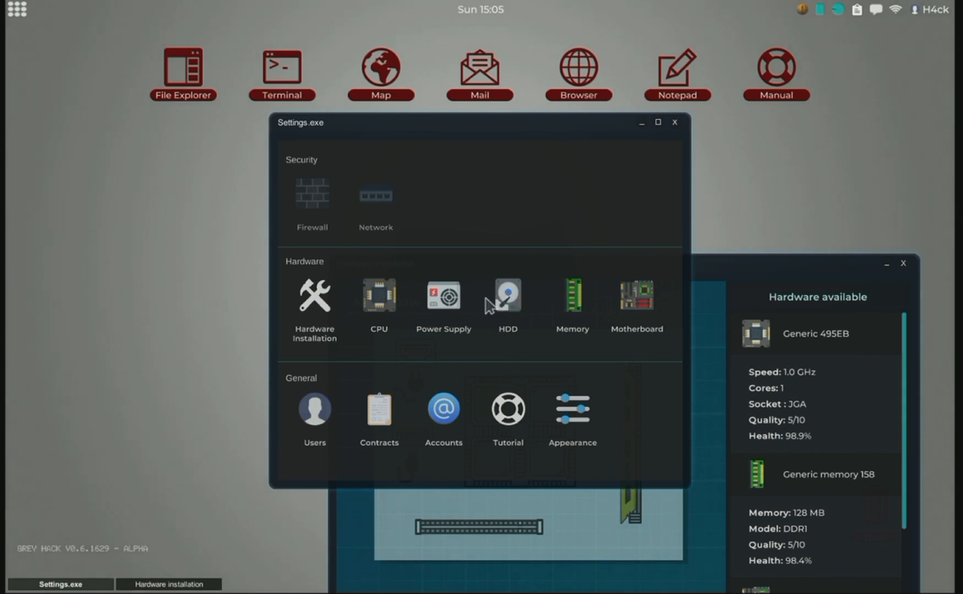
pyautogui.click(442, 296)
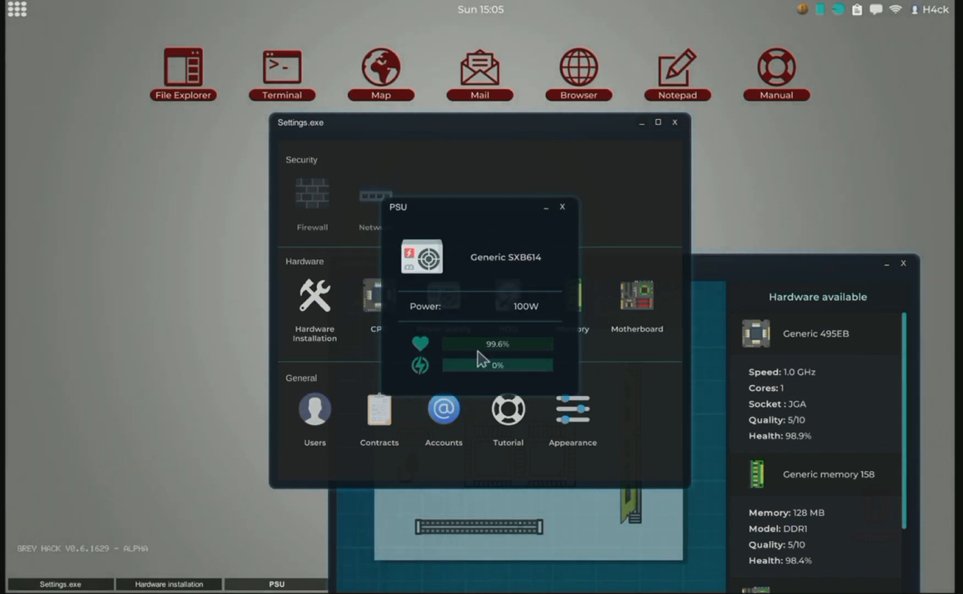
pyautogui.moveTo(562, 255)
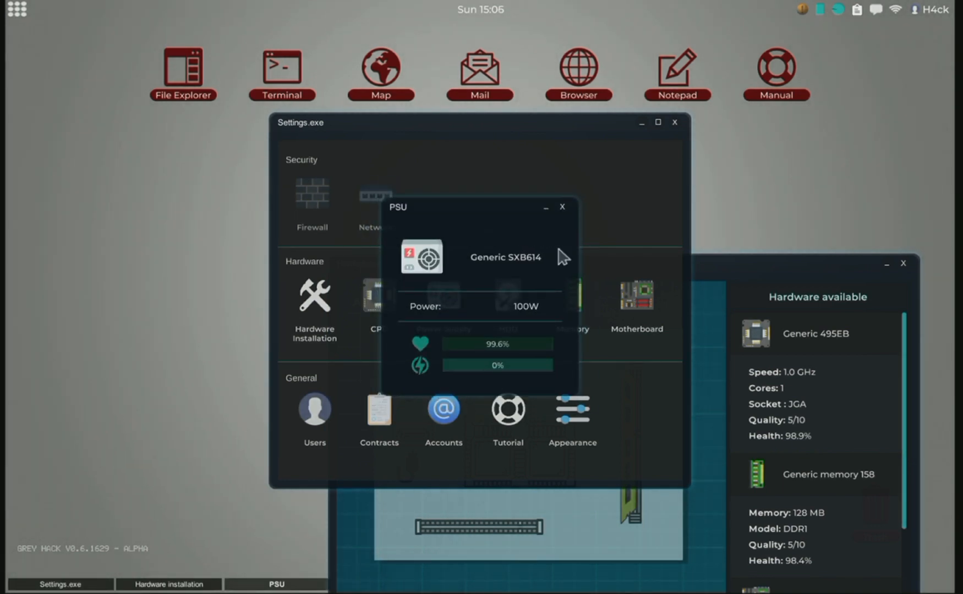
pyautogui.click(562, 207)
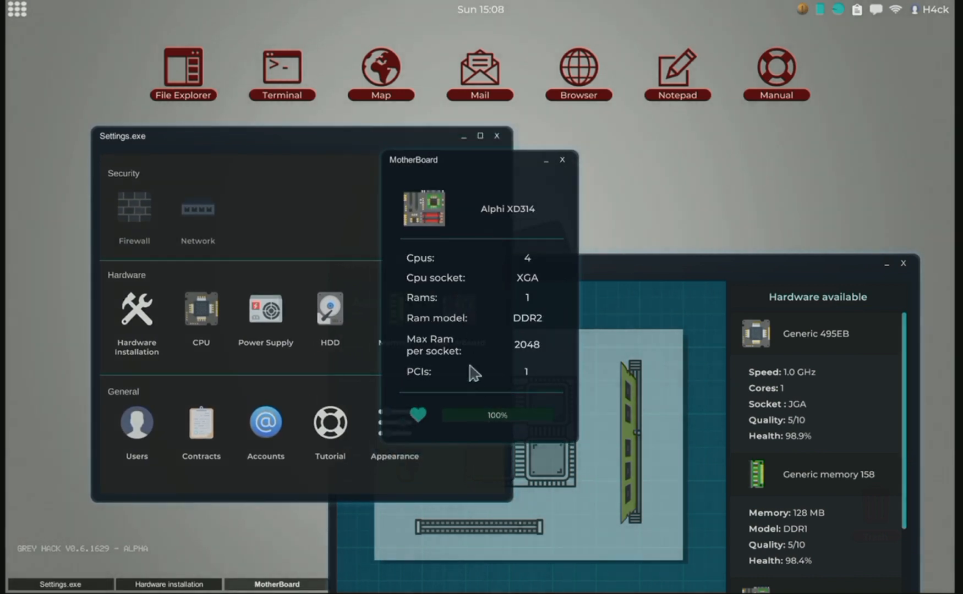
pyautogui.click(560, 159)
pyautogui.write('s')
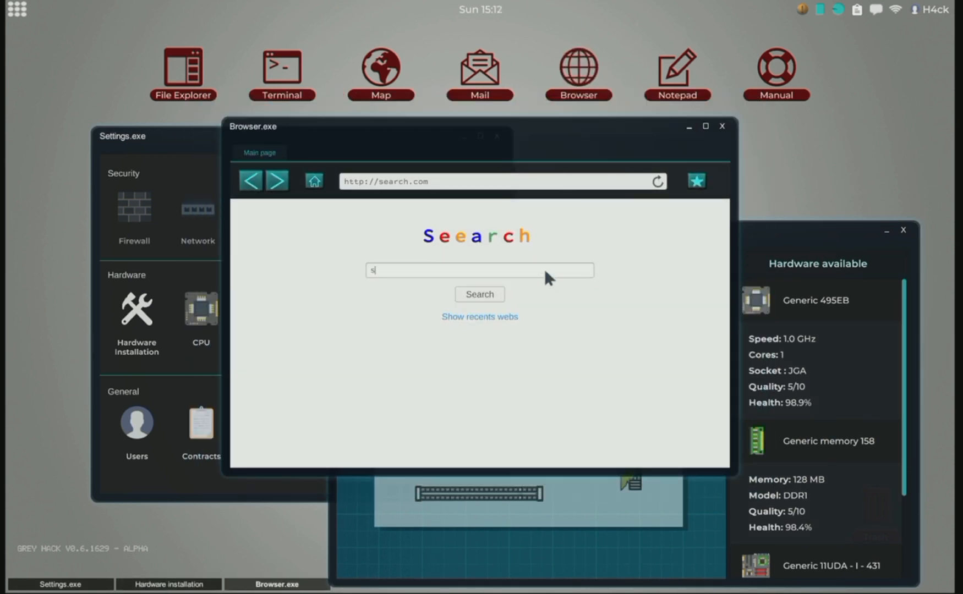
pyautogui.write('h')
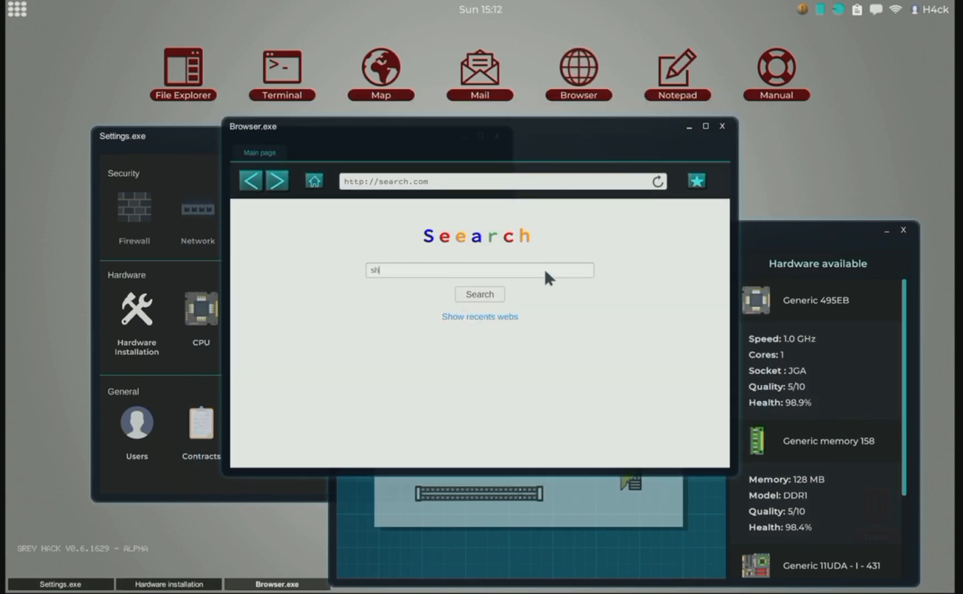
pyautogui.click(477, 293)
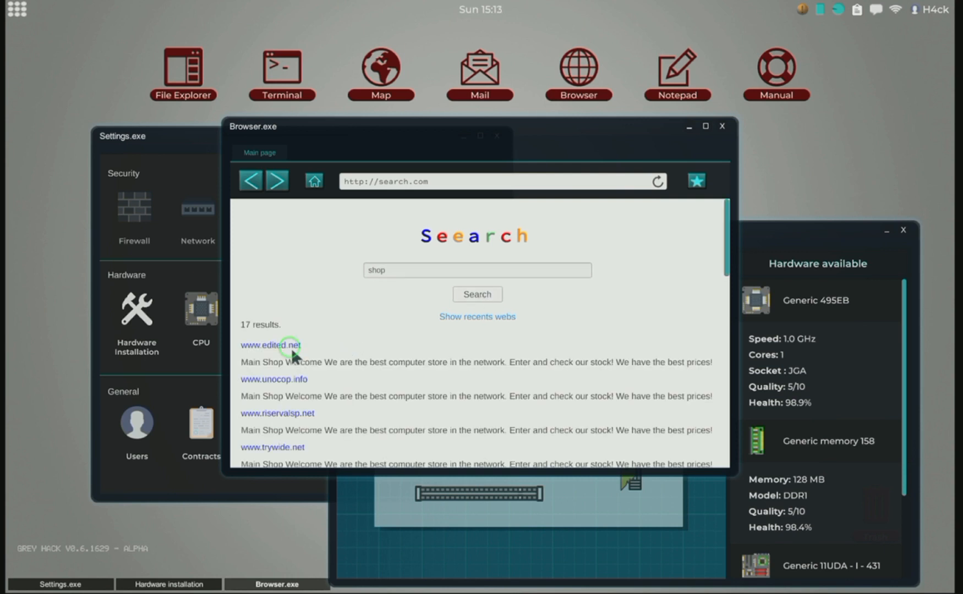
pyautogui.click(271, 344)
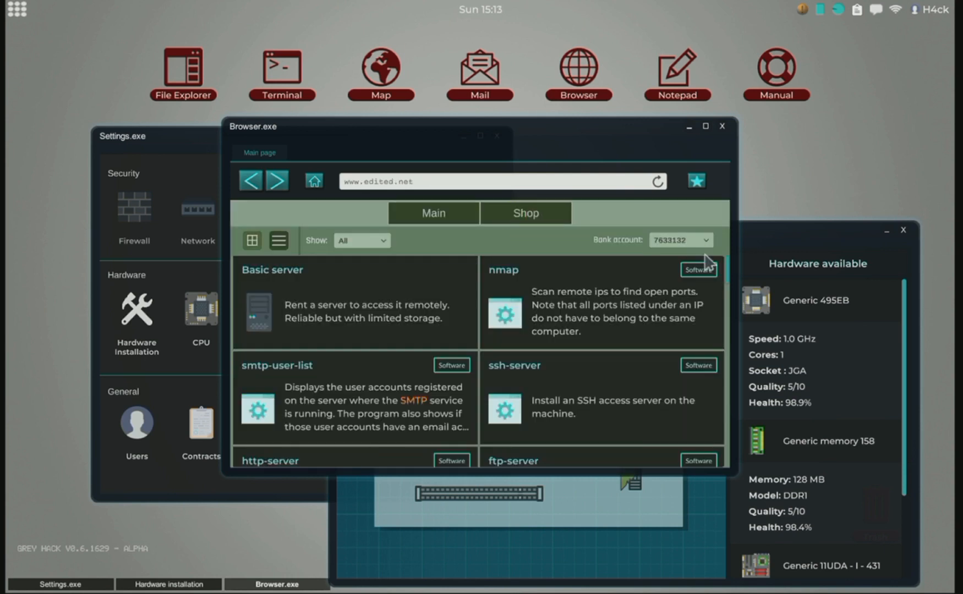
# Buy the 980W Chcomme XSC384P power supply from the PSU listings
pyautogui.scroll(-3)
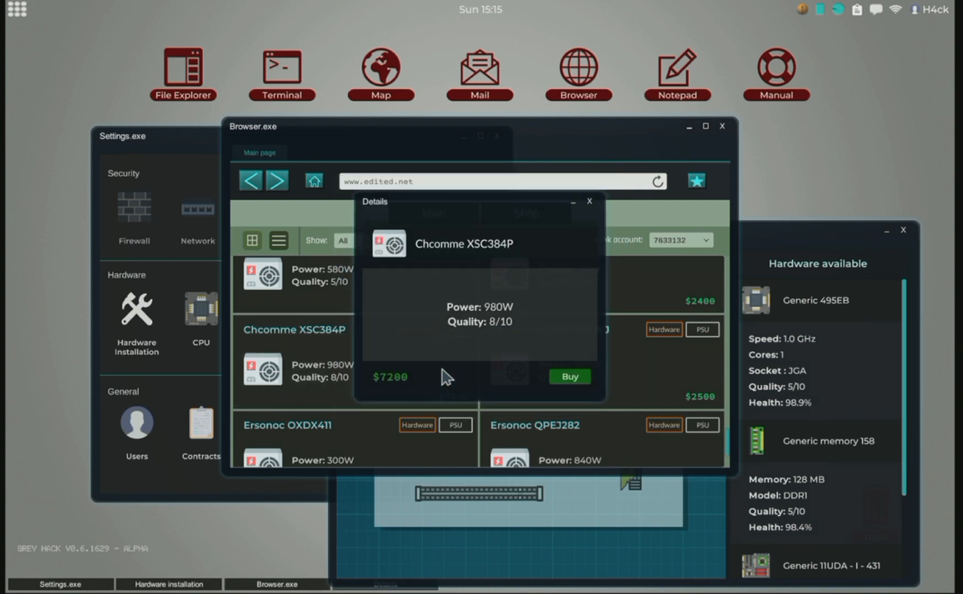
pyautogui.click(568, 377)
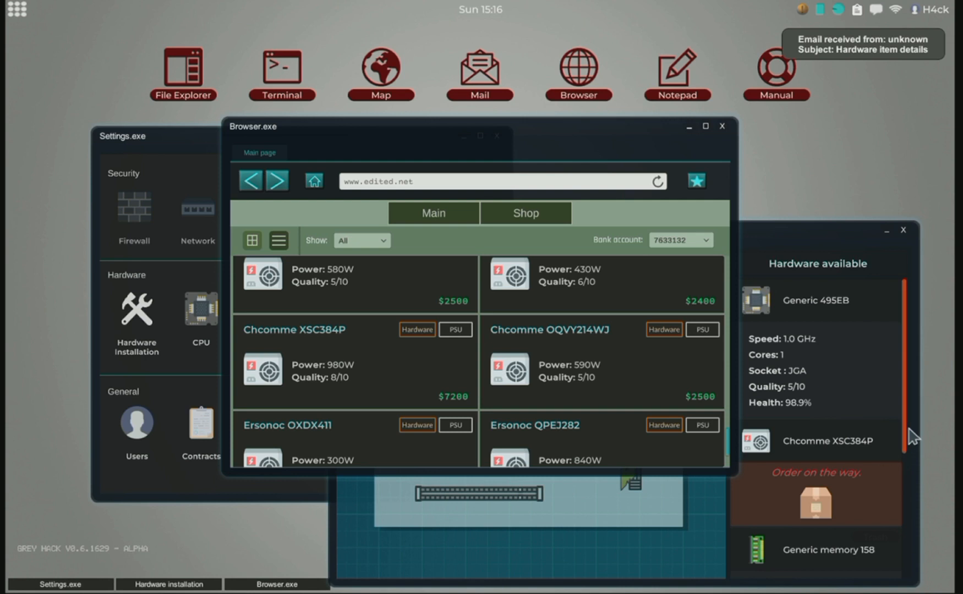
pyautogui.scroll(-3)
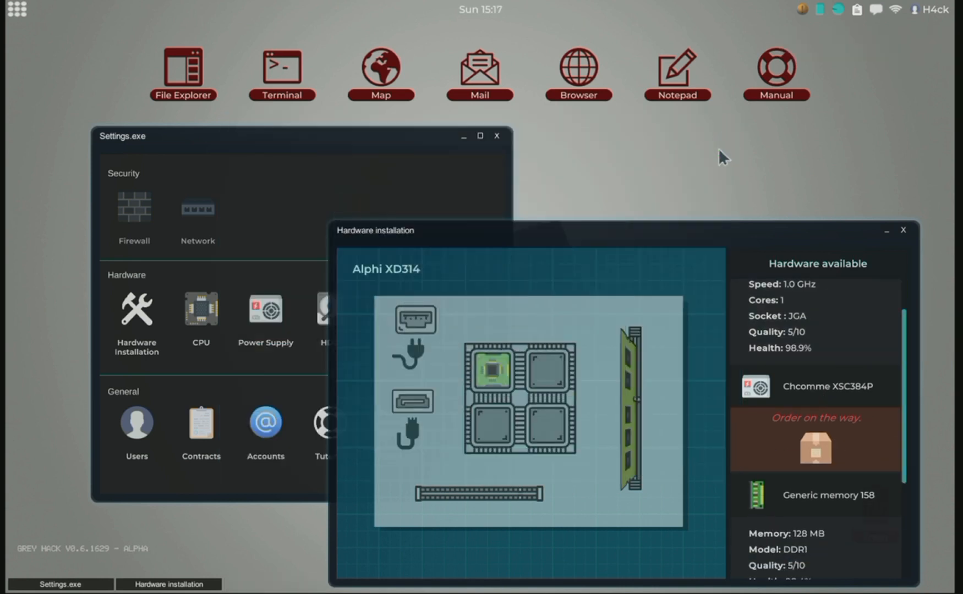
pyautogui.moveTo(891, 410)
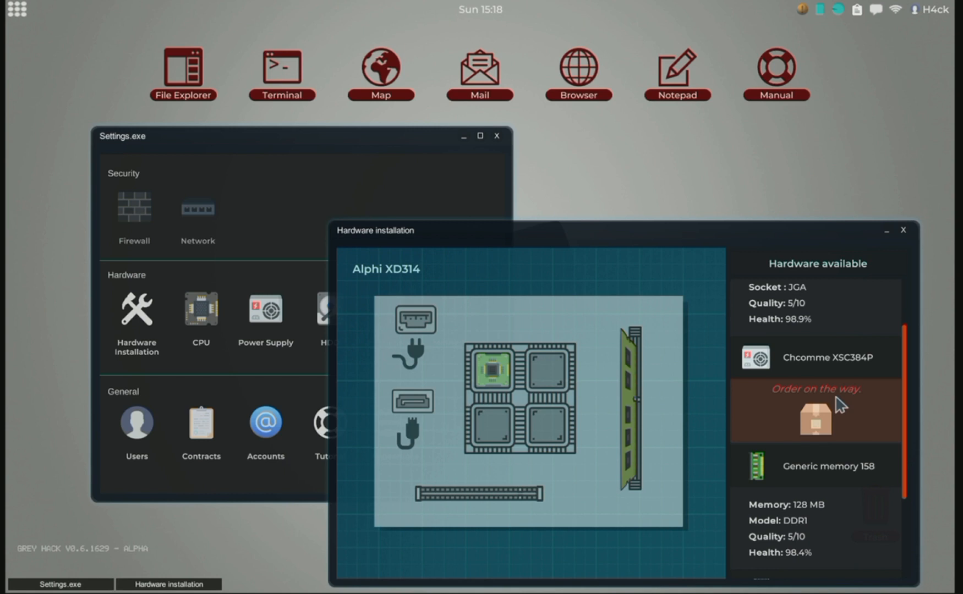
# Install the delivered Chcomme XSC384P in the power supply slot and apply the hardware changes
pyautogui.click(815, 411)
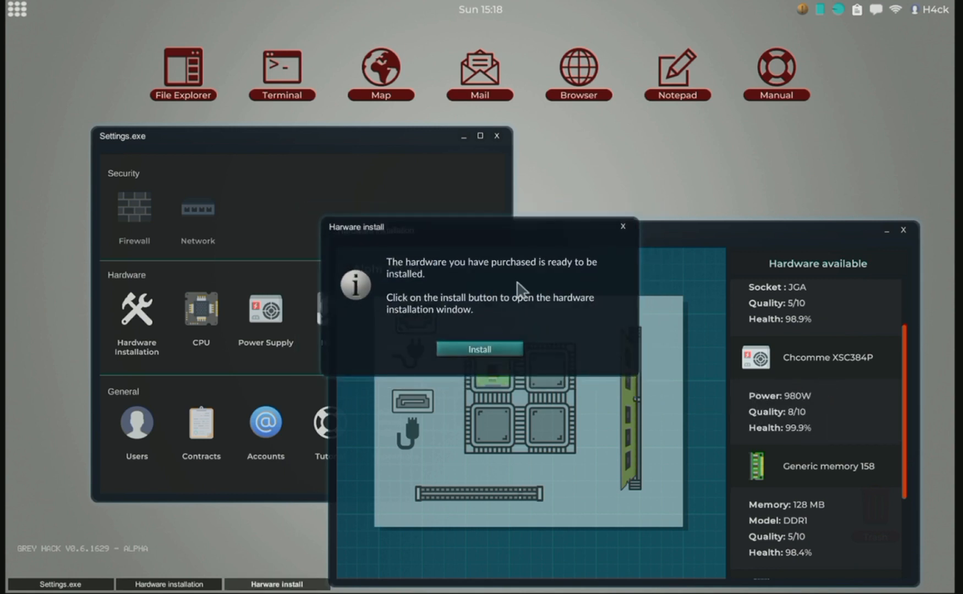
pyautogui.click(480, 349)
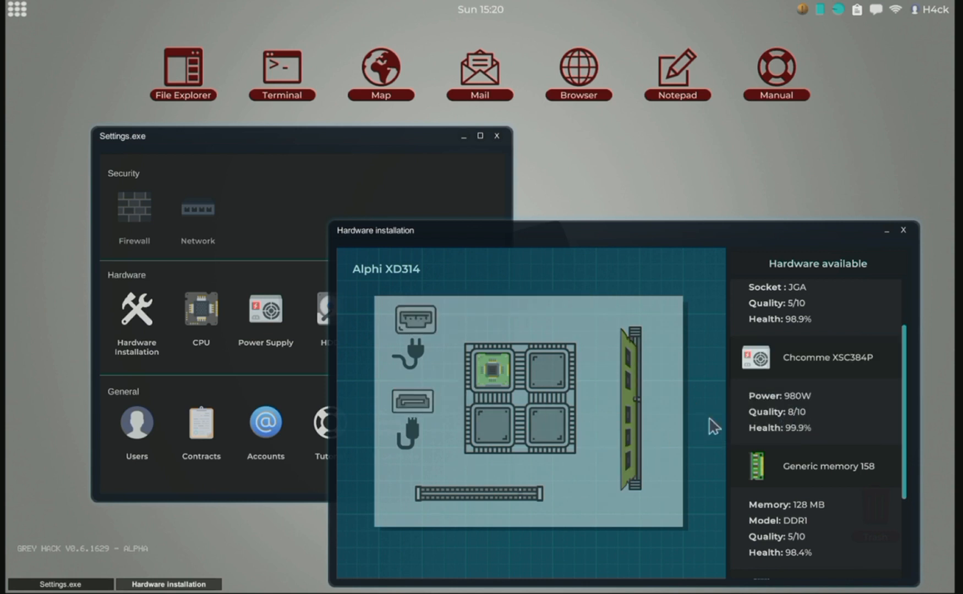
pyautogui.moveTo(415, 319)
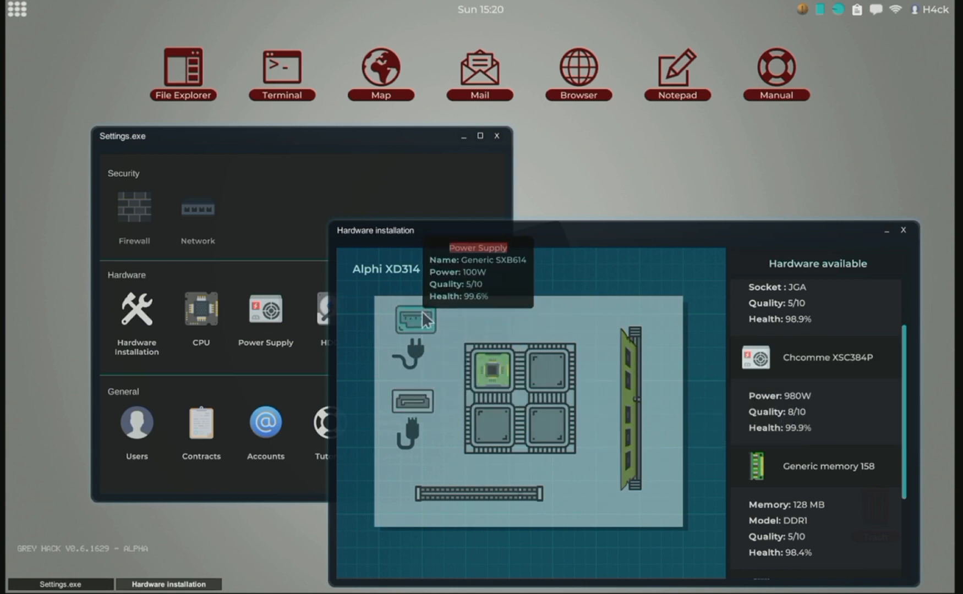
pyautogui.moveTo(414, 402)
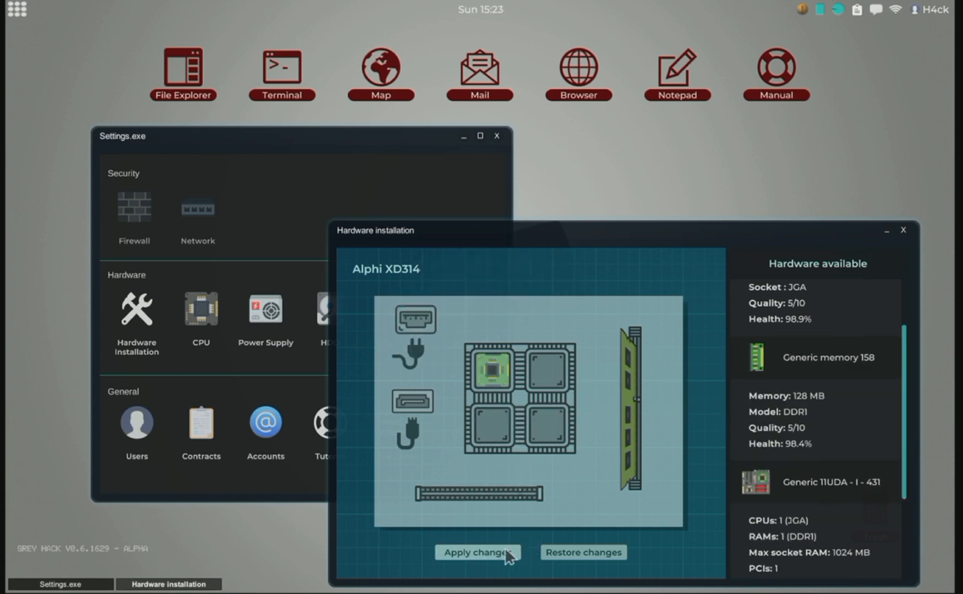
pyautogui.click(476, 552)
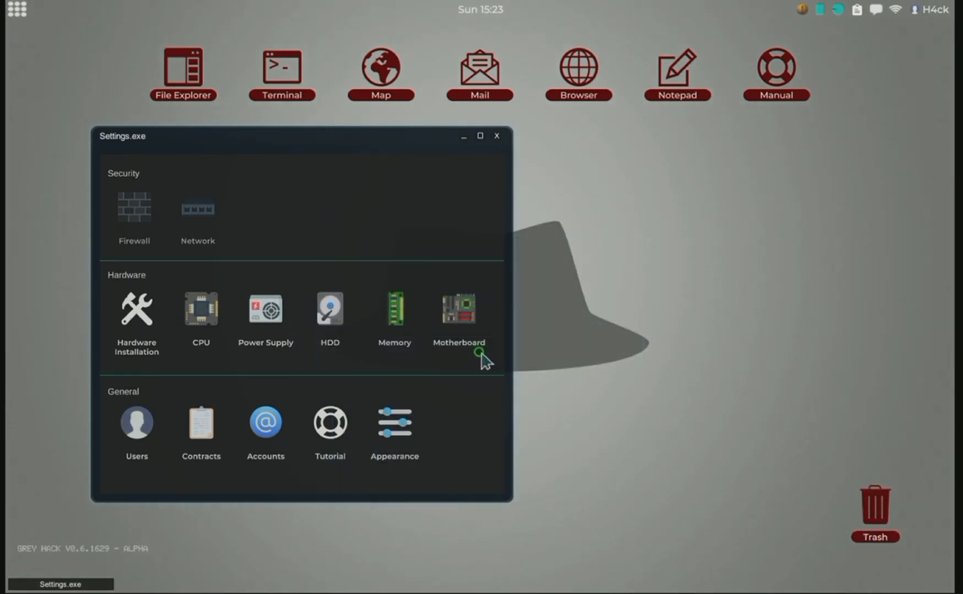
# Reboot the computer back to the empty desktop with the Pointernat_ZGQ7G network reconnected
pyautogui.click(458, 309)
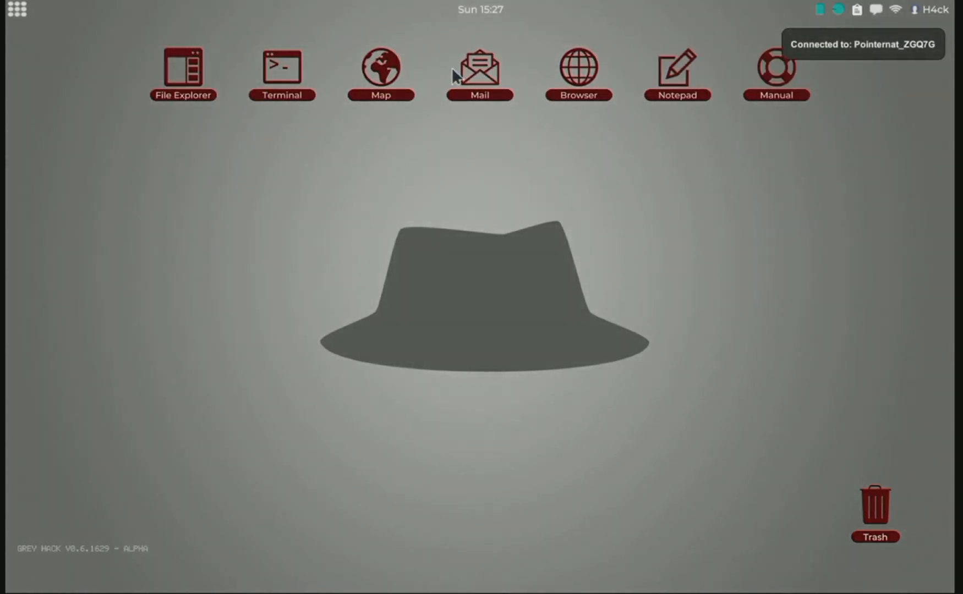
# In Settings, confirm the 980W Chcomme XSC384P power supply is installed
pyautogui.click(17, 9)
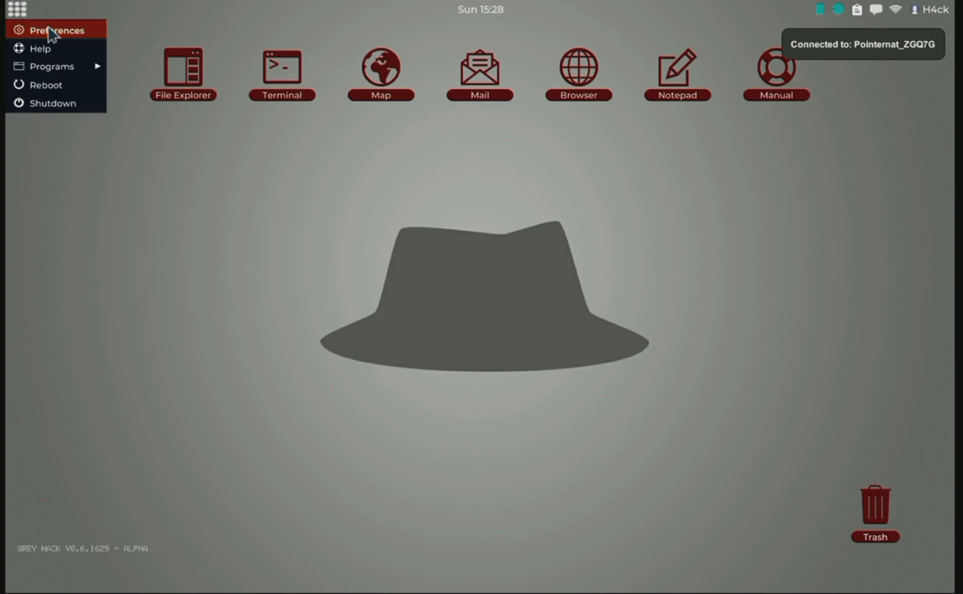
pyautogui.click(57, 29)
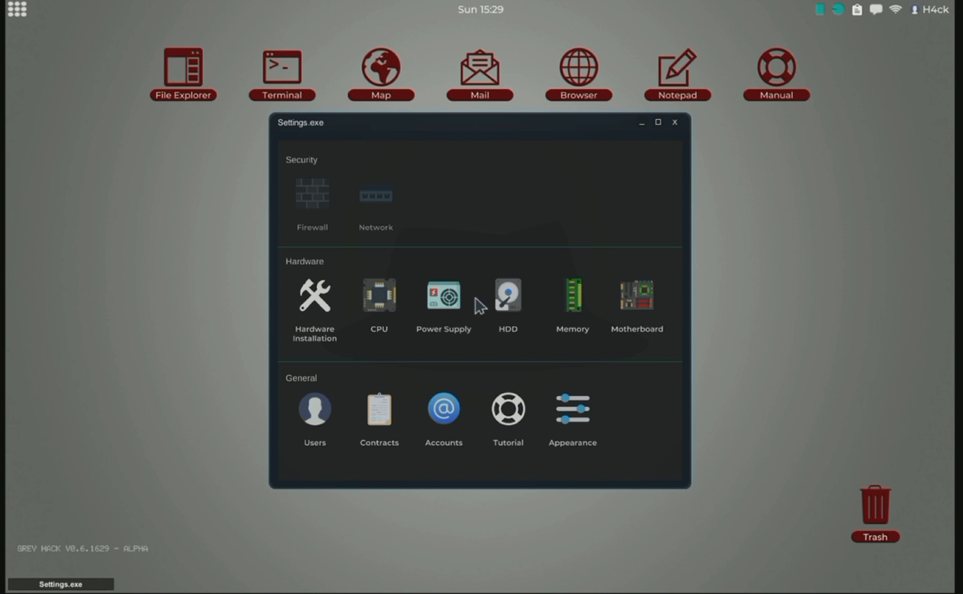
pyautogui.click(442, 296)
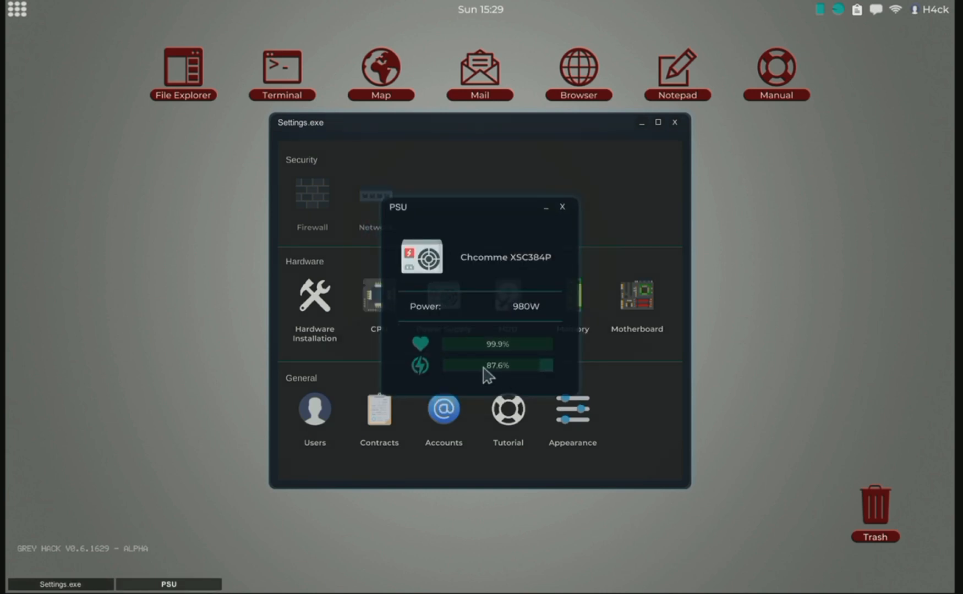
pyautogui.moveTo(531, 315)
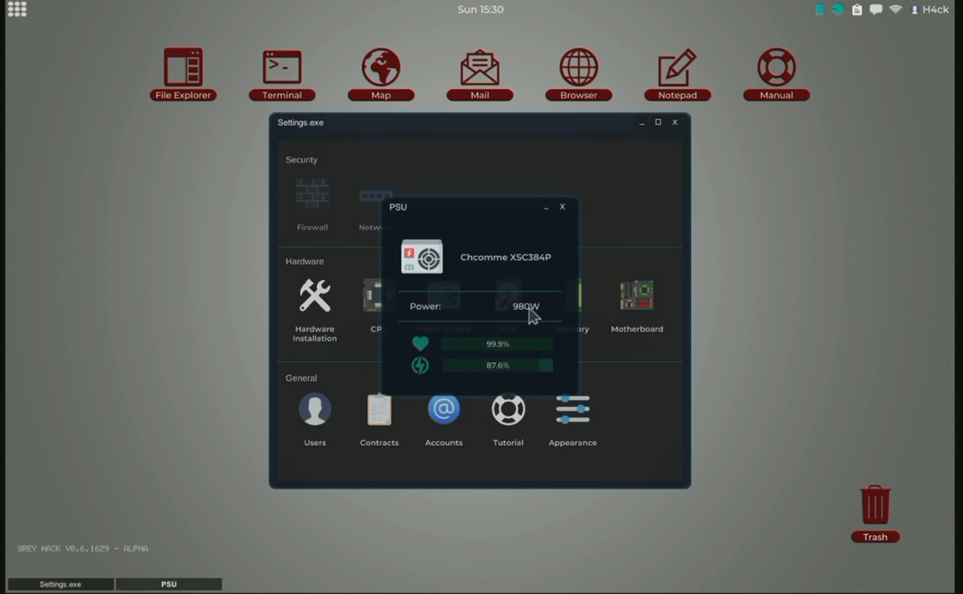
pyautogui.click(560, 207)
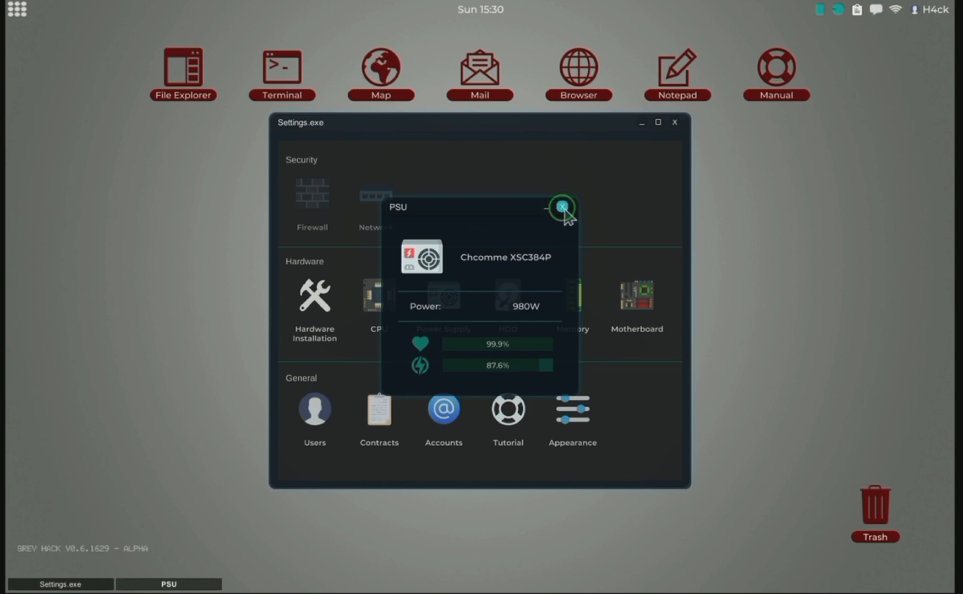
# Confirm the 1024 DDR2 Providiance 419 memory is installed
pyautogui.click(563, 205)
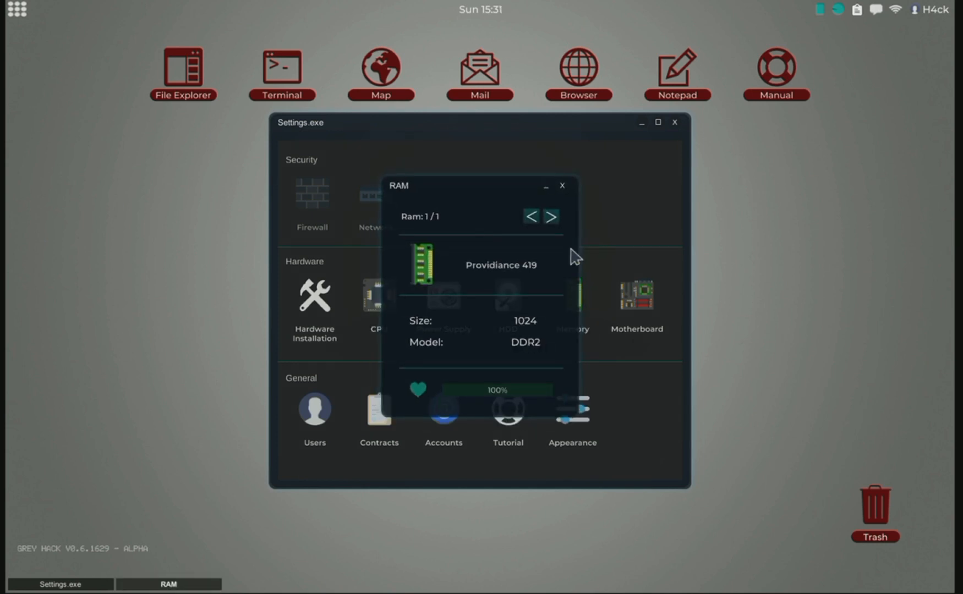
pyautogui.click(559, 185)
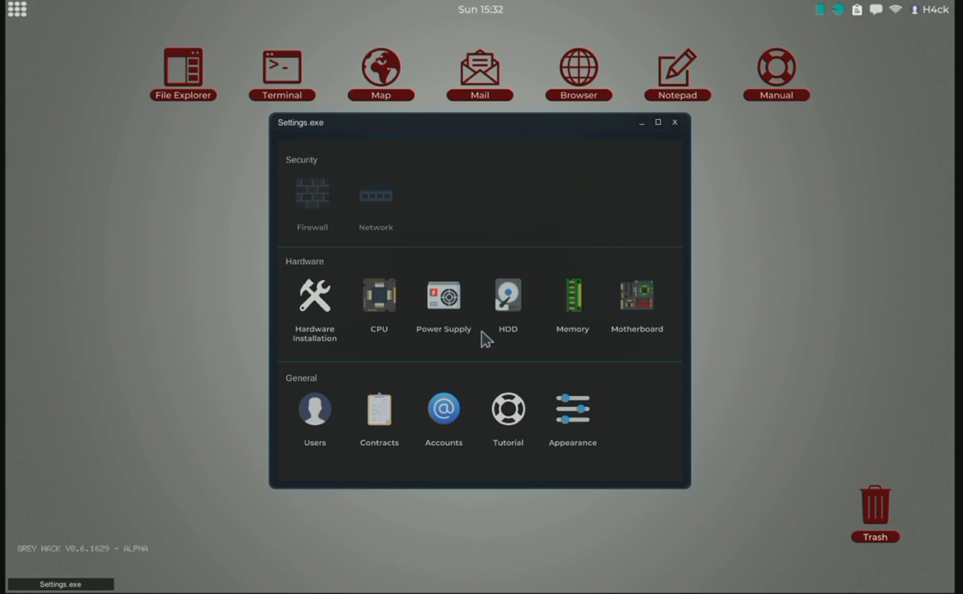
# View the Alphi XD314 board with the Scove Radial 476 CPU fitted in its socket
pyautogui.click(314, 295)
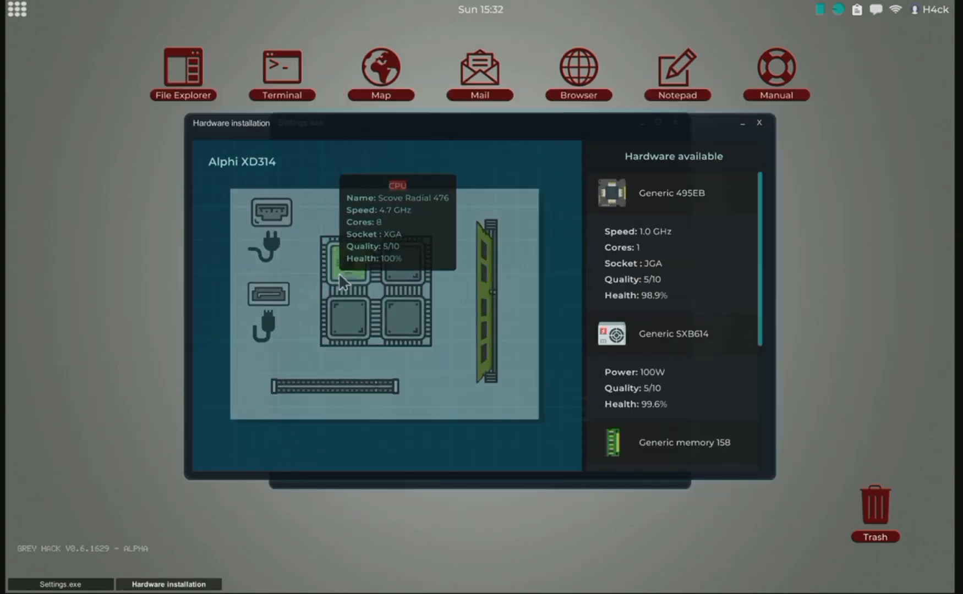
pyautogui.moveTo(359, 322)
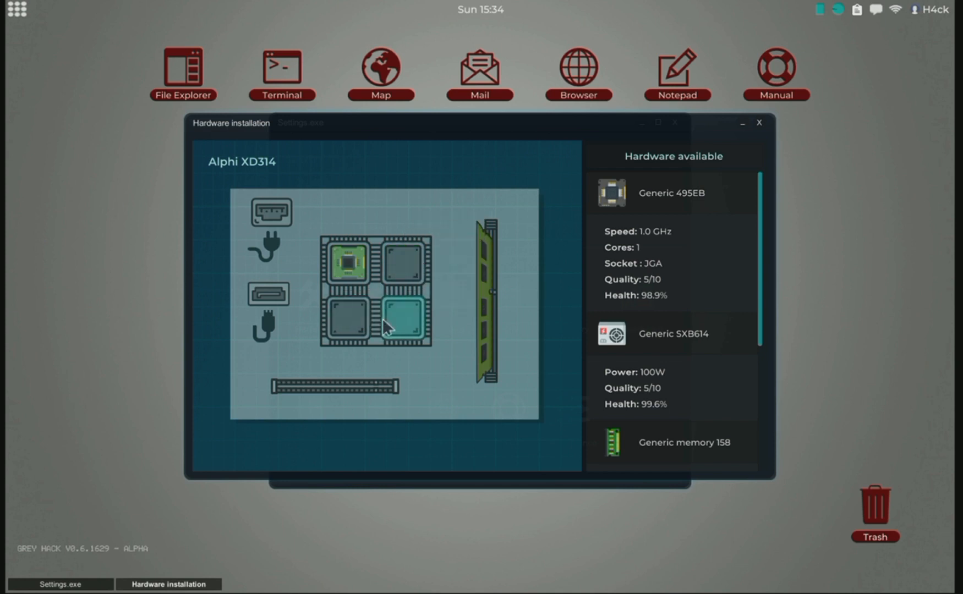
pyautogui.click(404, 319)
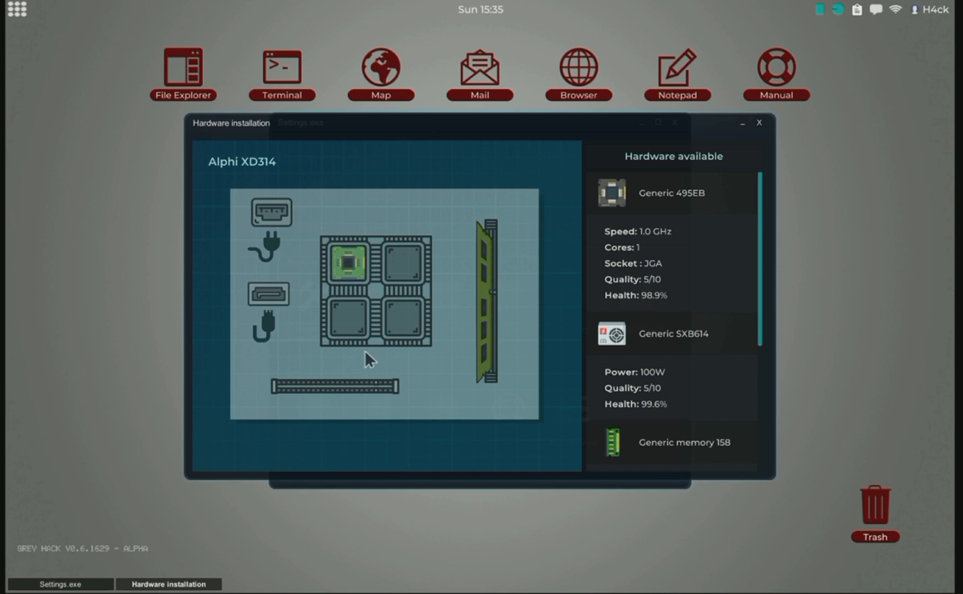
pyautogui.moveTo(271, 295)
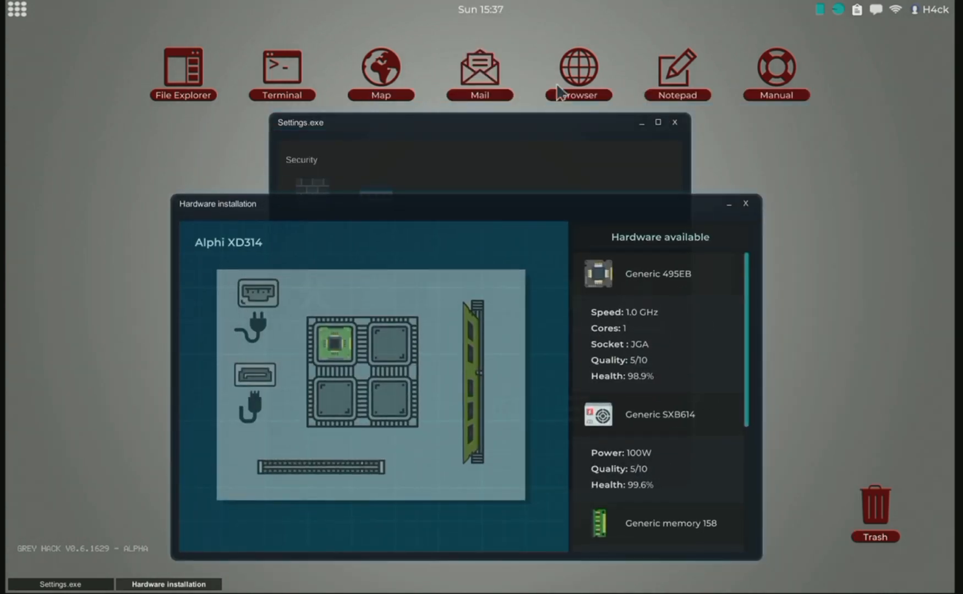
# Browse the edited.net shop's hard drive and CPU listings in the web browser
pyautogui.click(575, 67)
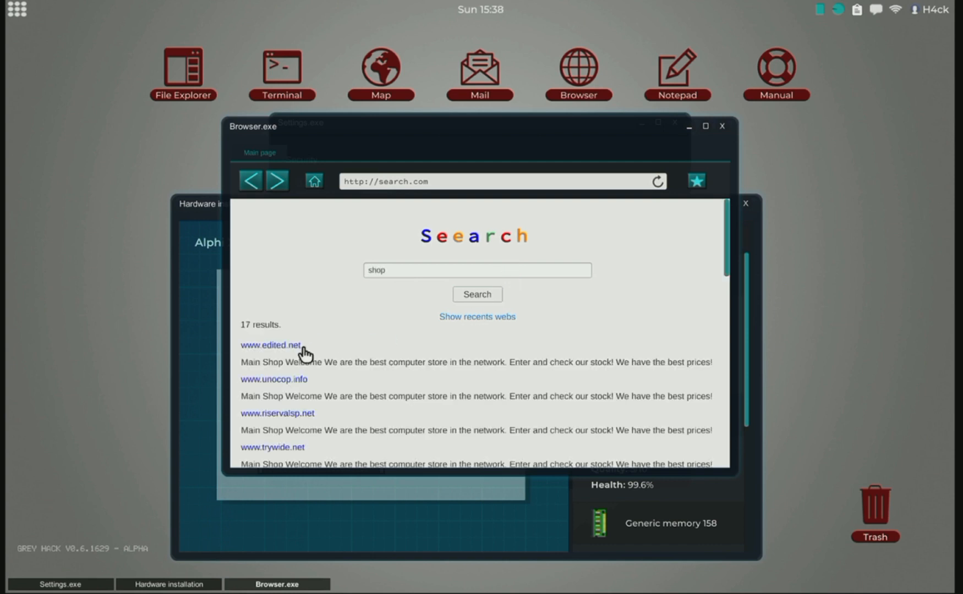
pyautogui.click(271, 346)
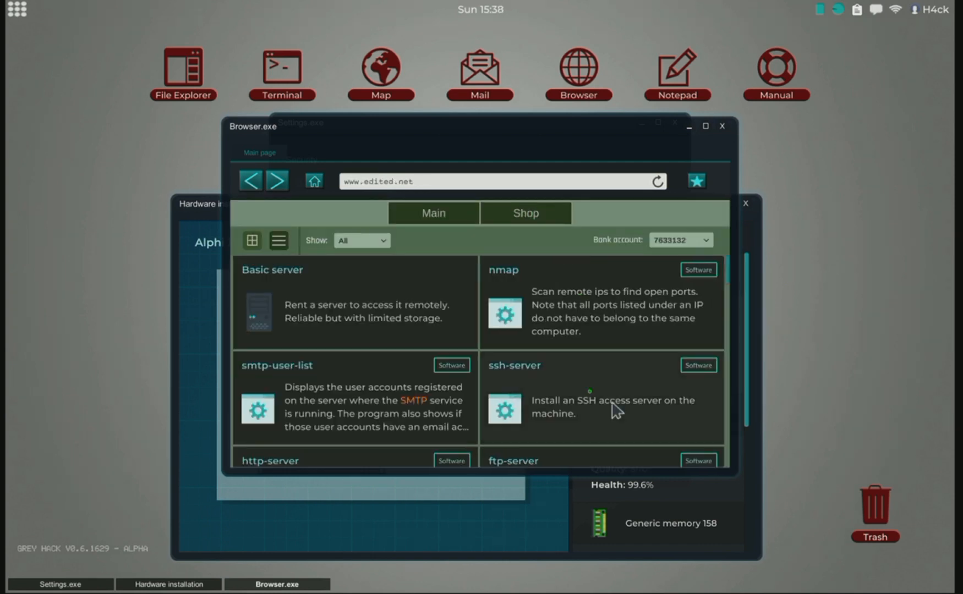
pyautogui.scroll(-3)
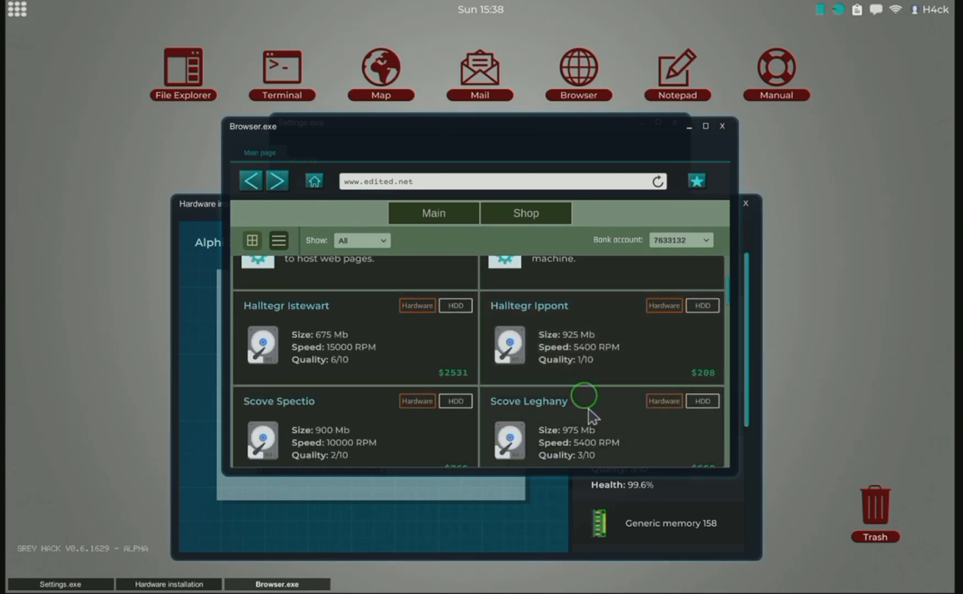
pyautogui.scroll(-3)
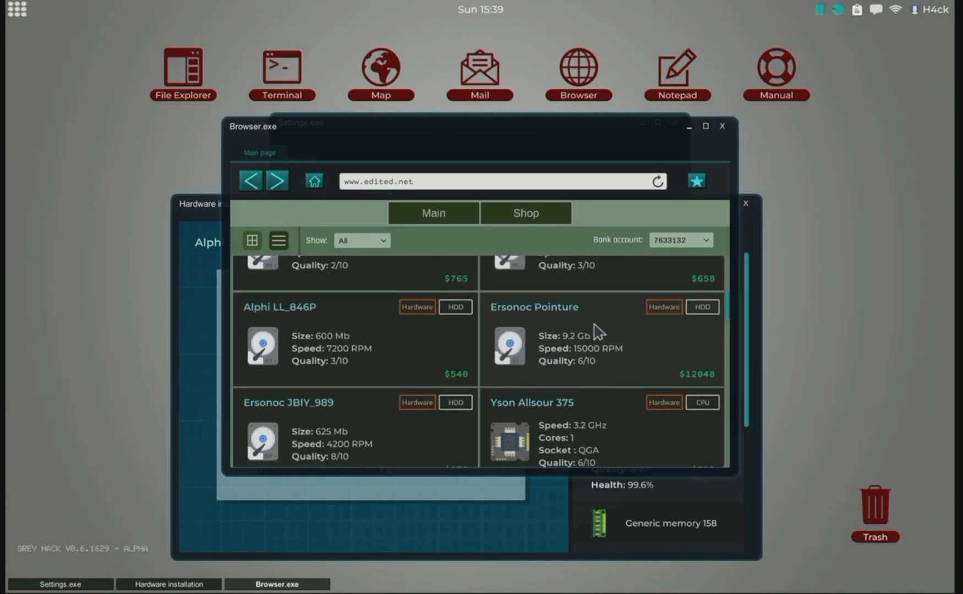
pyautogui.scroll(-3)
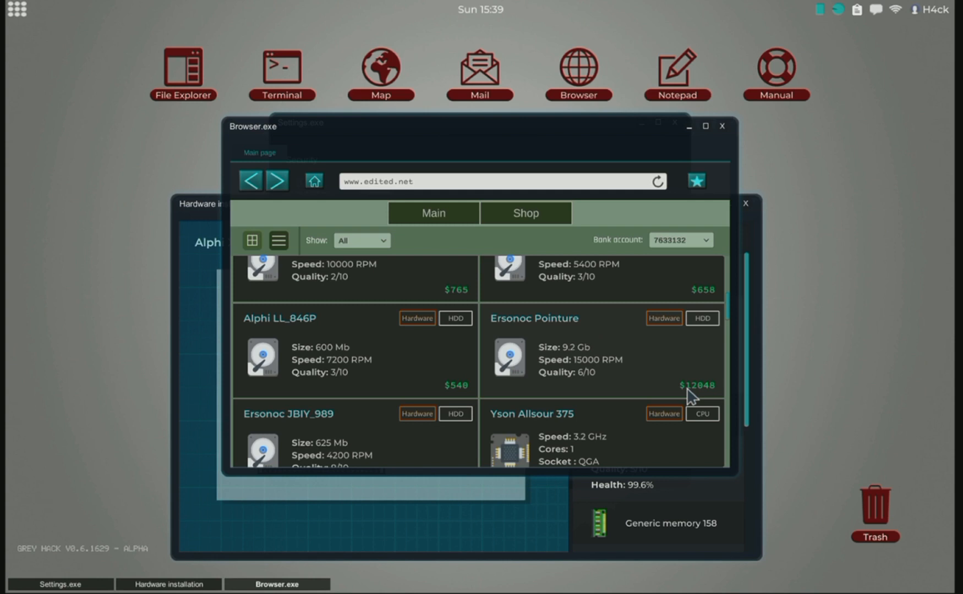
pyautogui.moveTo(577, 386)
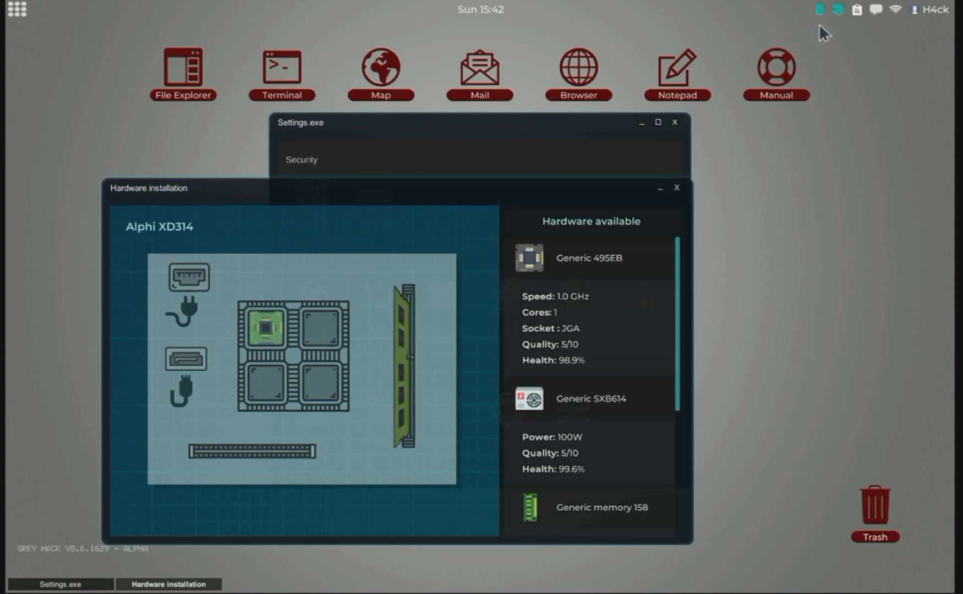
# Check memory usage, showing 43.8 MB used and 980.2 MB free
pyautogui.click(818, 9)
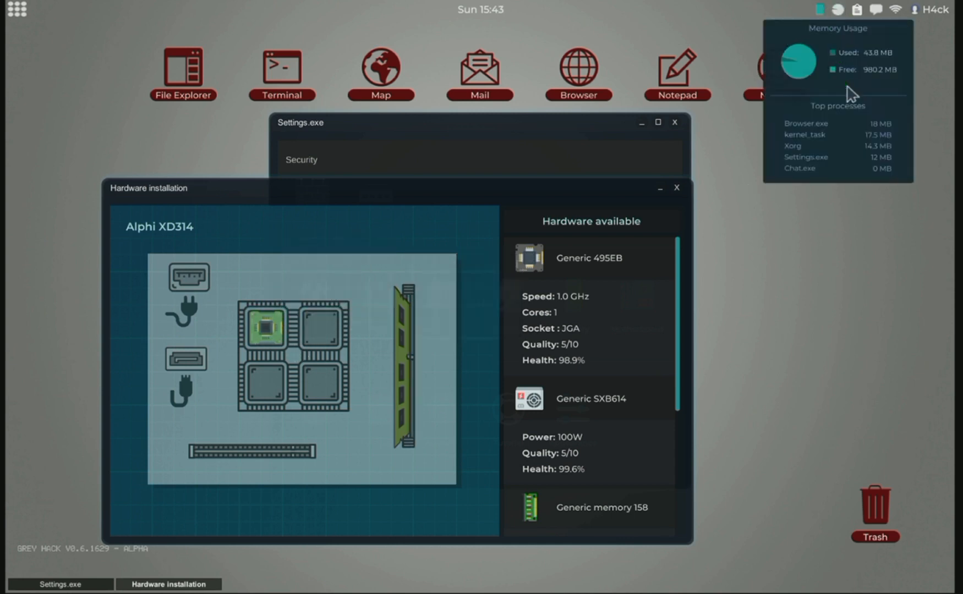